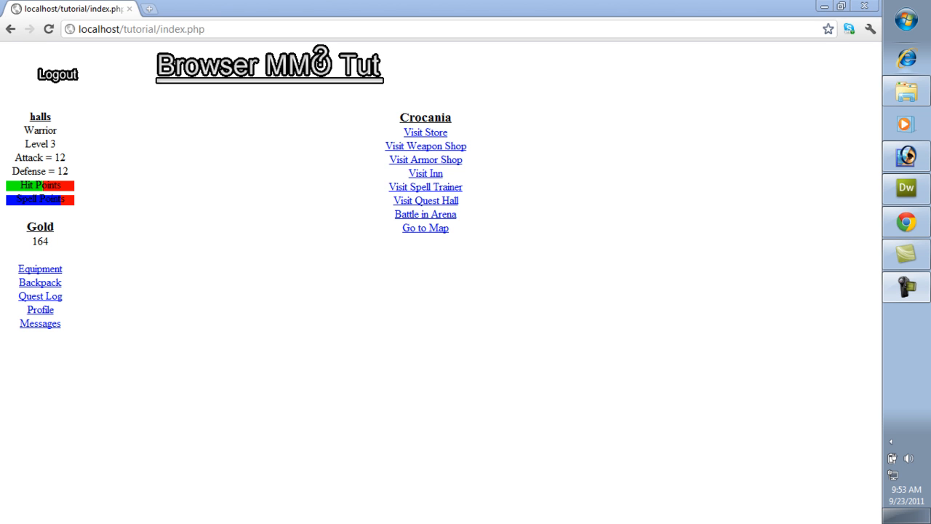
mouse_move(42, 298)
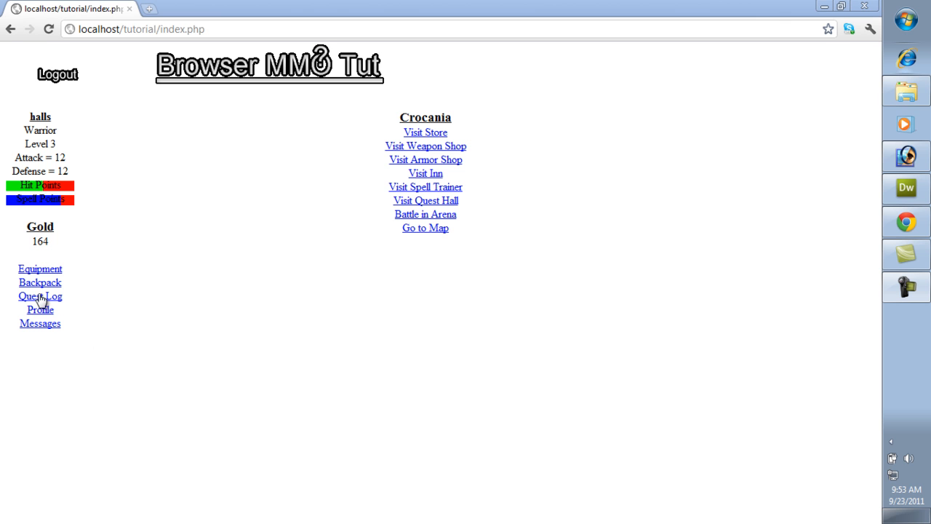
mouse_move(84, 298)
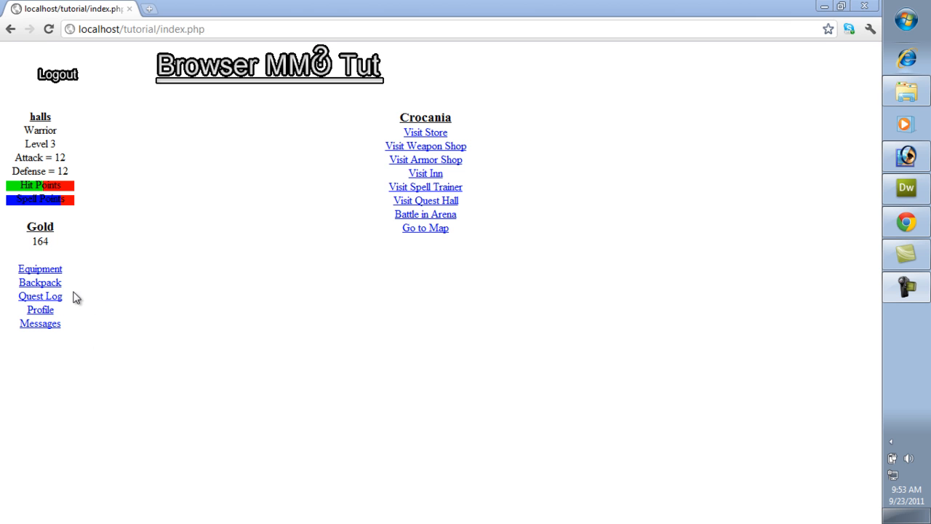
mouse_move(45, 277)
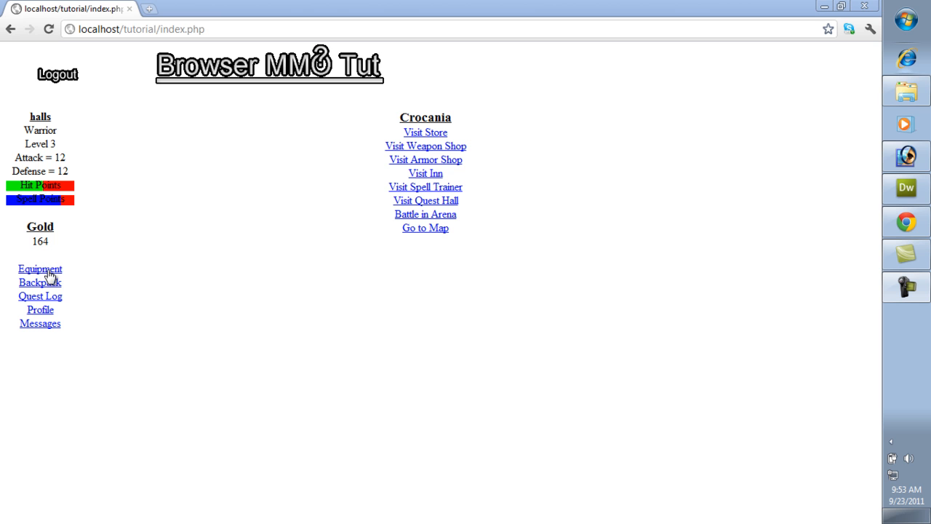
mouse_move(60, 289)
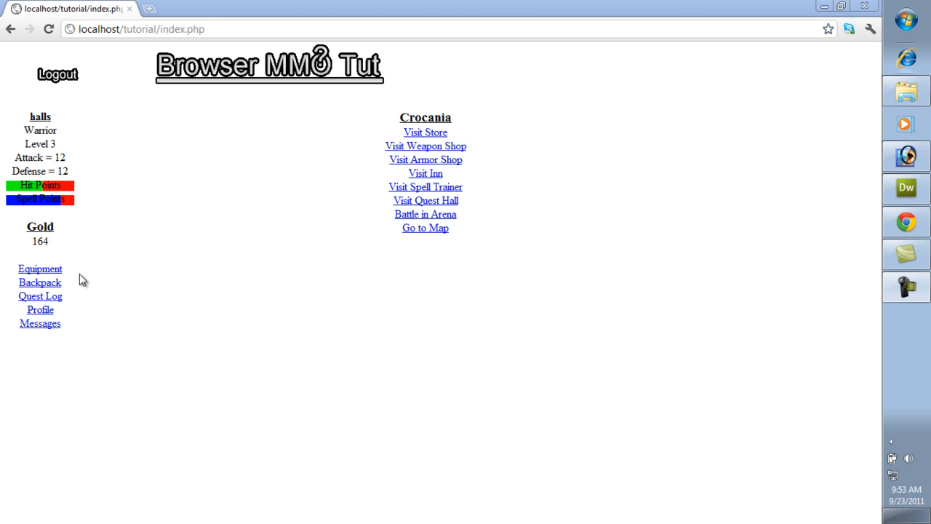
mouse_move(71, 296)
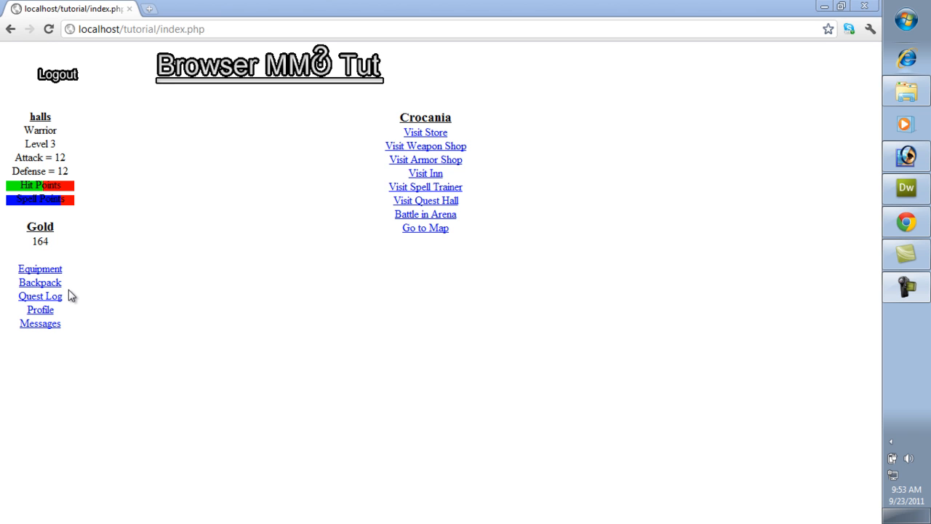
mouse_move(87, 298)
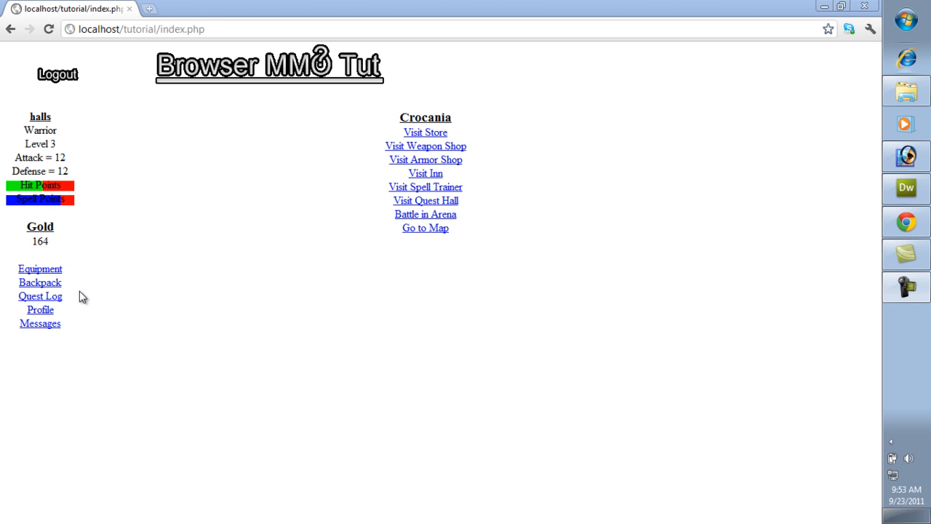
mouse_move(107, 317)
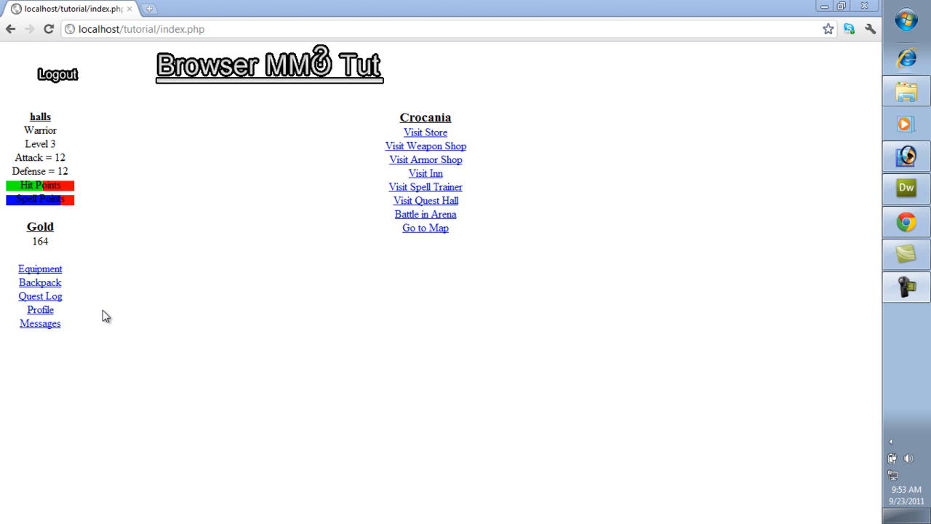
mouse_move(109, 317)
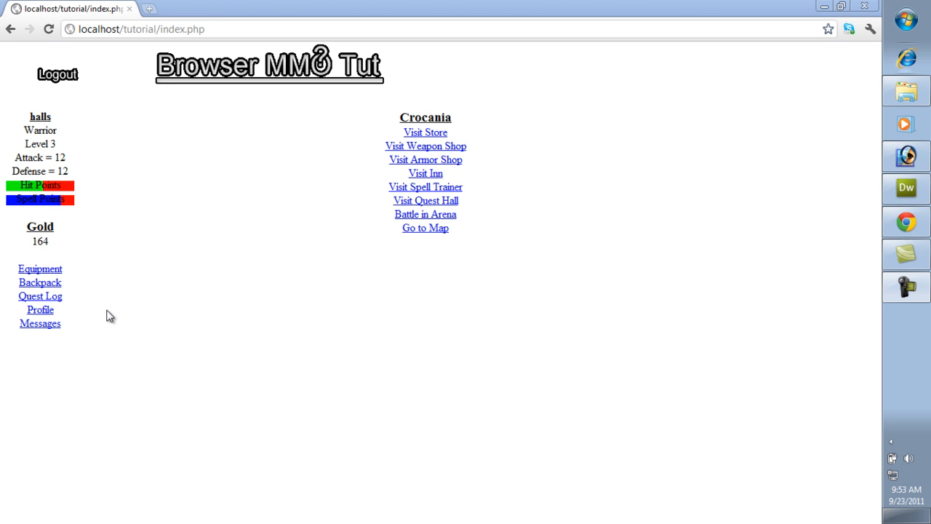
mouse_move(100, 285)
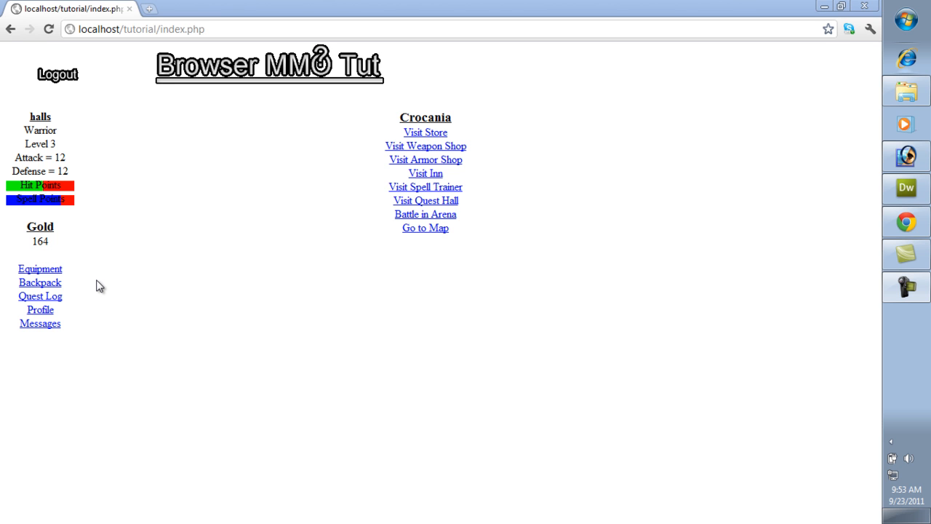
mouse_move(113, 282)
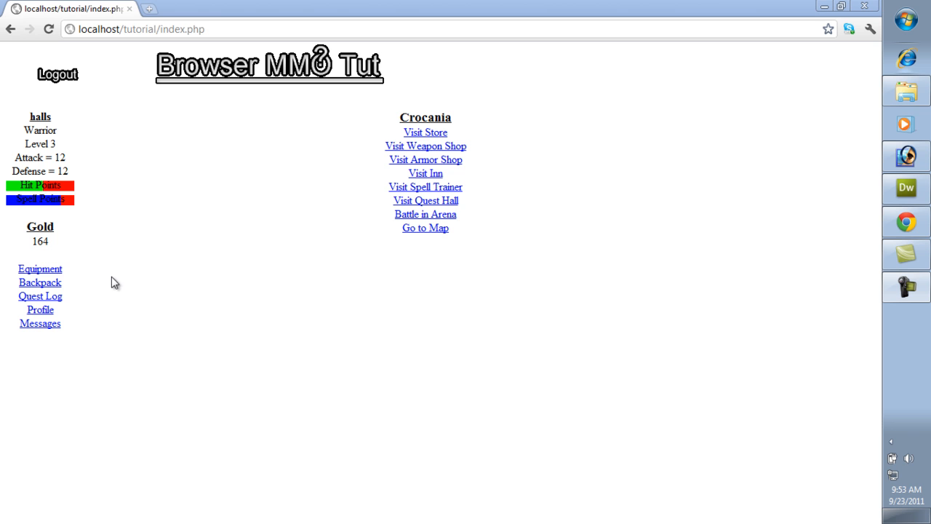
mouse_move(168, 272)
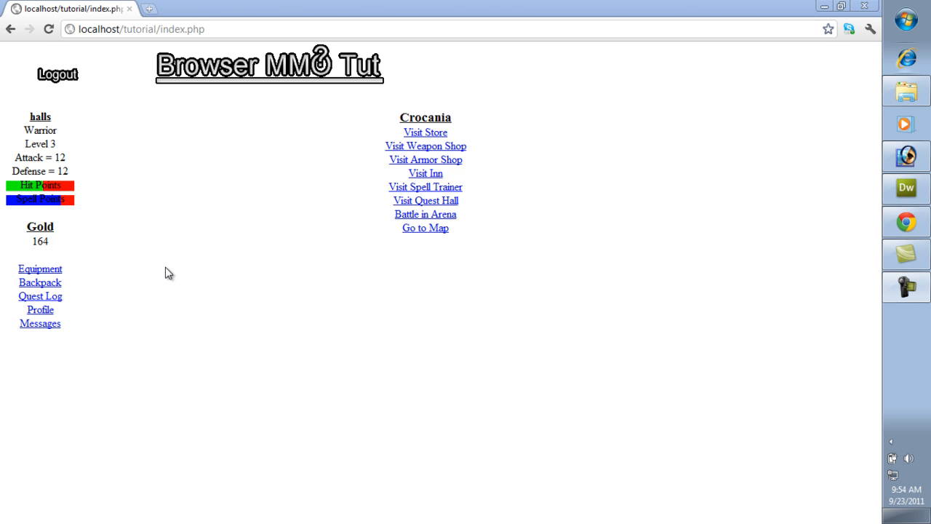
mouse_move(240, 256)
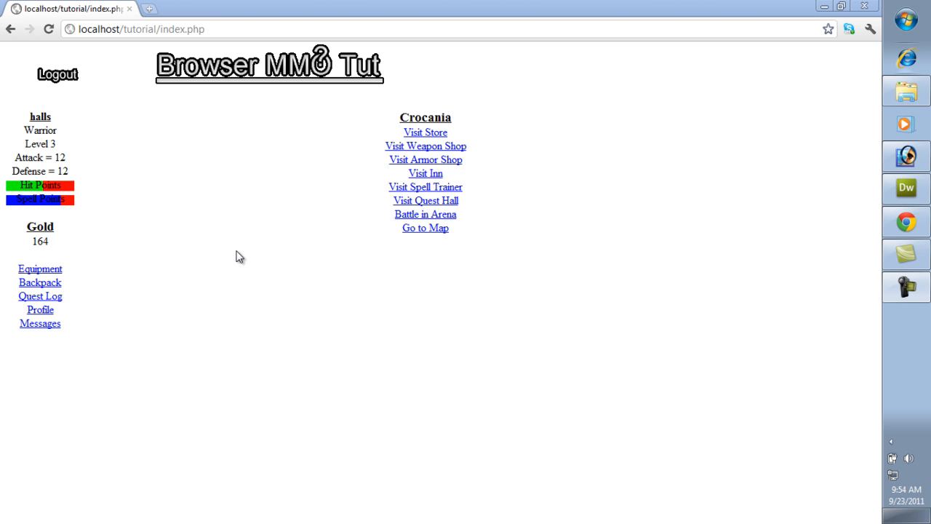
mouse_move(376, 216)
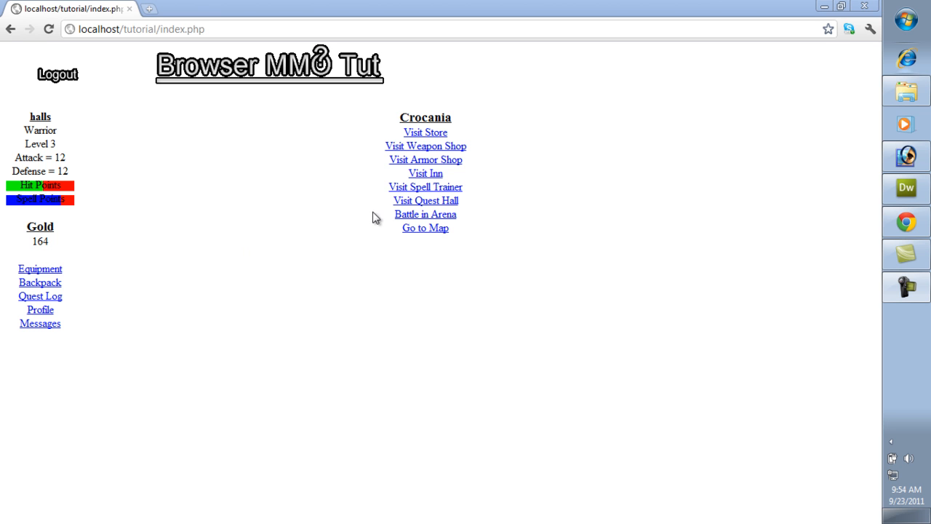
mouse_move(369, 280)
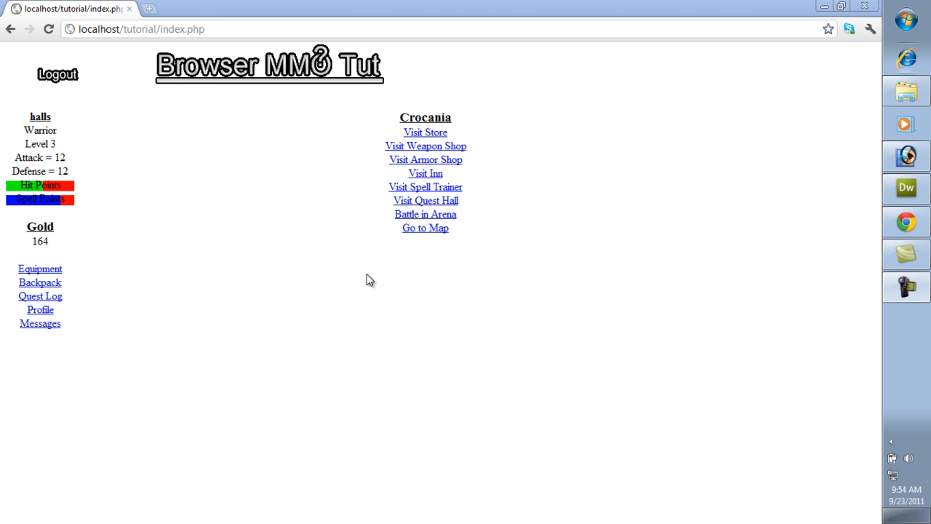
mouse_move(444, 116)
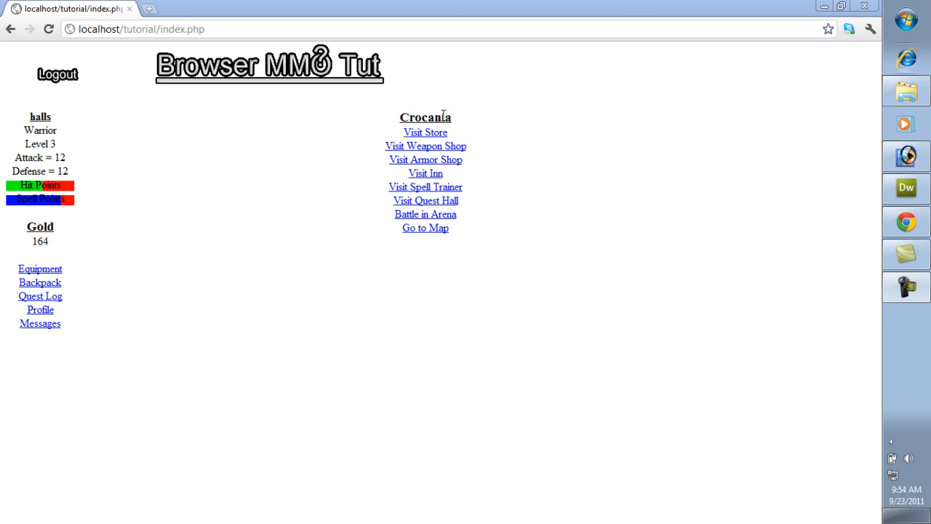
mouse_move(509, 174)
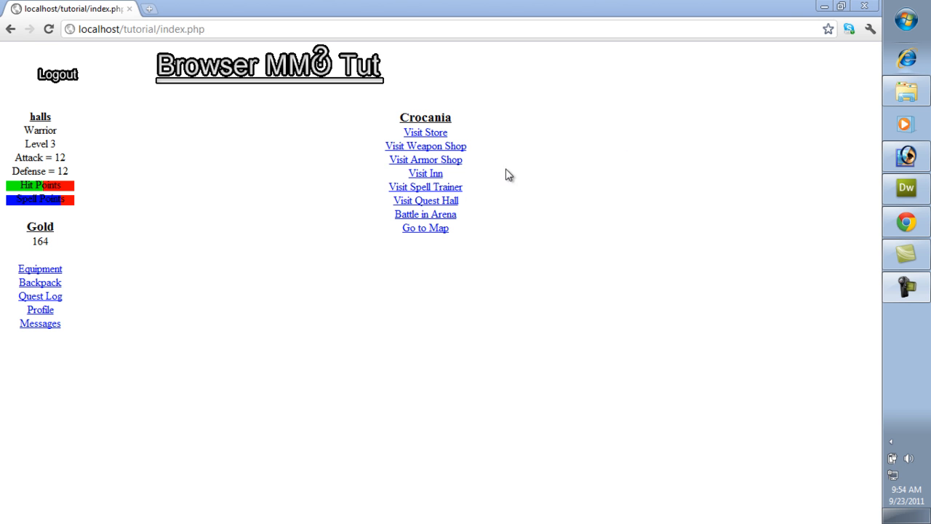
mouse_move(910, 189)
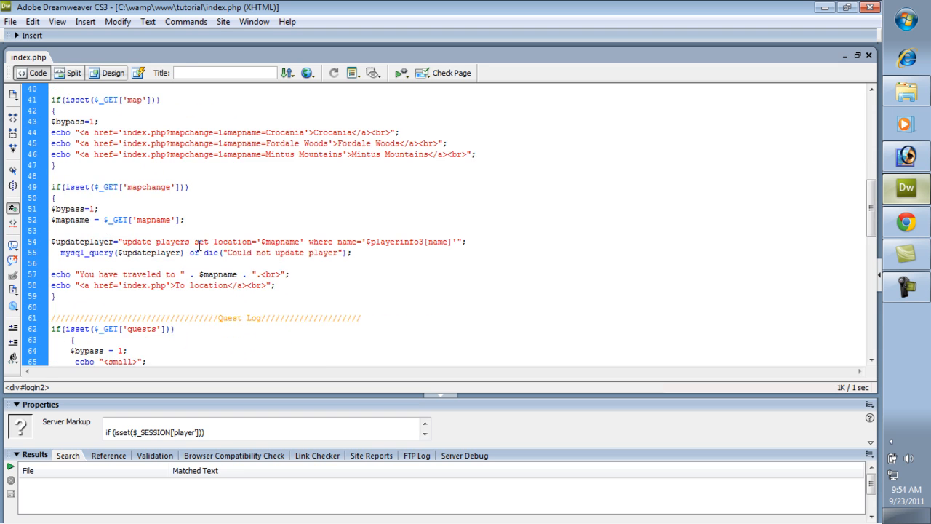
- Retarget the duplicated Battle in Arena link to buildguild.php and relabel it Start Guild
scroll("down", 3)
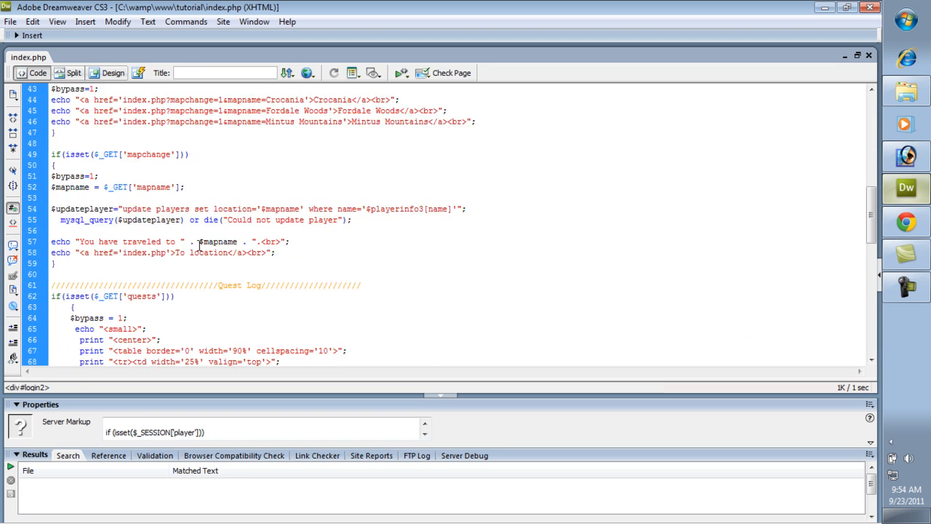
scroll("down", 3)
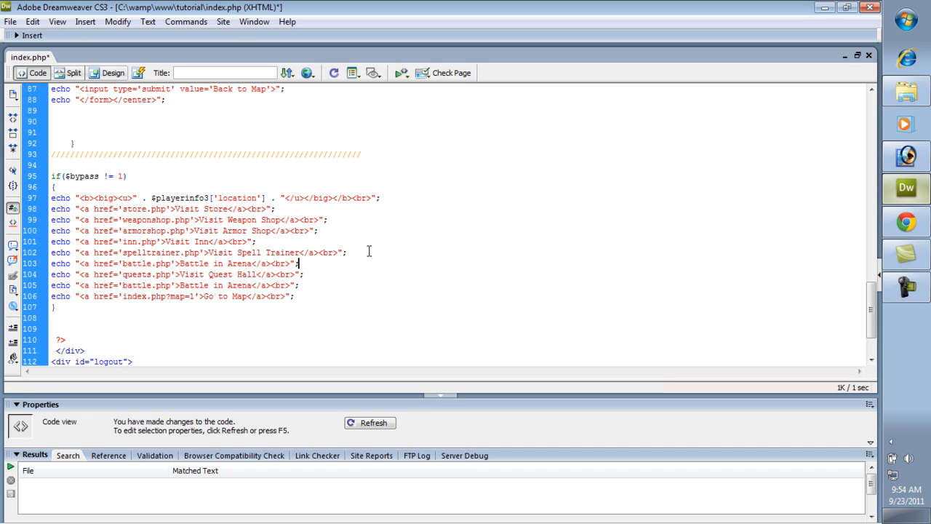
double_click(137, 264)
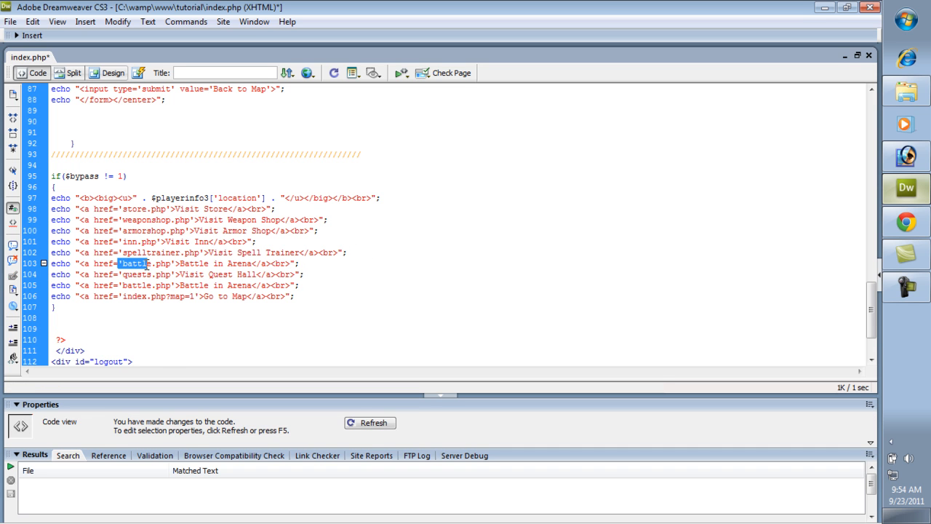
type("t")
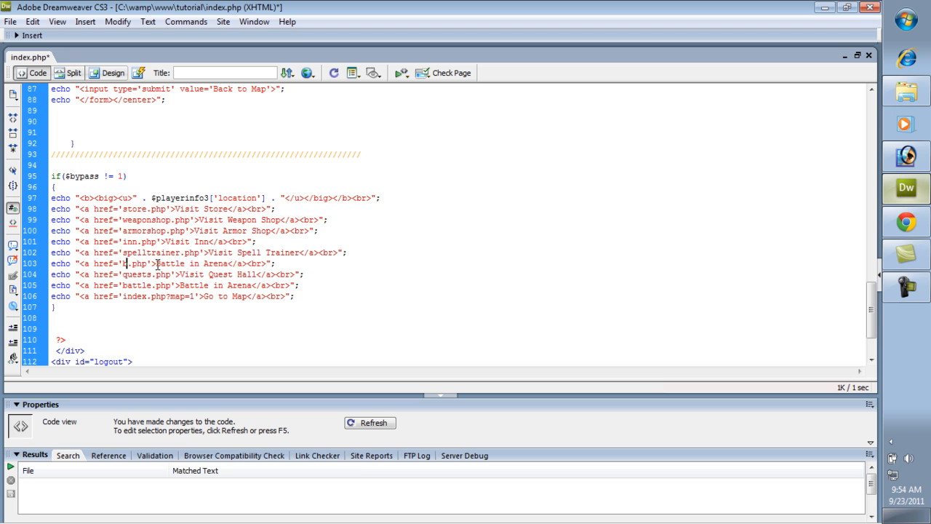
type("buildguild")
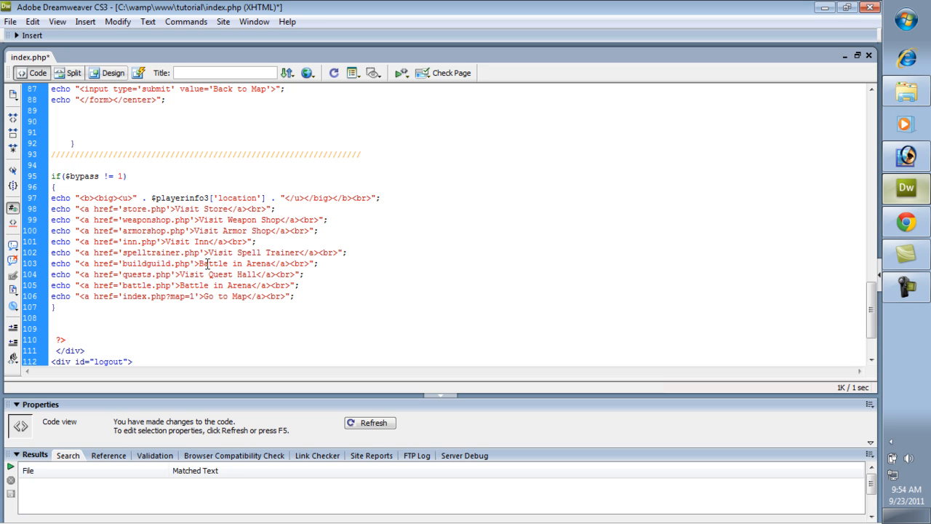
left_click_drag(199, 264, 275, 263)
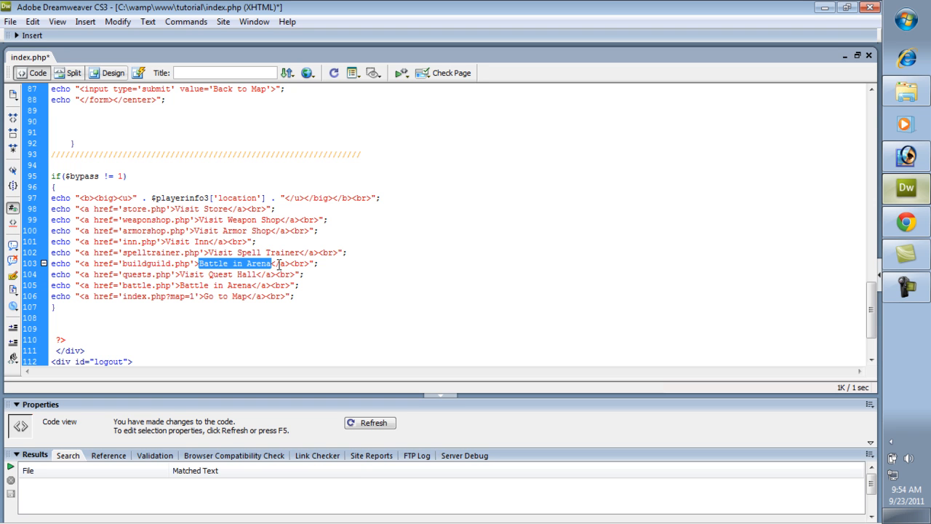
type("Create")
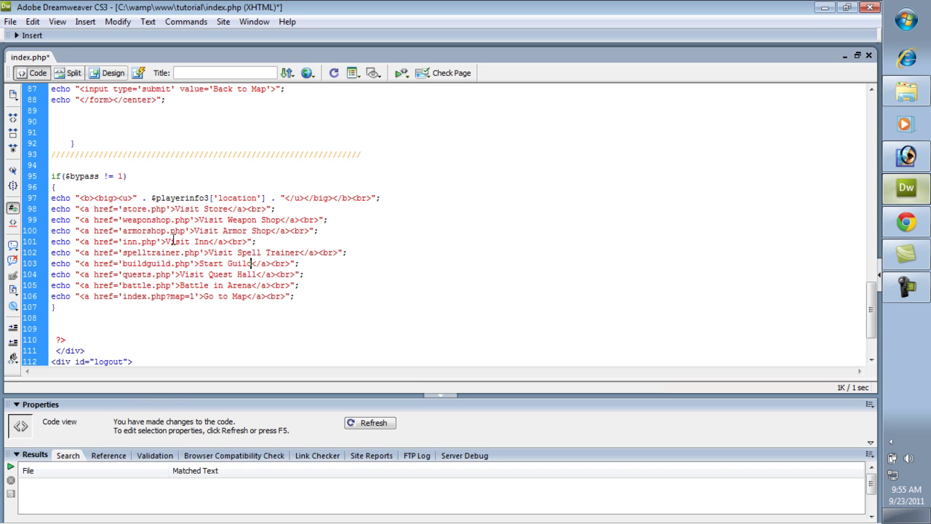
double_click(135, 263)
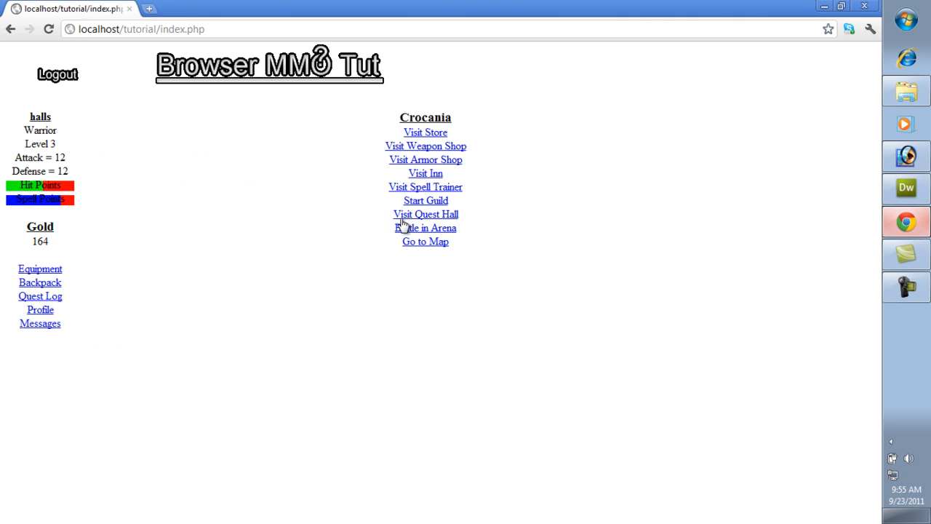
- Reload the town page in Chrome to show the new Start Guild link
left_click(426, 200)
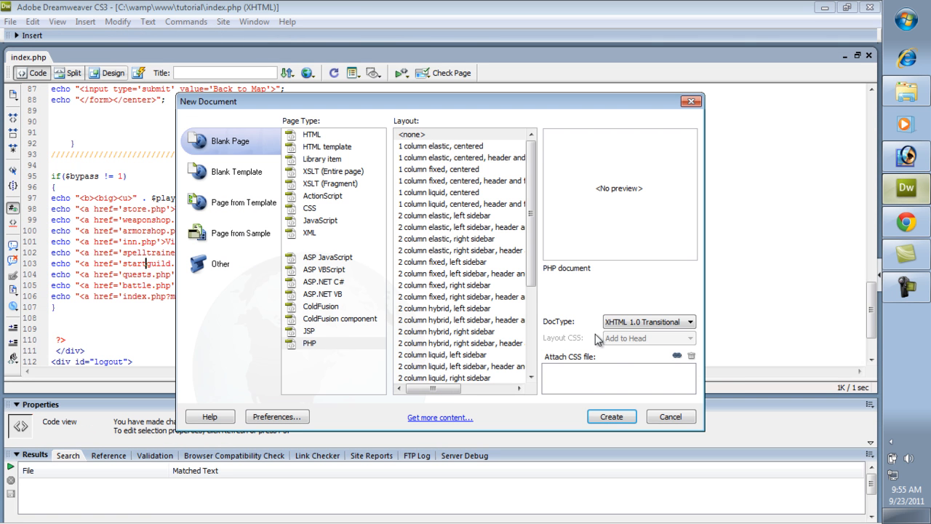
- Create a blank PHP page and save it as startguild.php in the tutorial folder
left_click(313, 343)
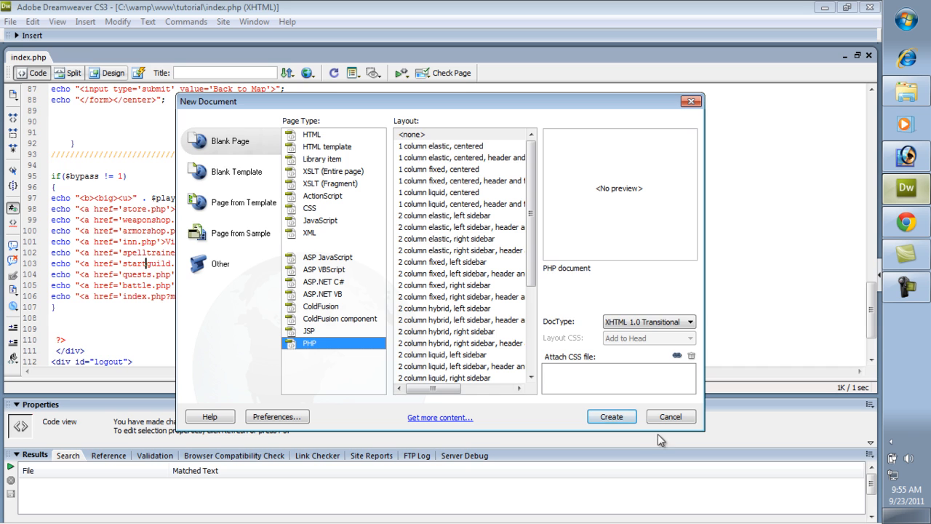
left_click(611, 417)
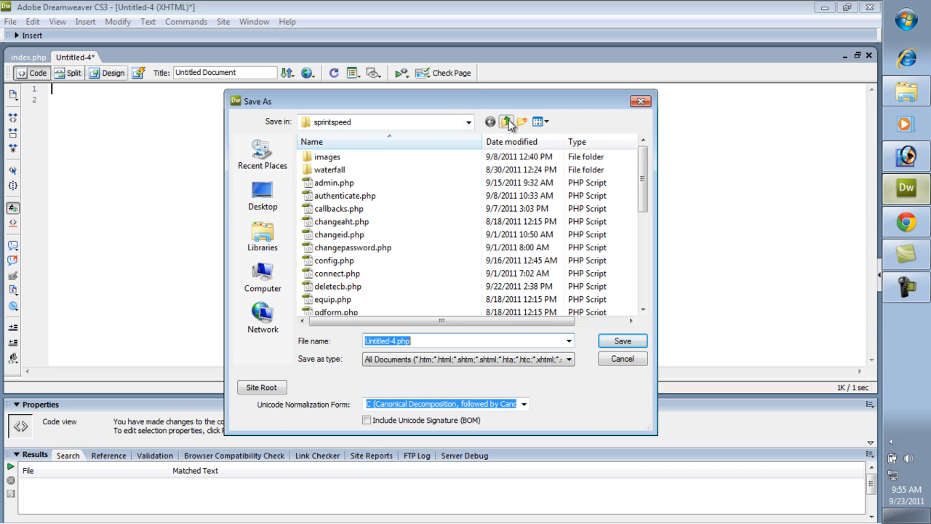
left_click(507, 122)
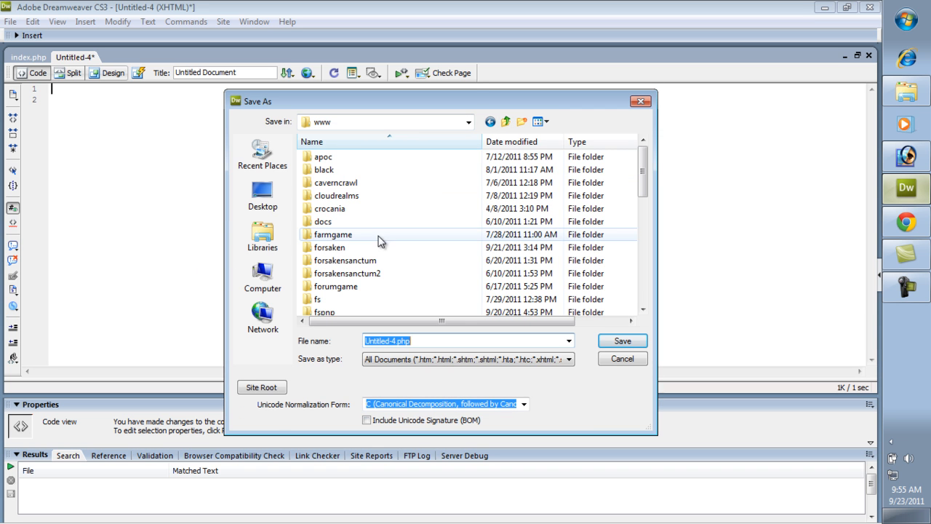
scroll("down", 3)
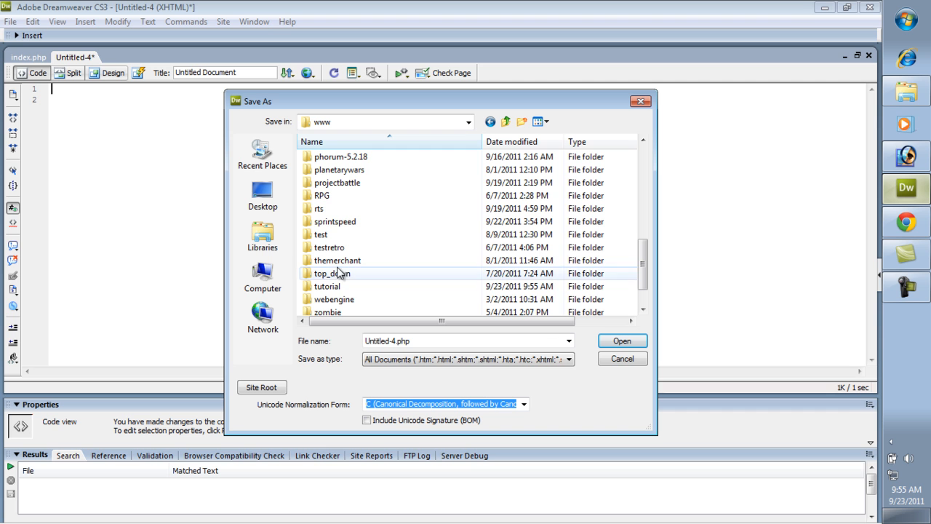
scroll("down", 3)
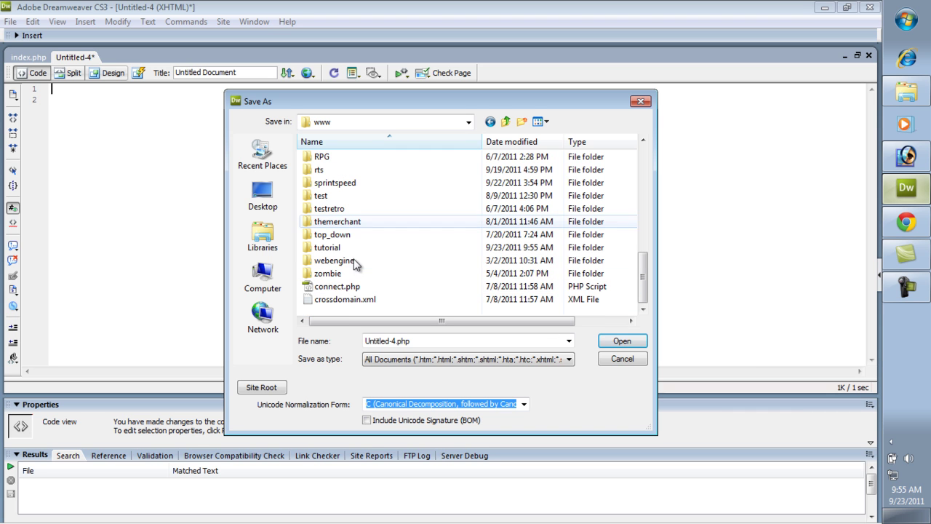
double_click(325, 247)
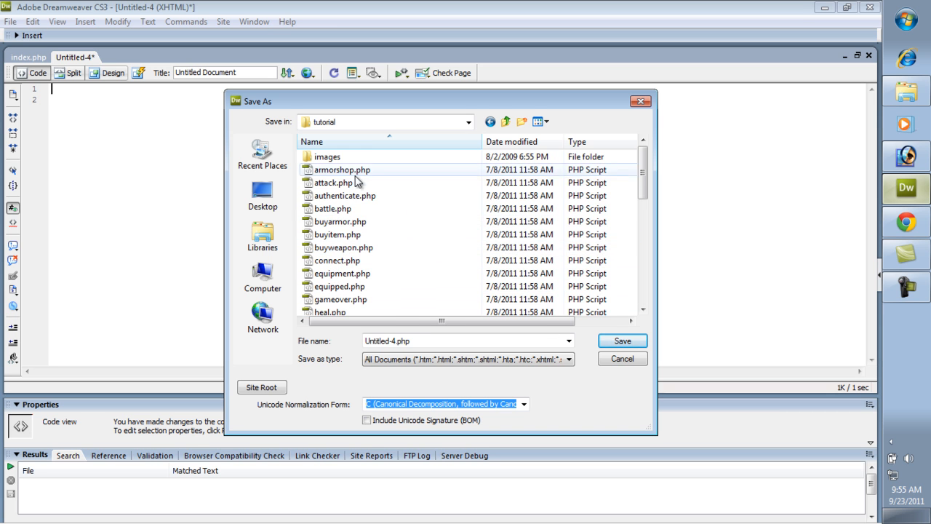
type("startgu")
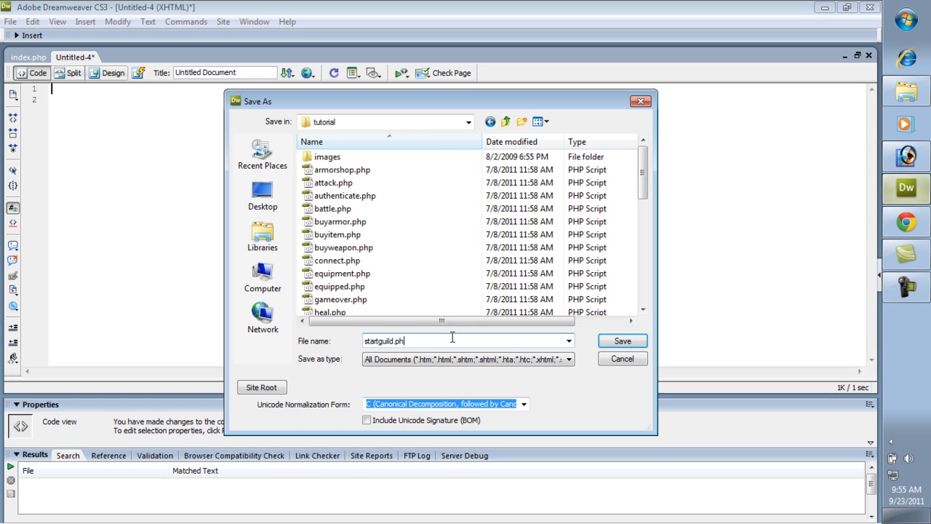
left_click(622, 341)
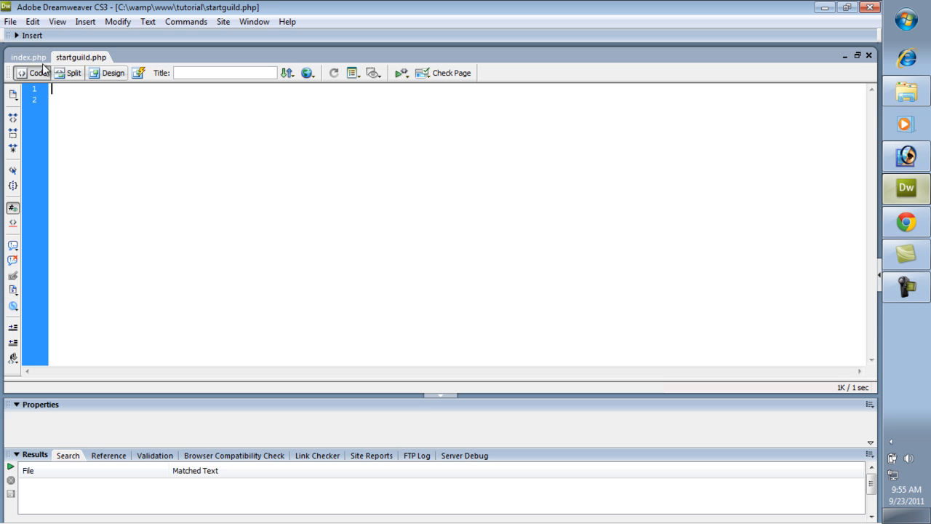
- Copy index.php lines 1–39 (login, stats, death check) into startguild.php and save
left_click(28, 57)
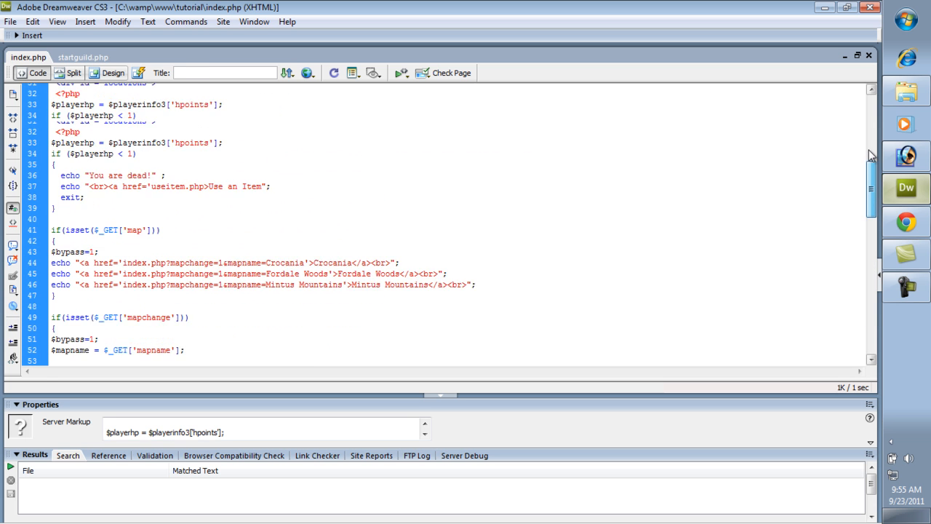
scroll("up", 3)
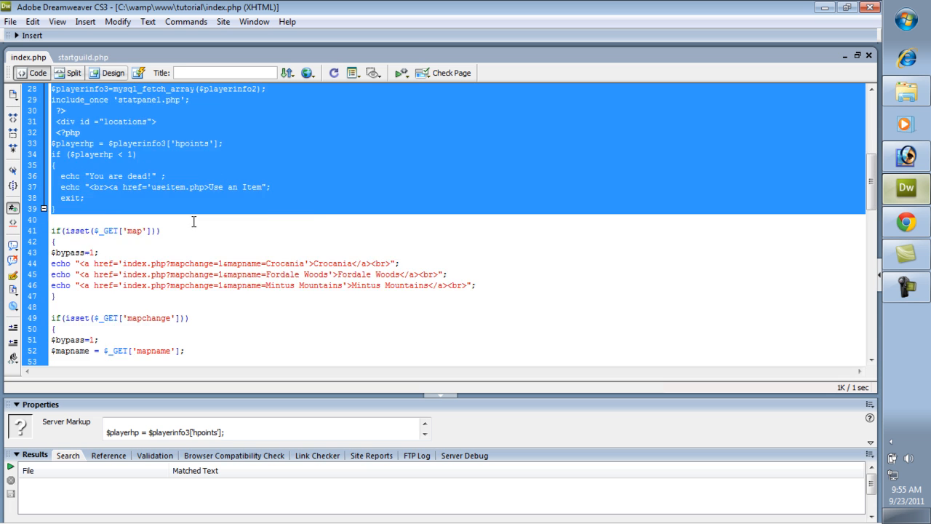
scroll("down", 3)
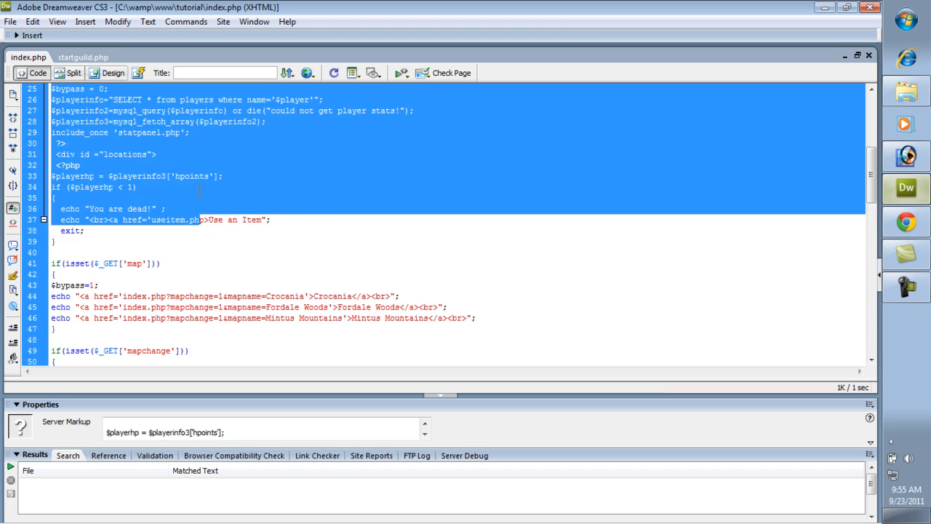
scroll("down", 3)
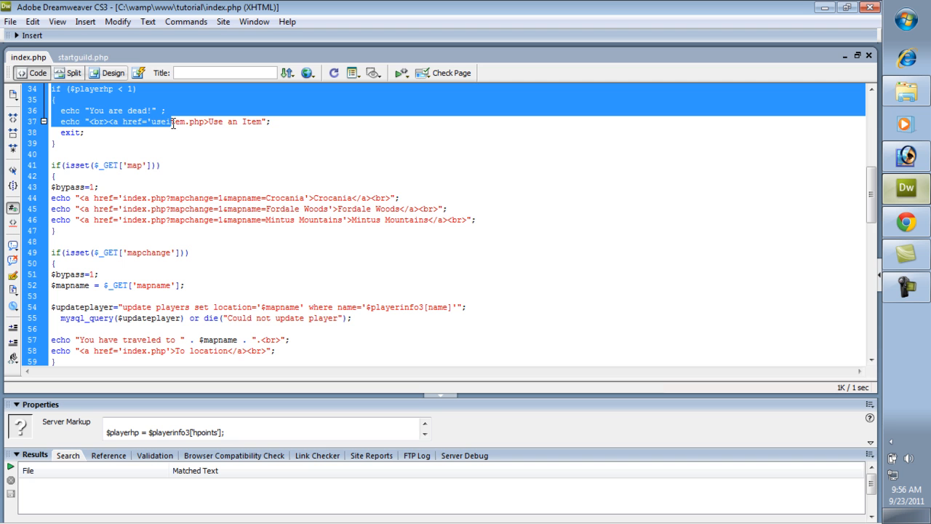
left_click(83, 57)
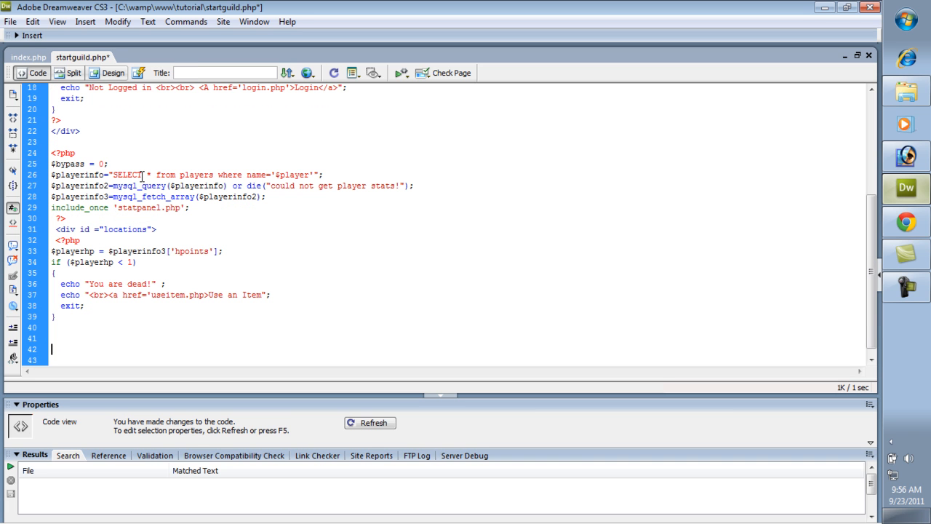
key("ctrl+s")
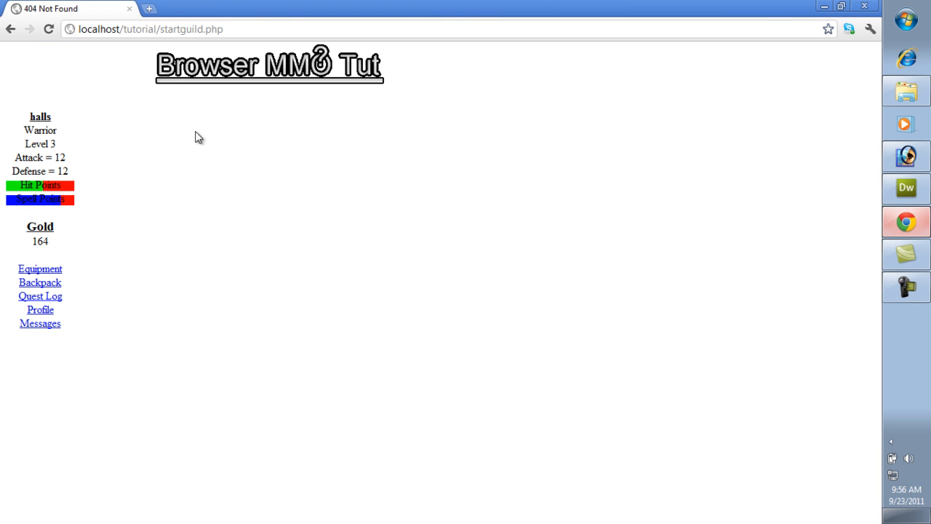
mouse_move(371, 260)
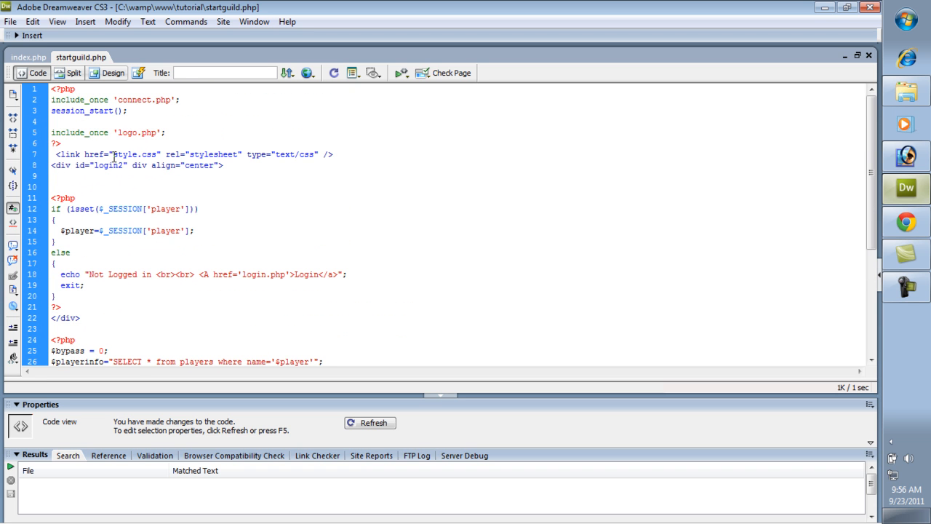
- Scroll through startguild.php to confirm the closing ?> after the death check
scroll("down", 3)
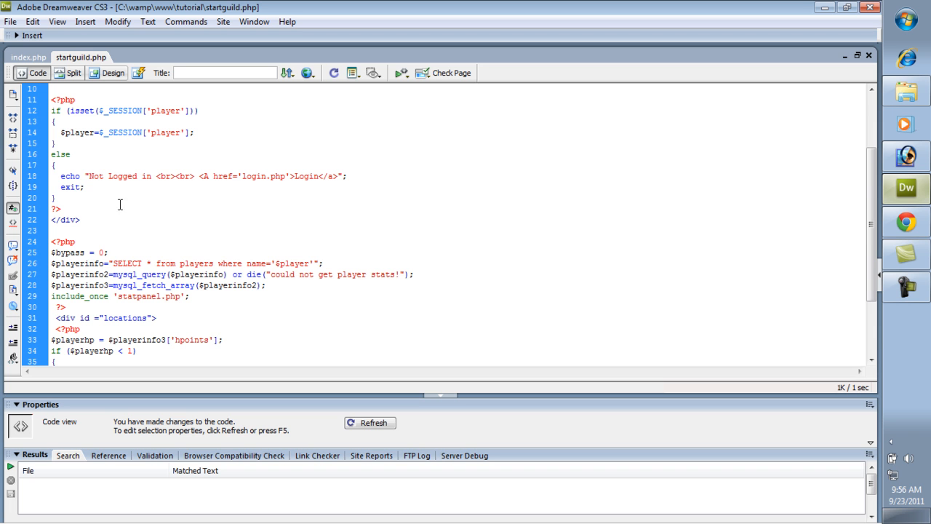
scroll("down", 3)
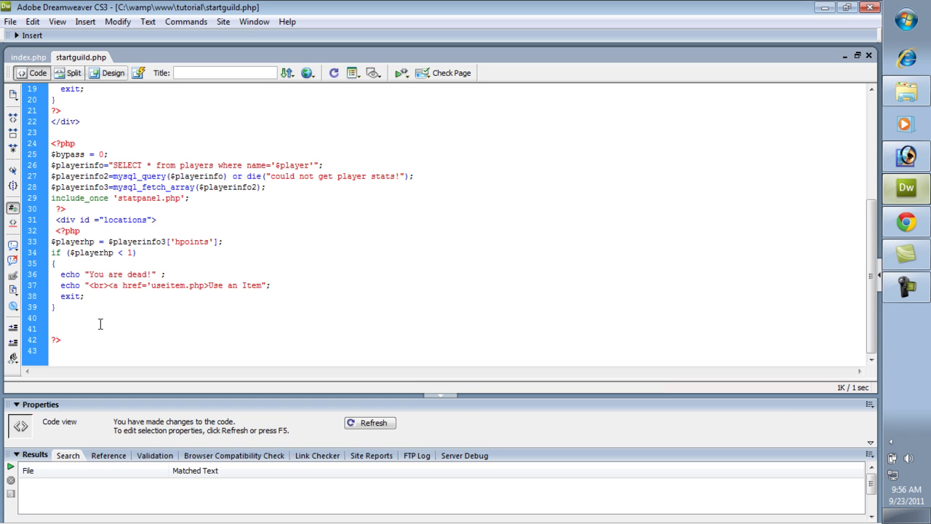
mouse_move(114, 323)
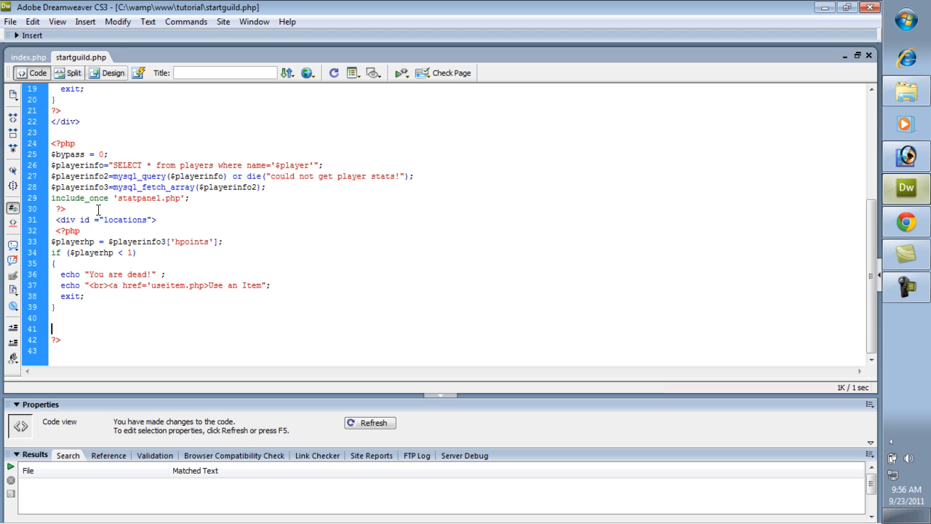
- On line 41, type echo "<u><b>Guild Creation</u></b><br><br>"; with code hints
type("<")
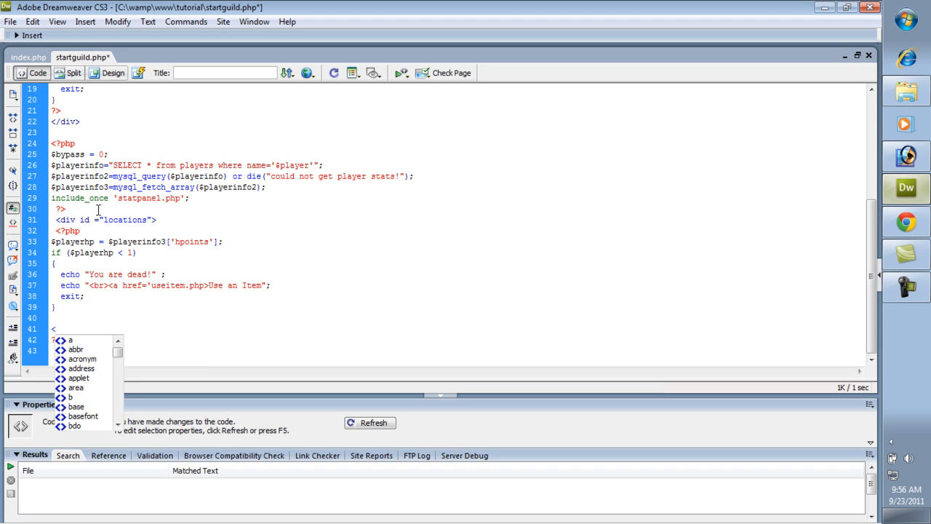
type("u>")
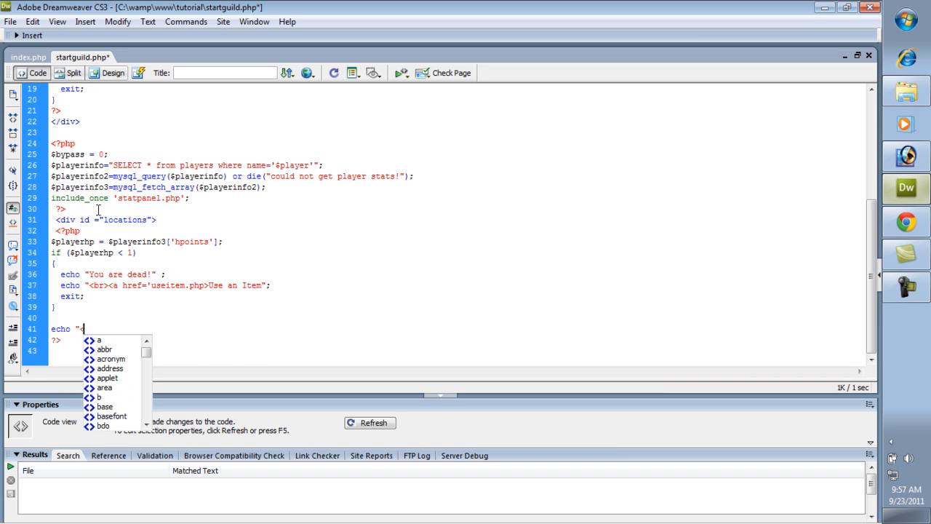
type("u><b")
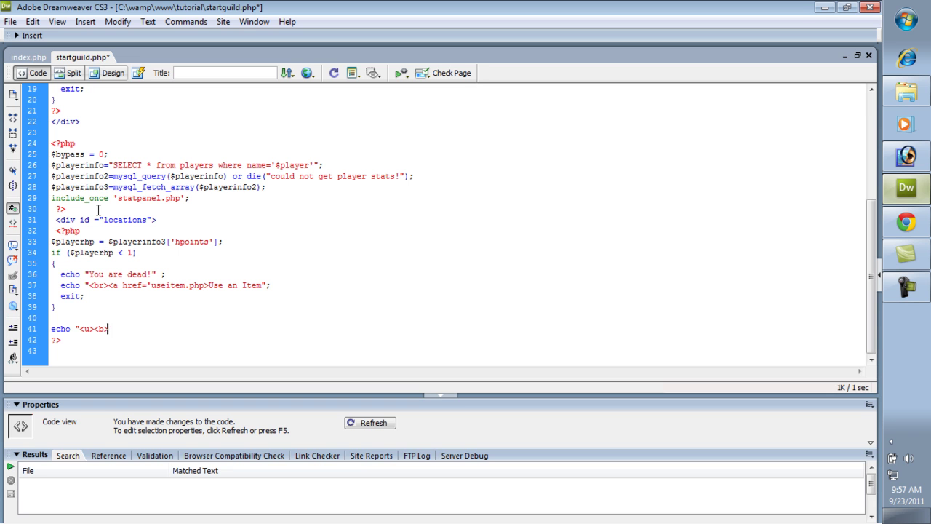
type(">")
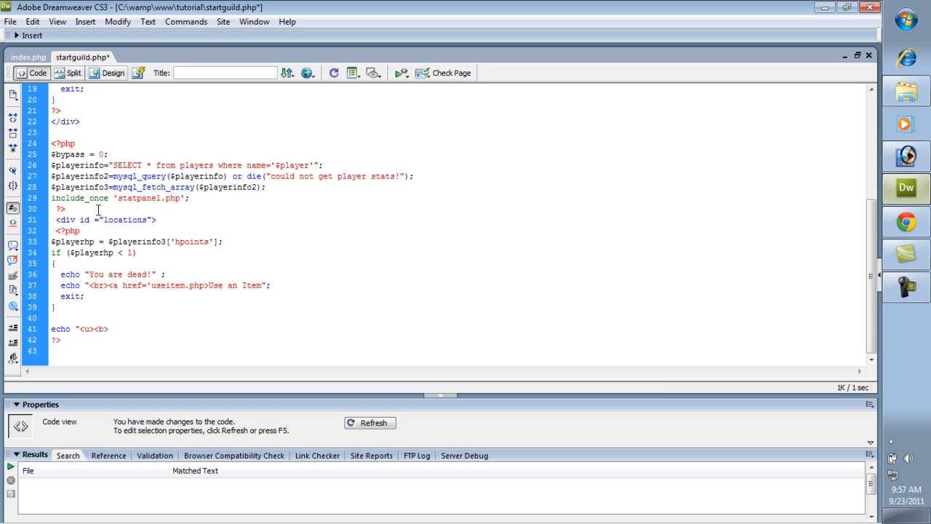
type("Guild")
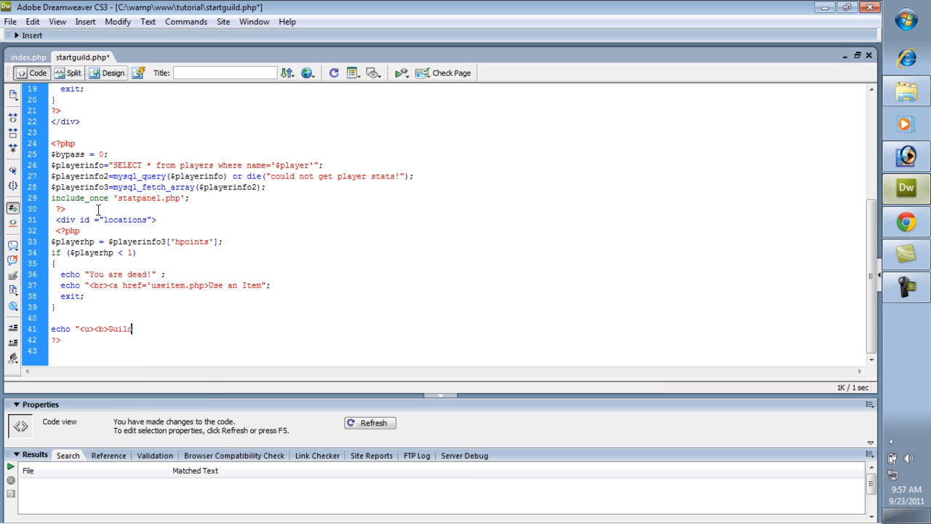
type("</u><")
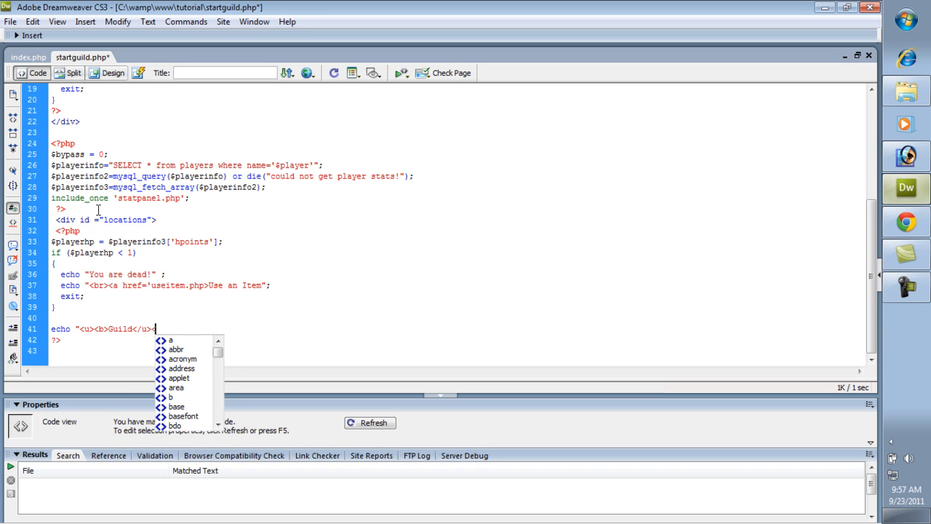
type("/")
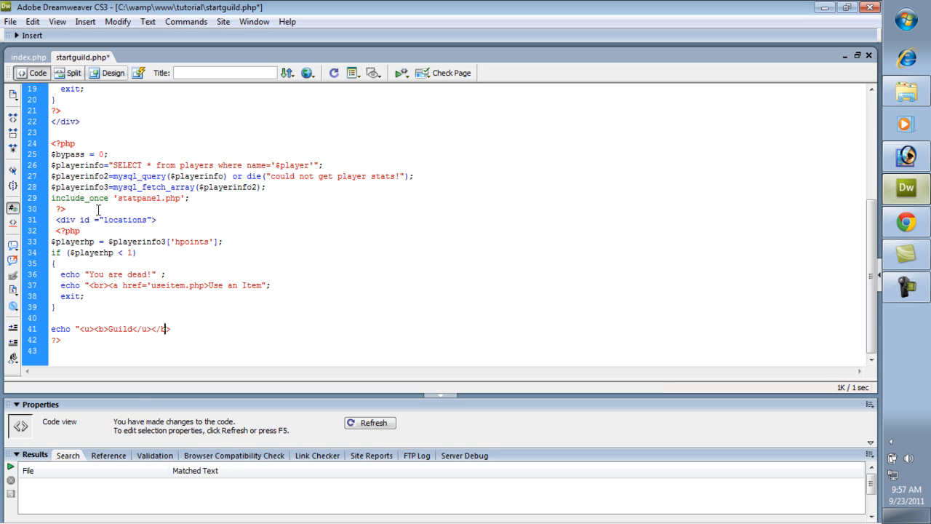
type("b>")
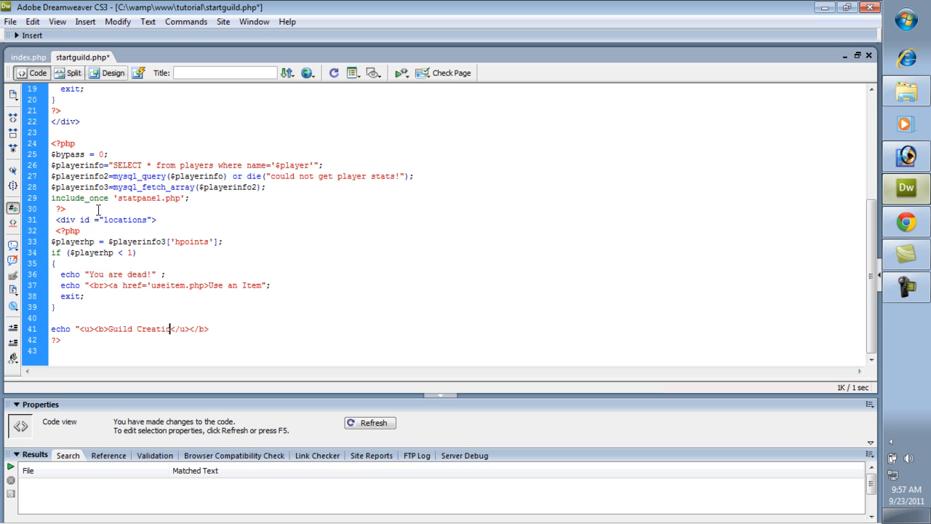
type("n")
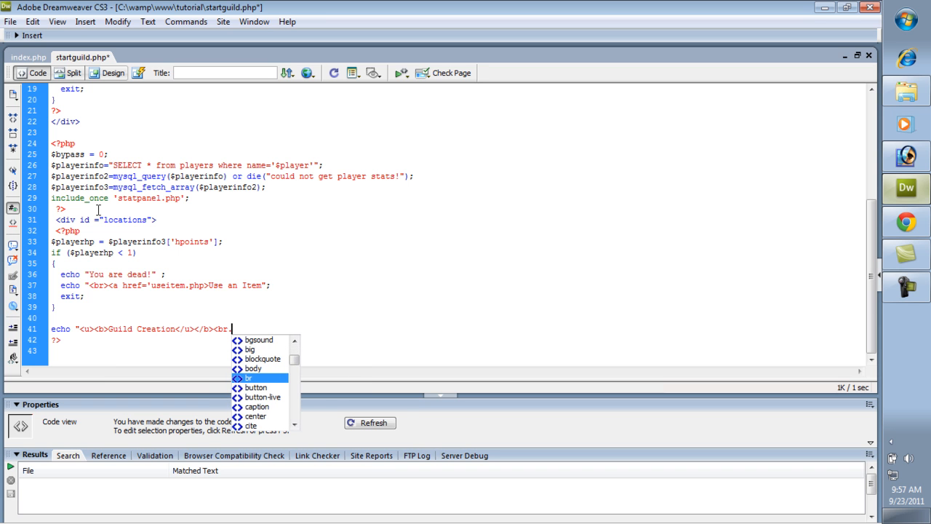
type("<br>")
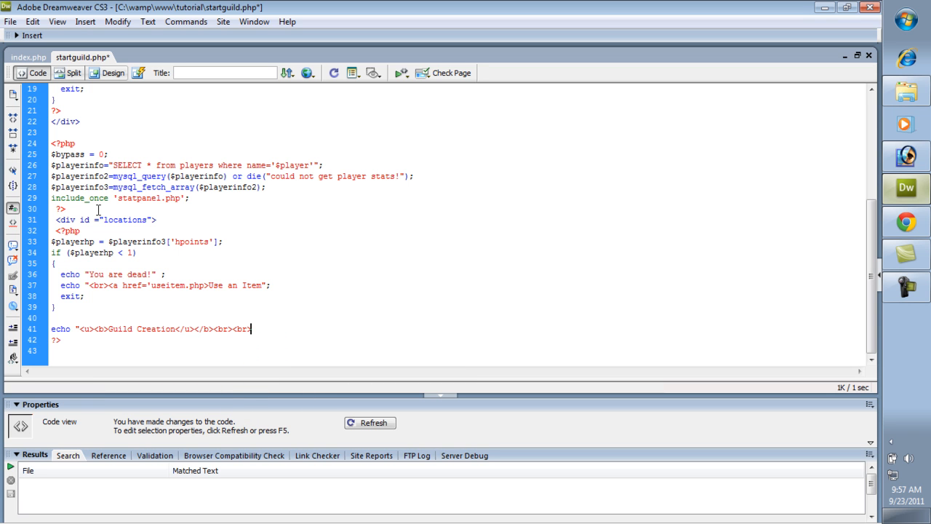
type("\";")
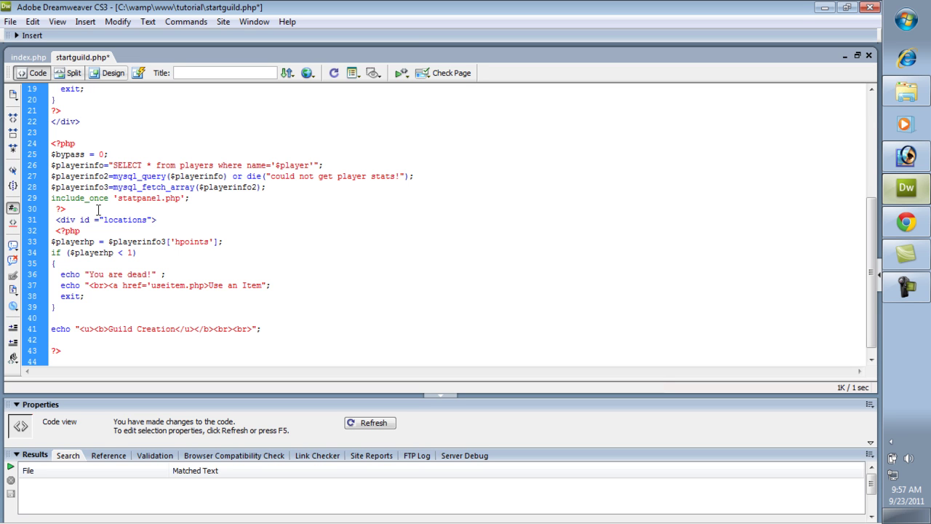
- Write the condition if($playerinfo3['guildid'] != 0) to open the guild check
type("if")
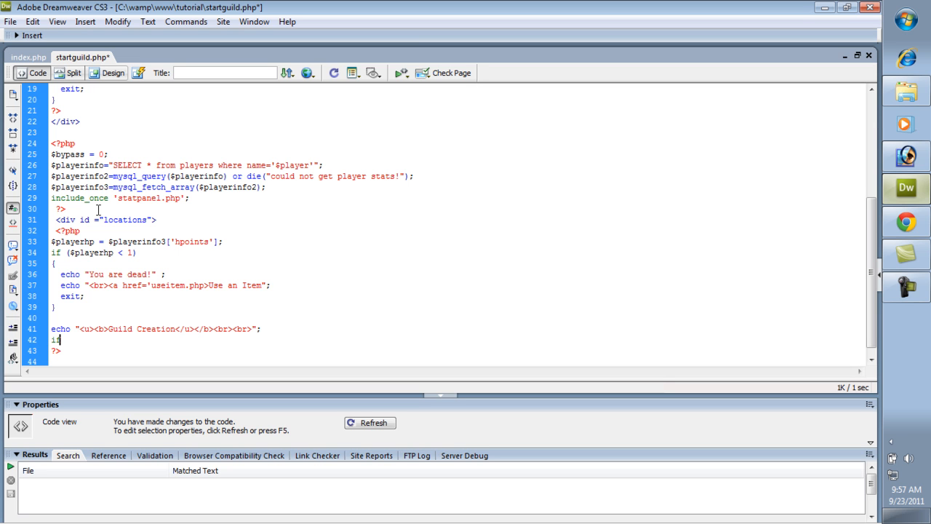
type("(")
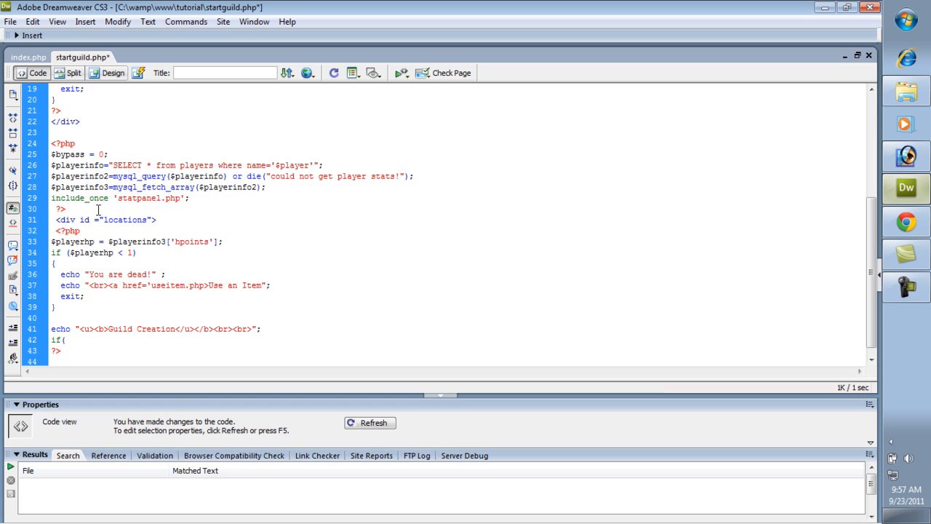
type("$playerinfo")
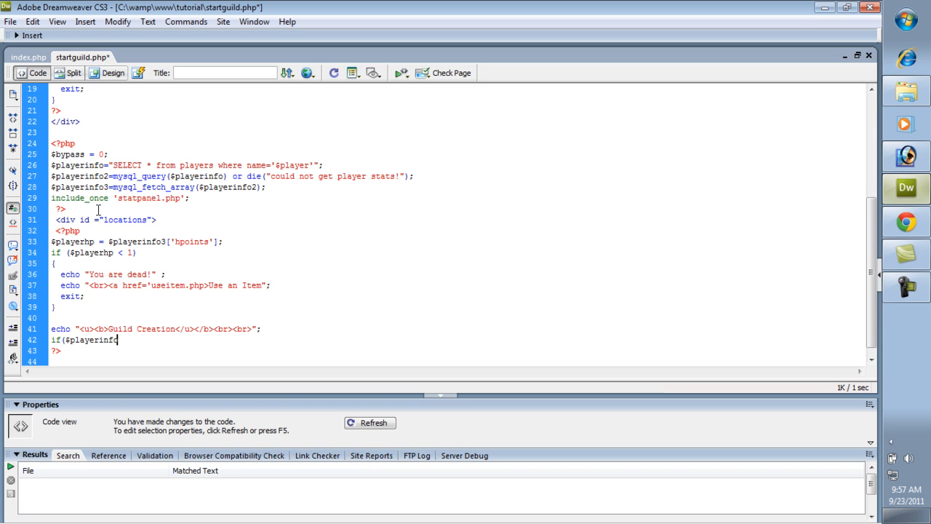
type("3")
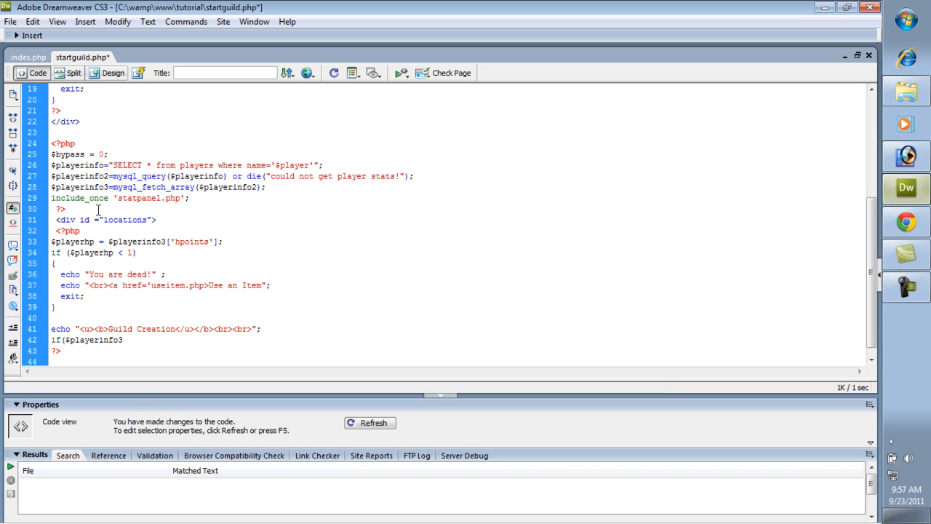
type("[isgui")
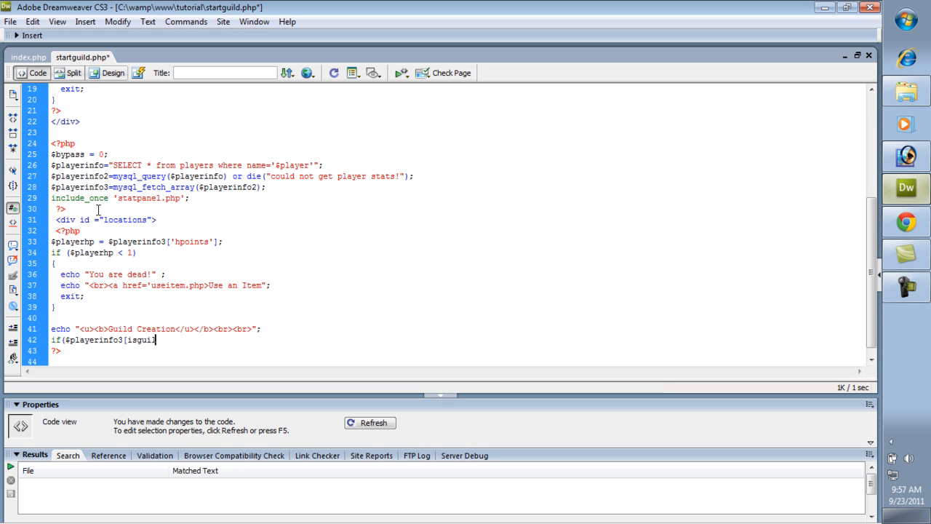
key("BackSpace")
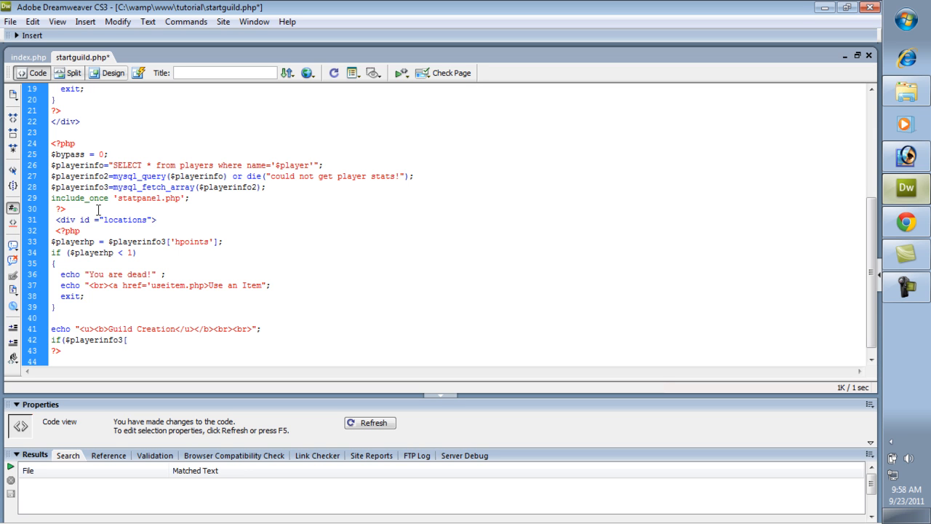
type("['isguild")
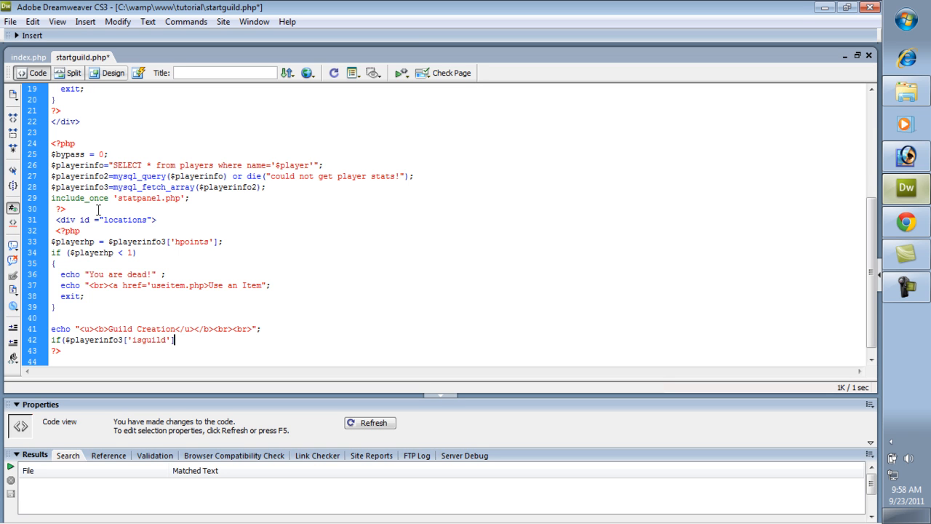
type("==")
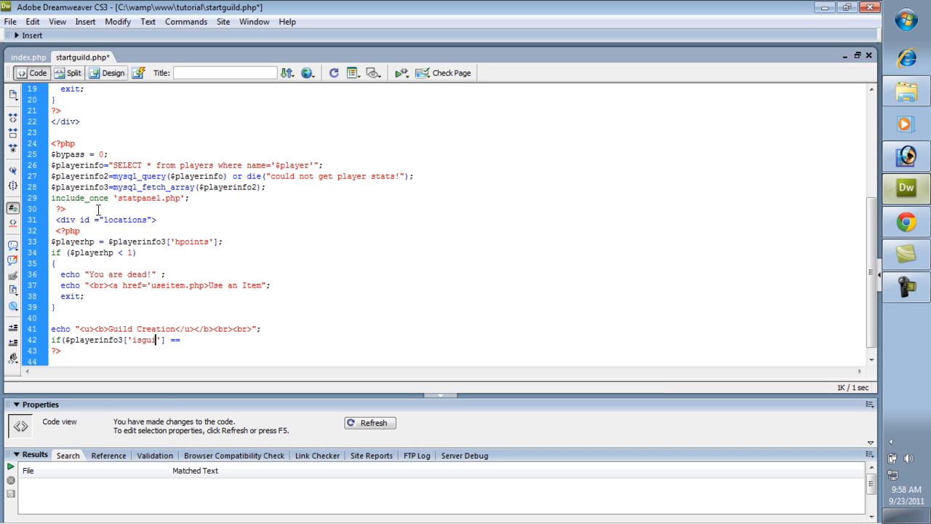
type("guildid")
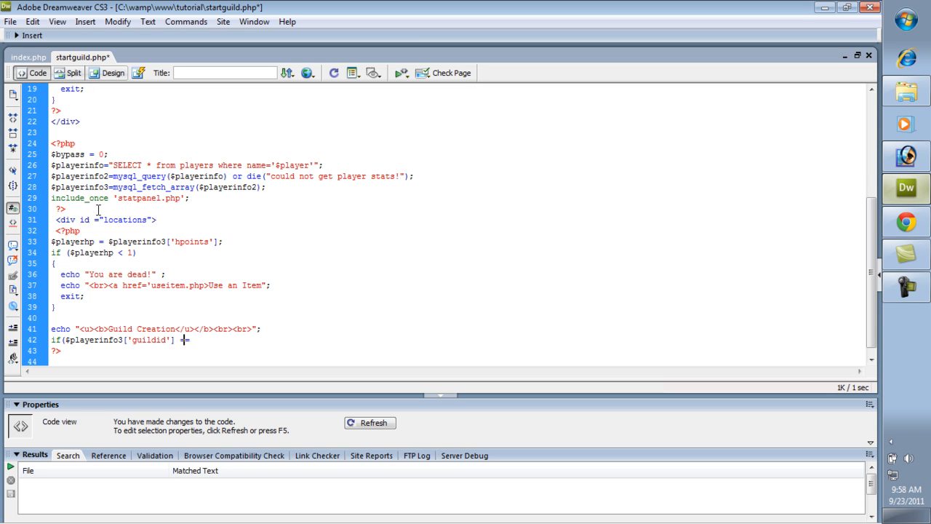
type("1")
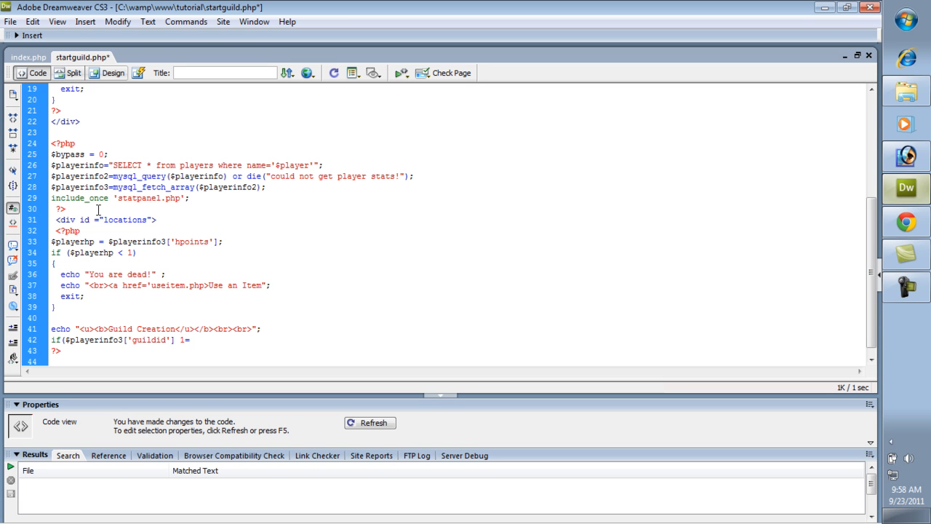
type("!=")
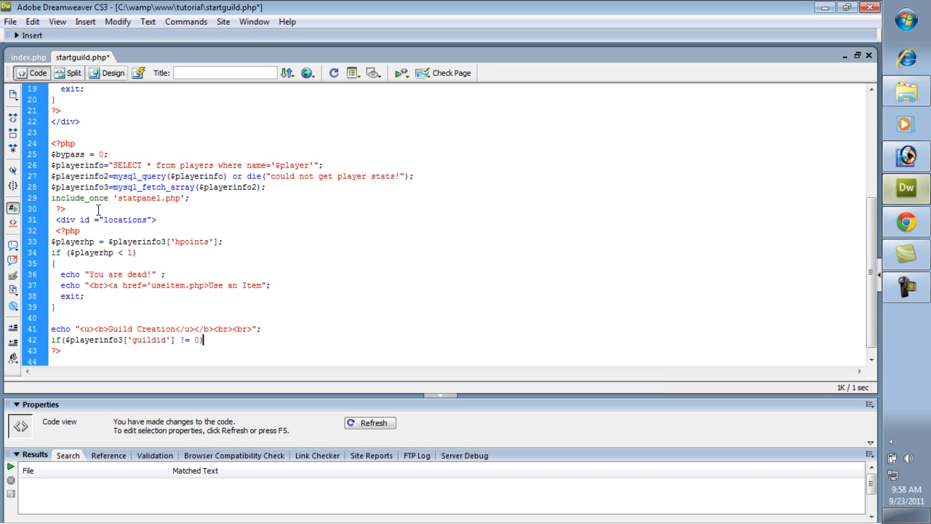
key("Enter")
type("{")
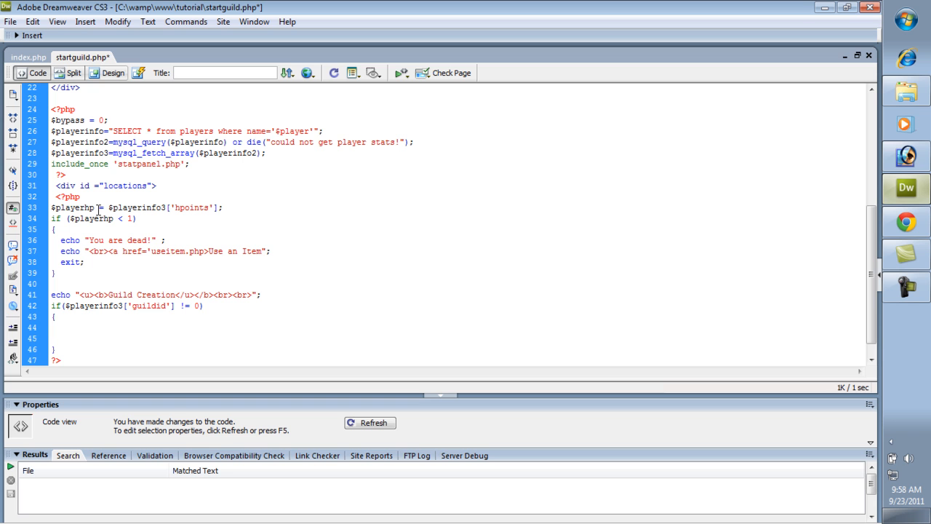
- Inside the check, echo "You are already apart of another guild" with a <br>
type("echo \"You are already")
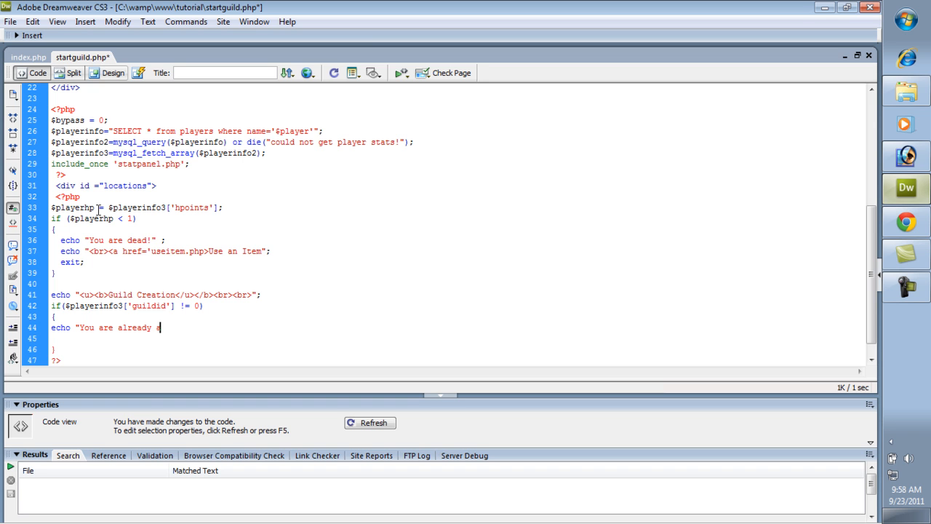
type("apart of")
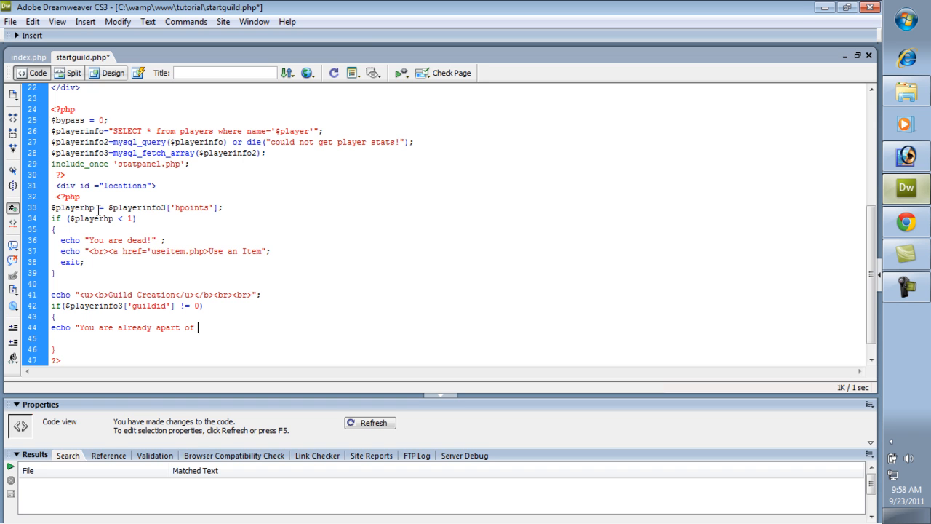
type("another guild")
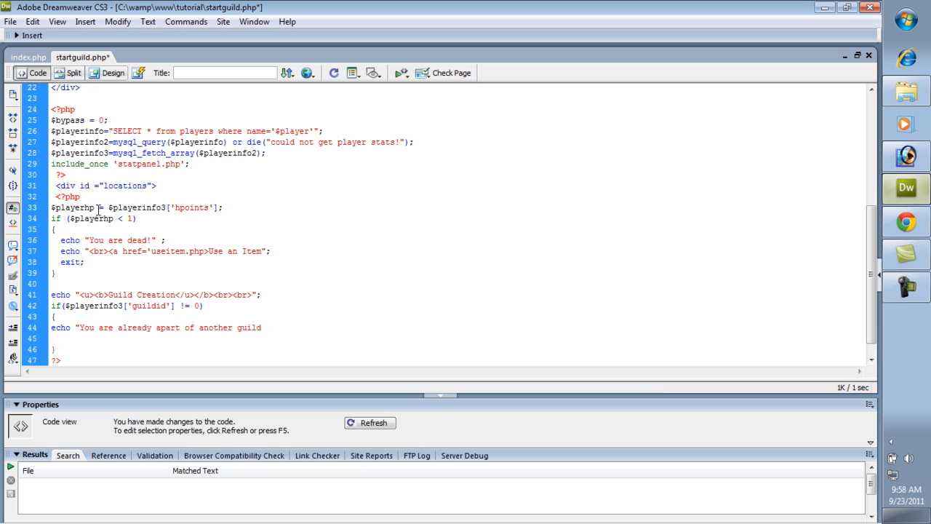
type("\";")
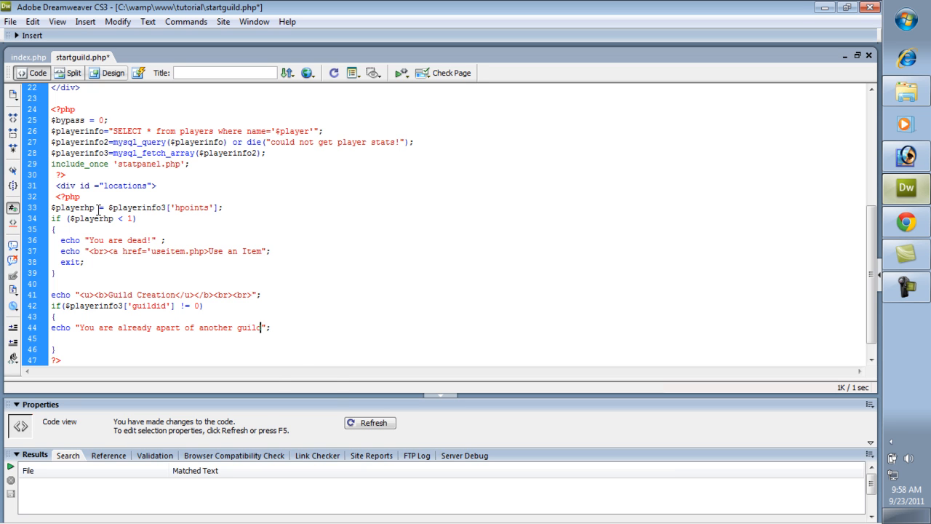
type("<br>")
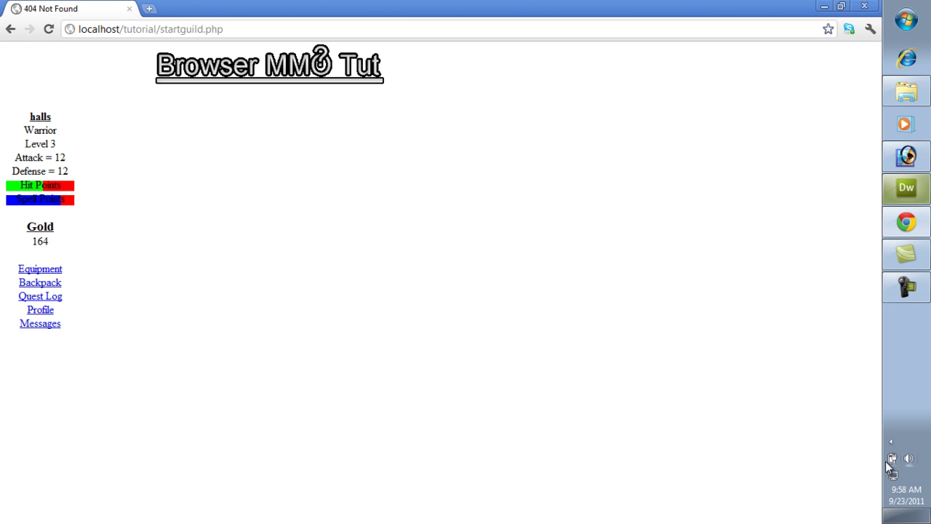
- Open phpMyAdmin from the WAMP menu and reach the tutorial players table's add-field form
left_click(886, 459)
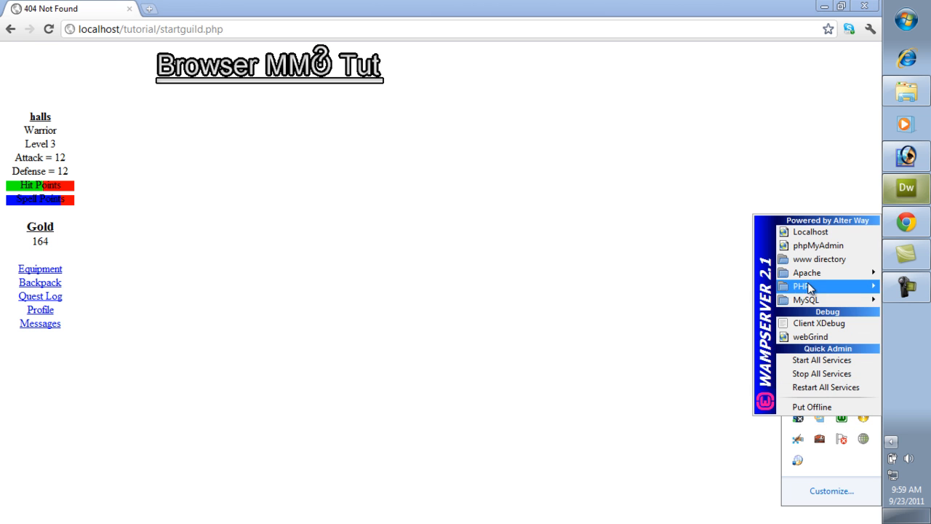
left_click(817, 245)
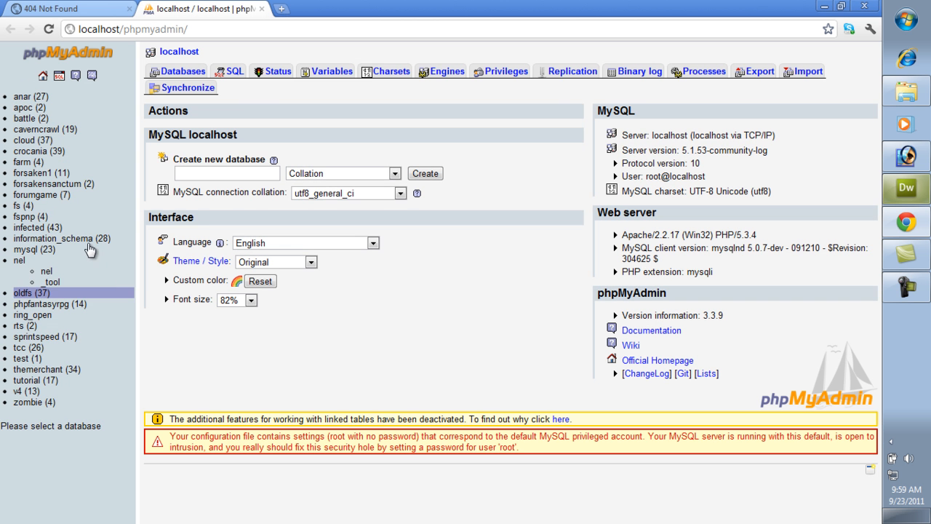
left_click(26, 380)
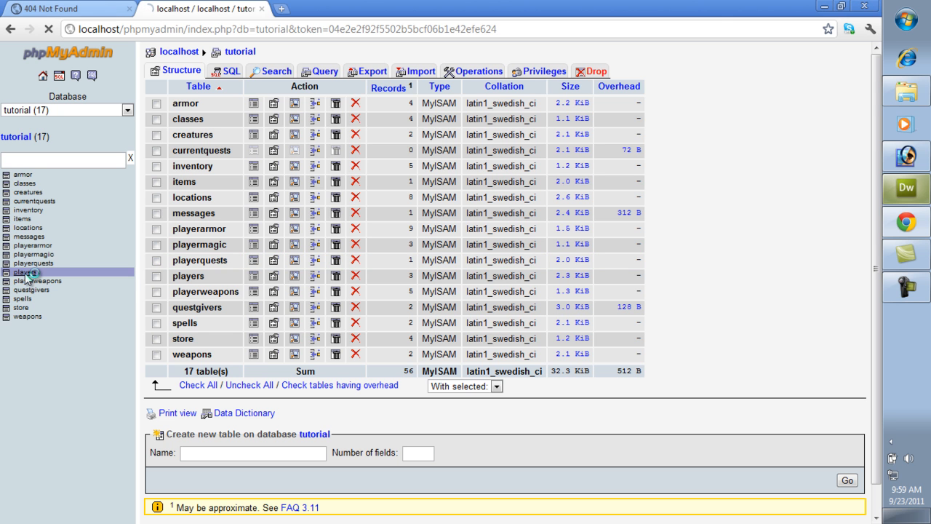
left_click(23, 272)
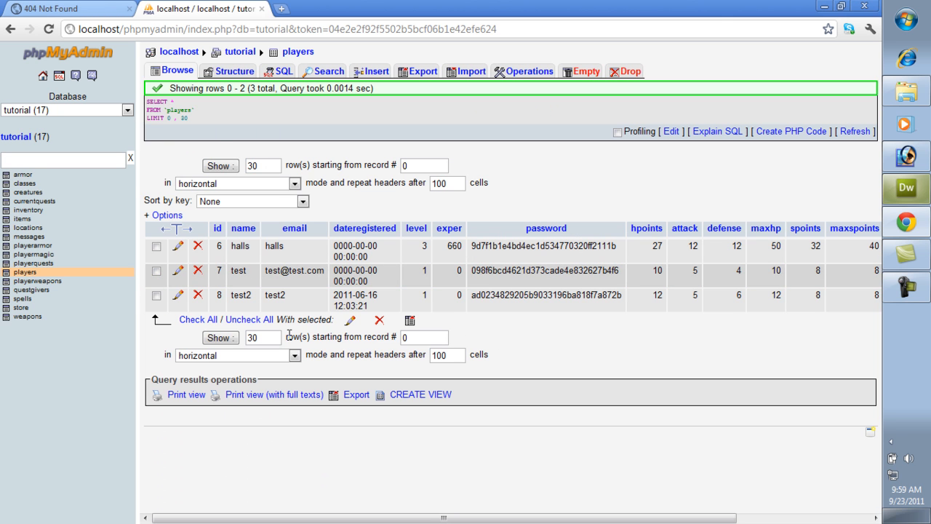
left_click(233, 70)
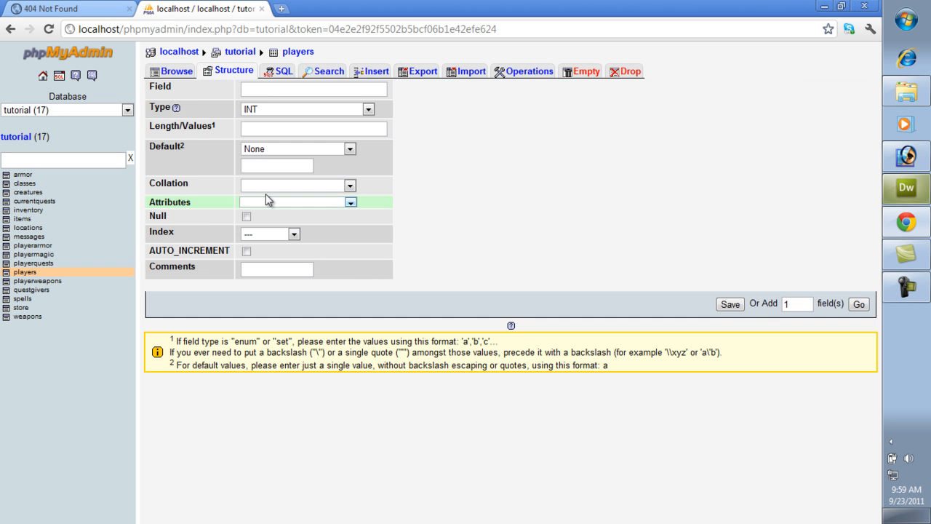
- Save a guildid MEDIUMINT(6) column with default 0, then browse the players rows
left_click(312, 89)
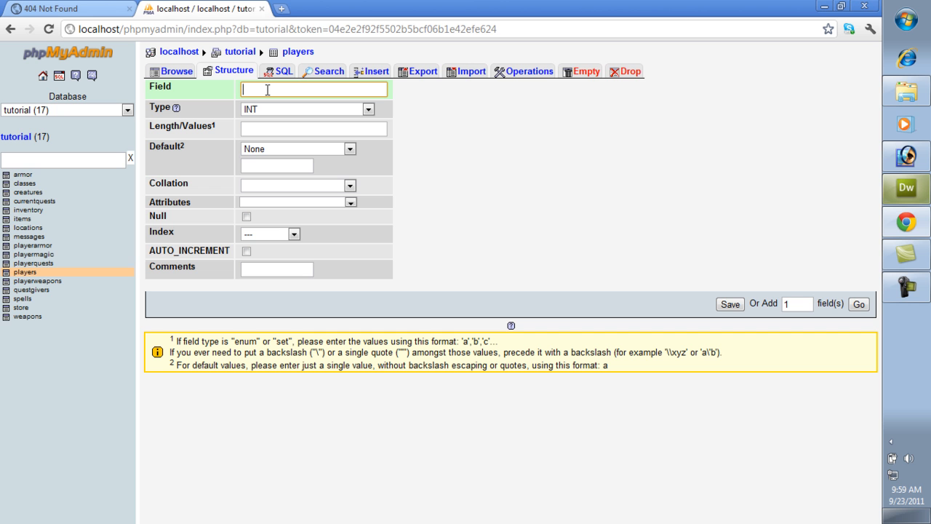
type("isguild")
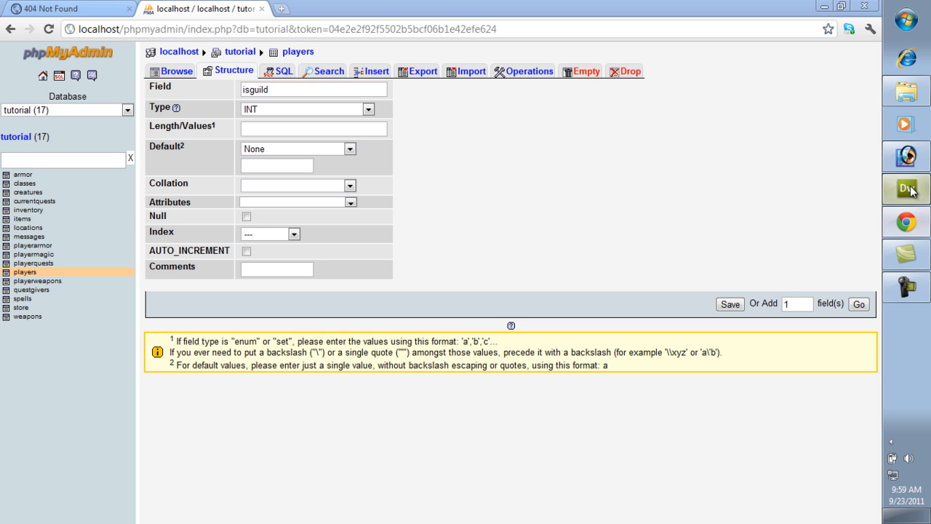
left_click(910, 189)
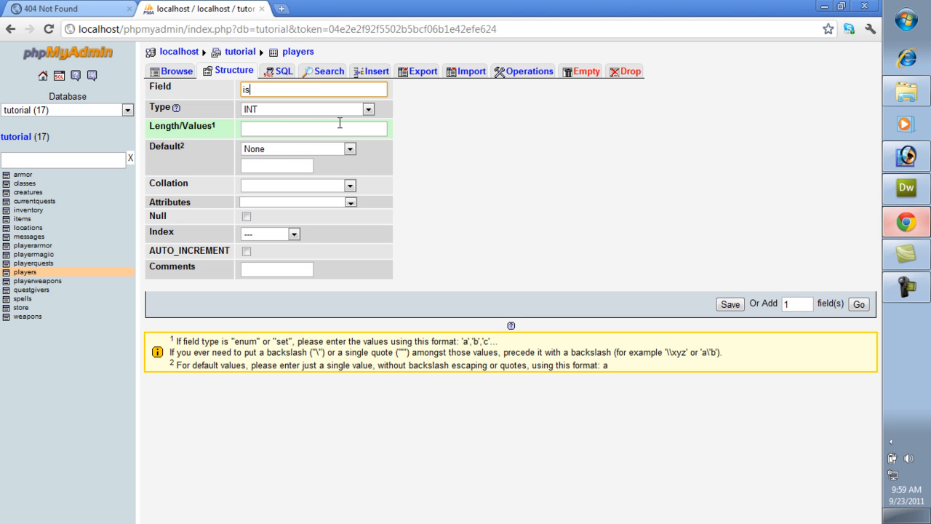
type("guildid")
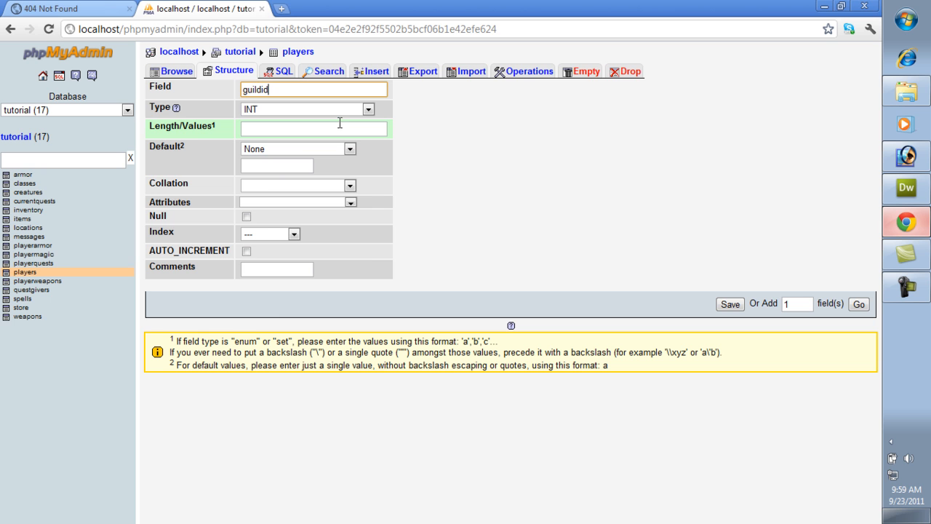
left_click(306, 108)
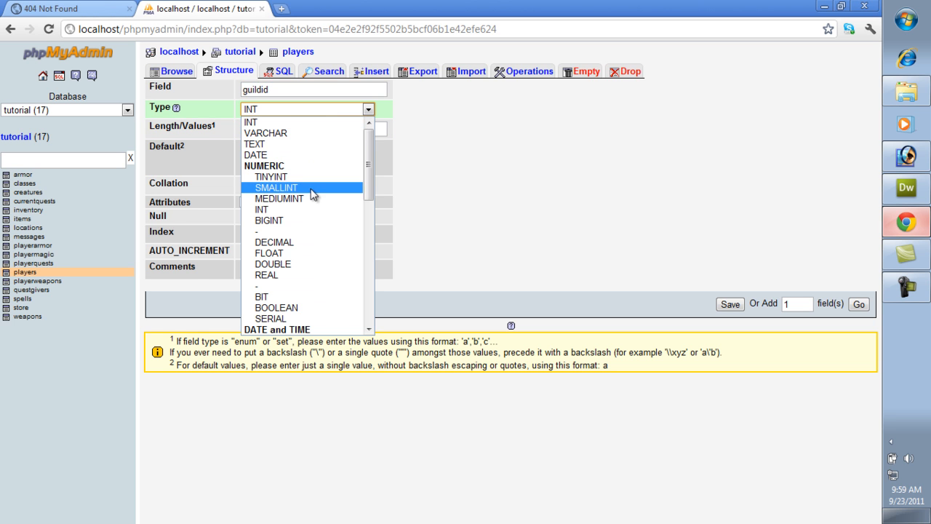
left_click(278, 198)
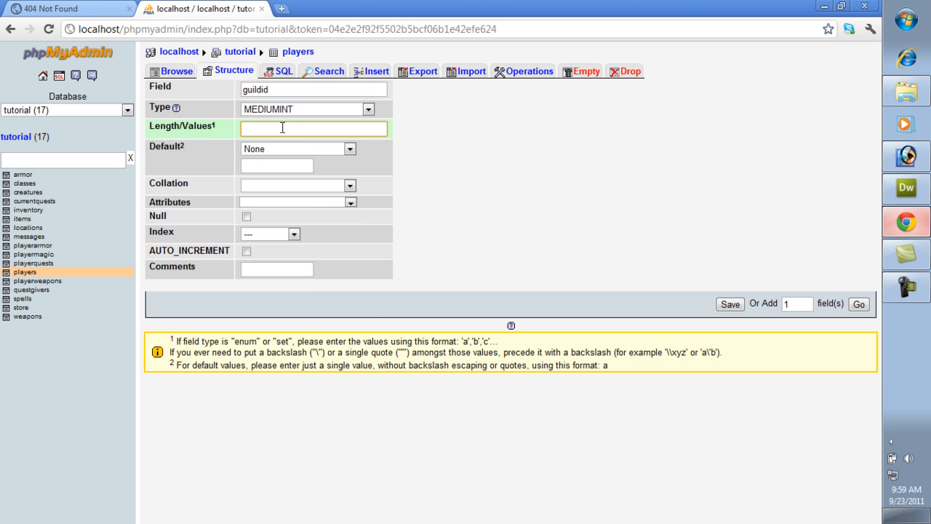
type("6")
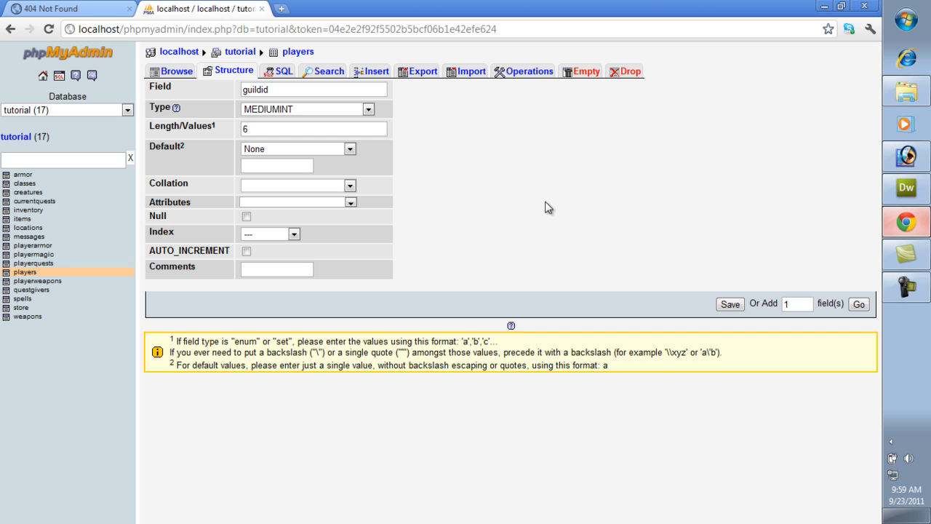
left_click(277, 166)
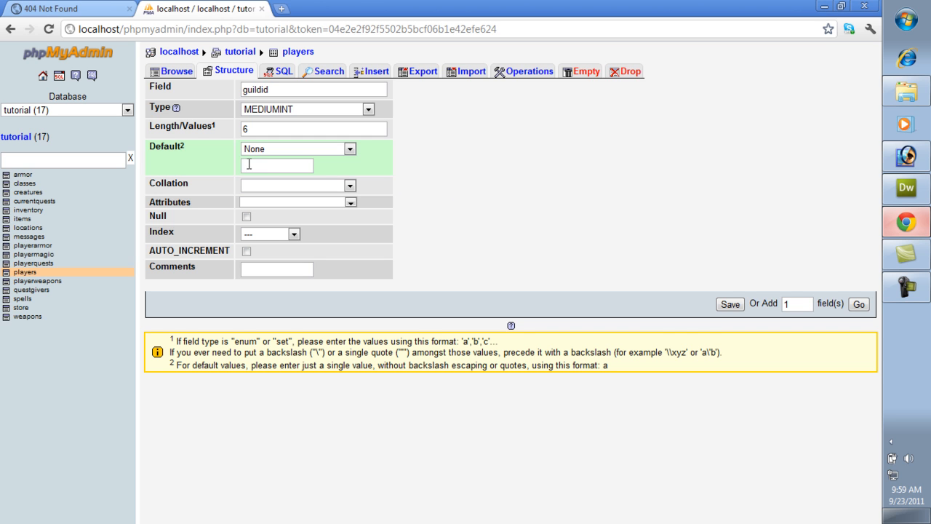
left_click(298, 148)
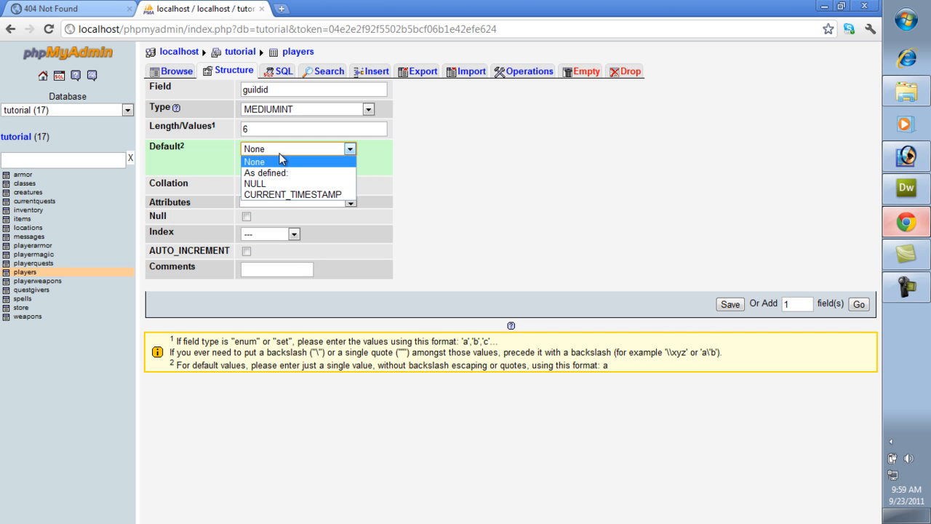
left_click(265, 172)
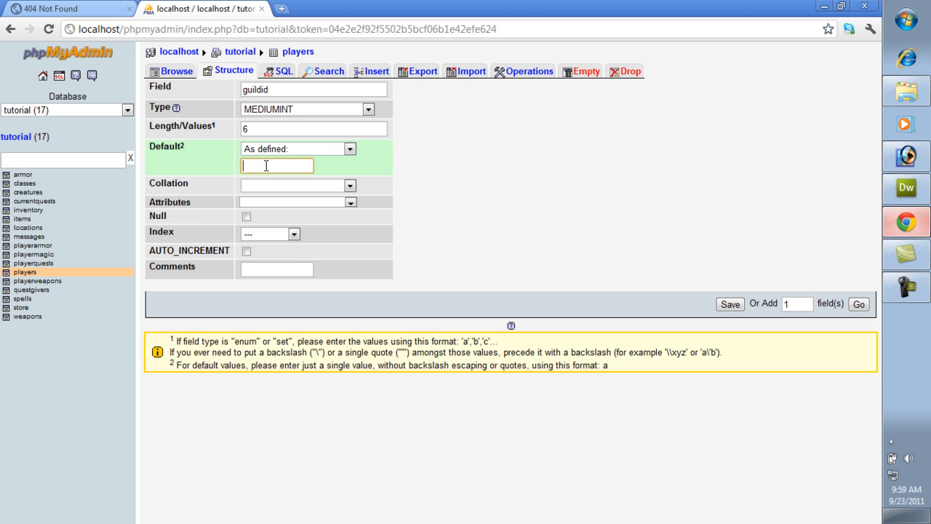
type("0")
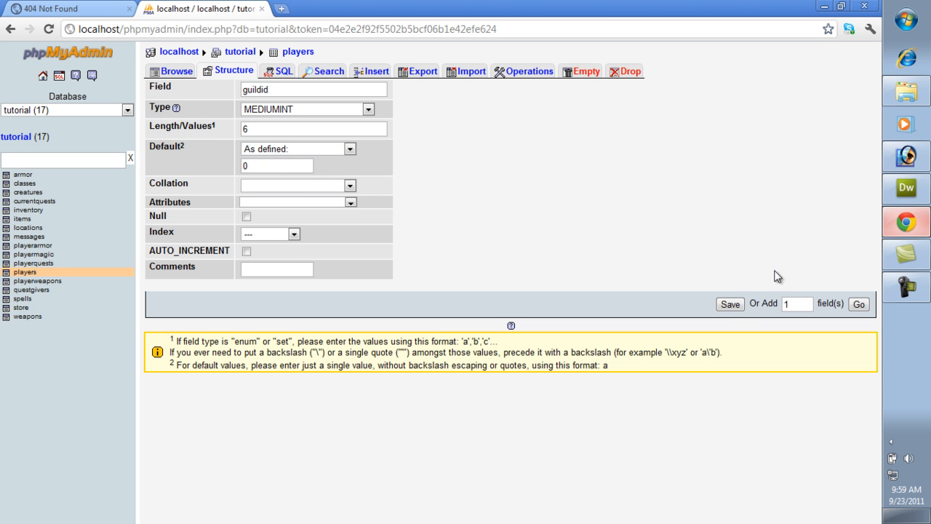
left_click(730, 304)
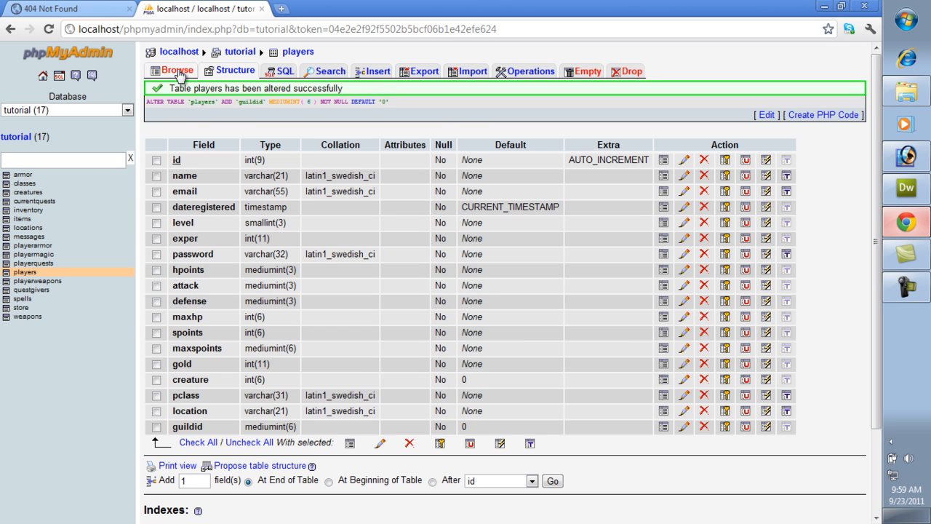
left_click(177, 71)
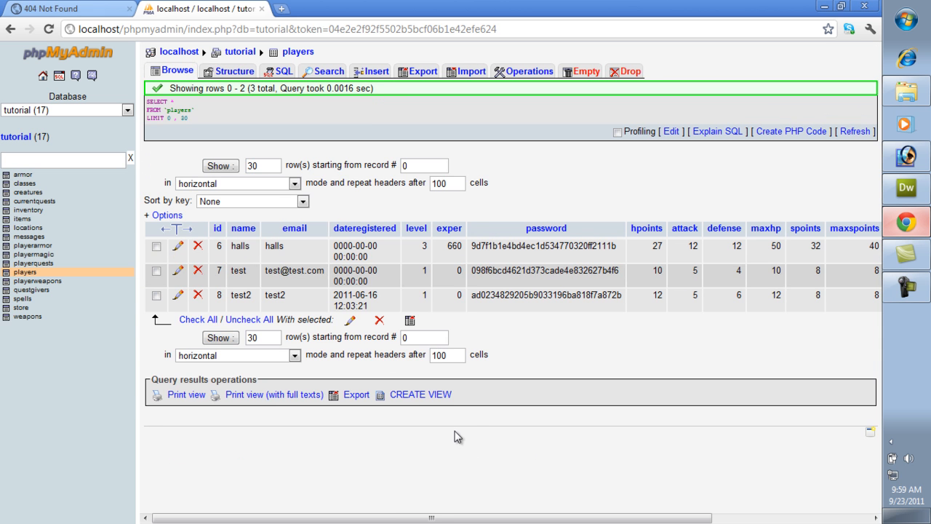
- Edit the first player's row and set guildid to 2
scroll("right", 3)
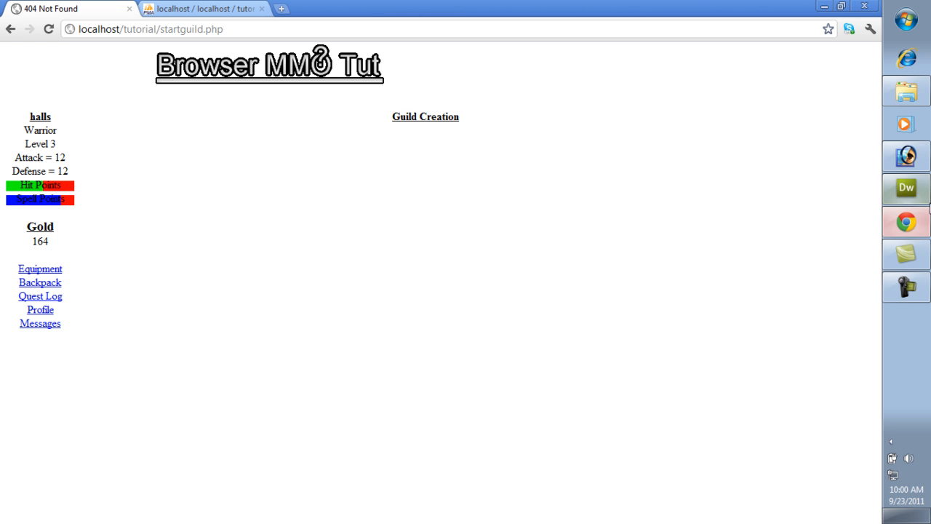
mouse_move(907, 194)
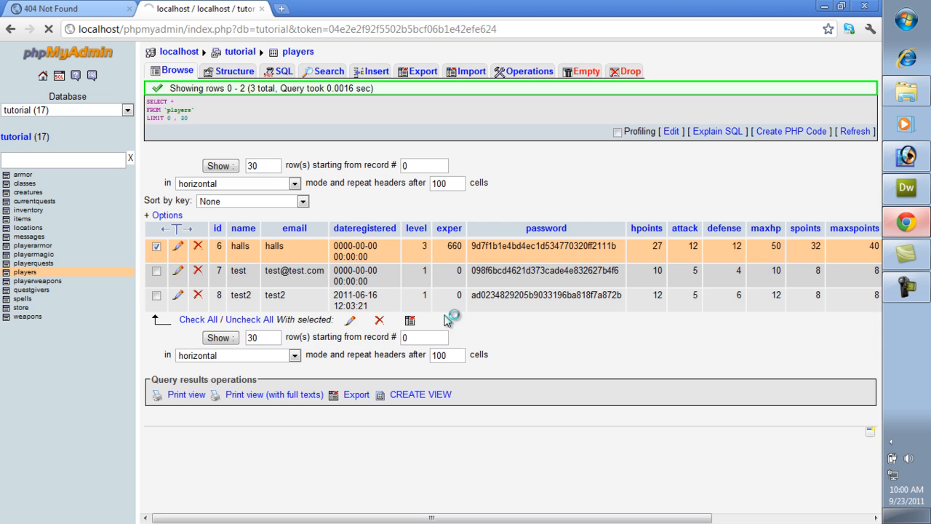
left_click(178, 247)
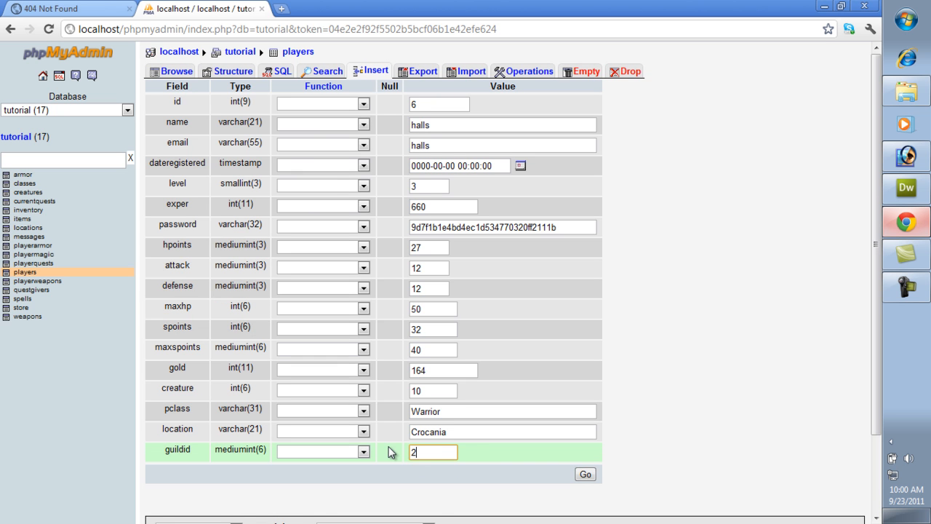
left_click(585, 474)
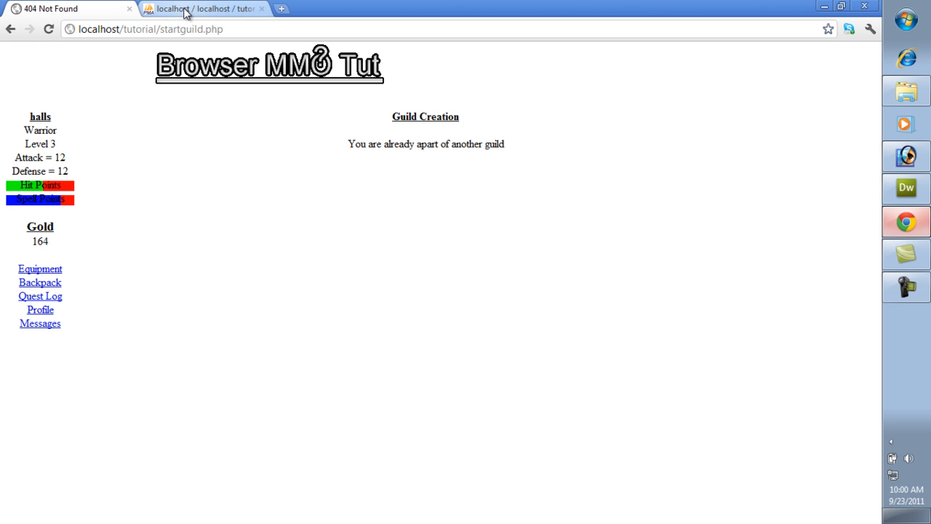
mouse_move(206, 13)
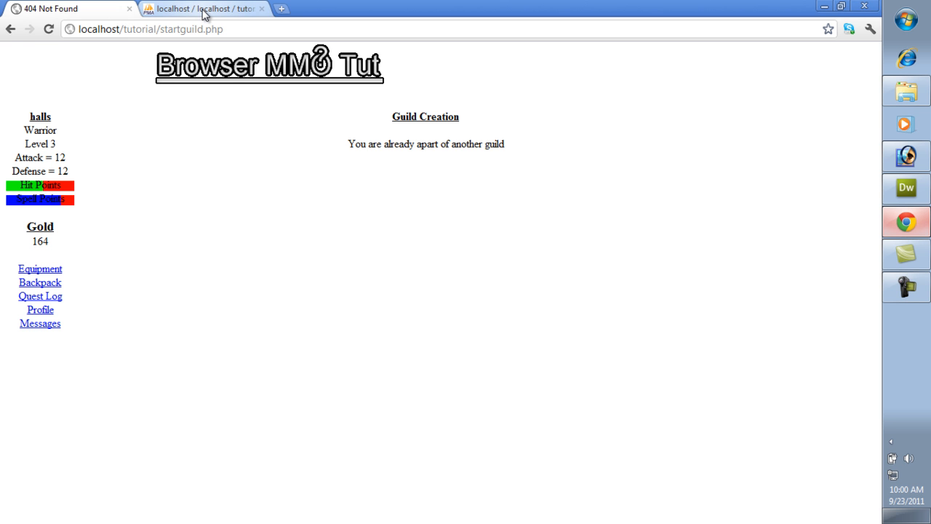
- Reset that player's guildid to 0 and recheck the Guild Creation page
left_click(204, 8)
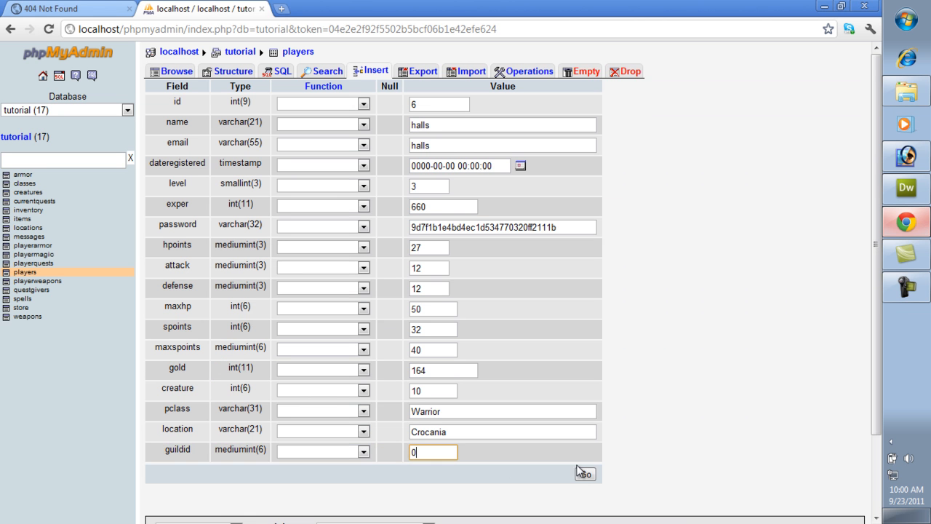
left_click(585, 473)
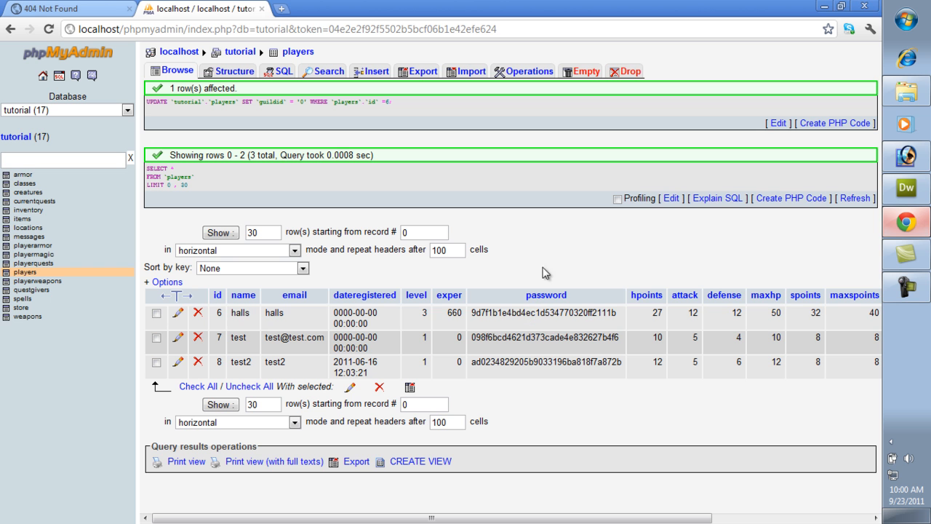
left_click(904, 227)
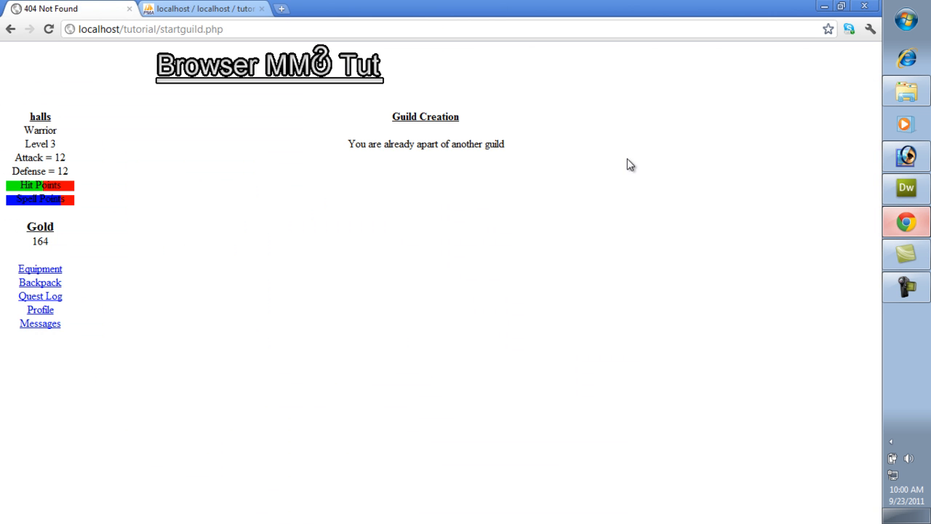
left_click(906, 187)
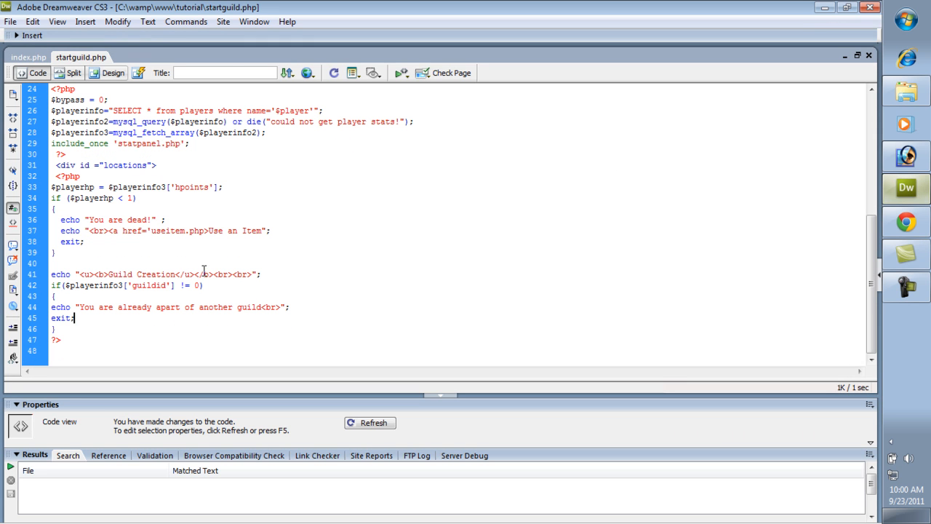
- Below the guild check, add echo "It costs " . $guildprice . " gold to start a guild.<br>"
key("Enter")
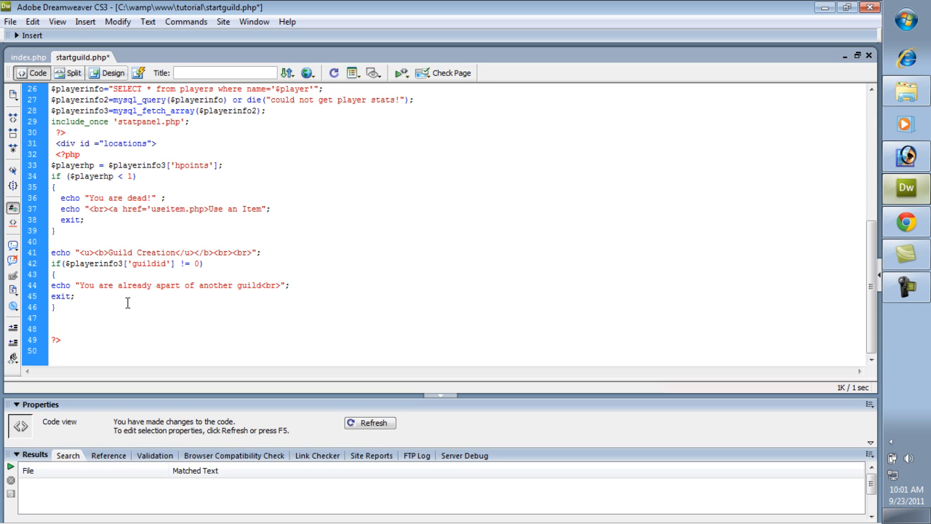
type("echo \"")
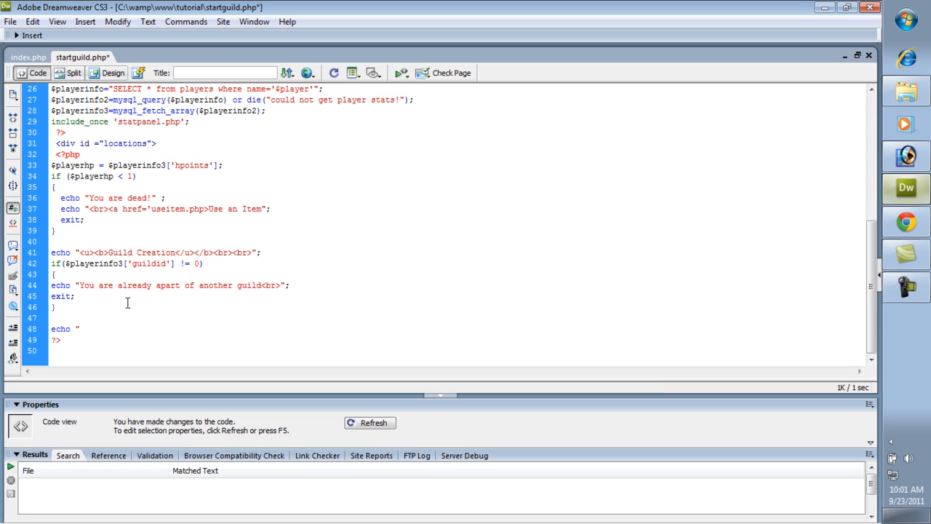
type("It costs")
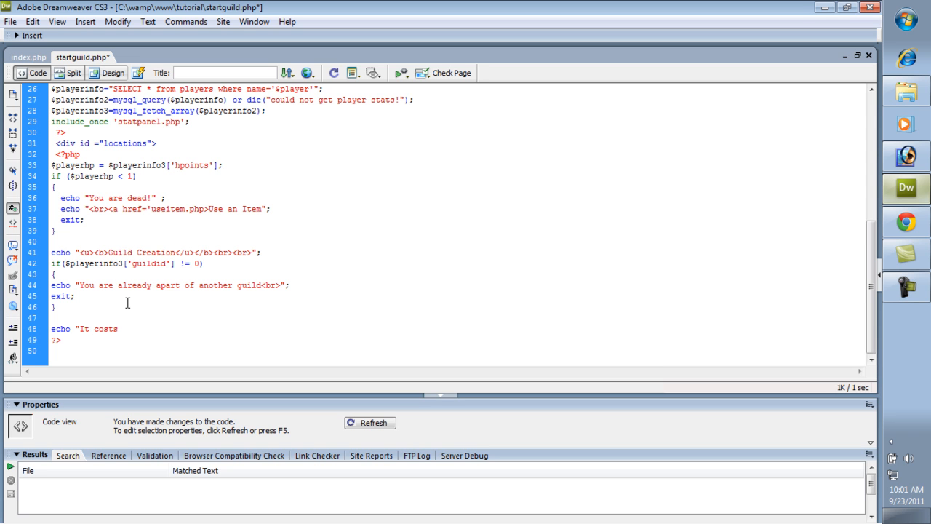
type("\" .")
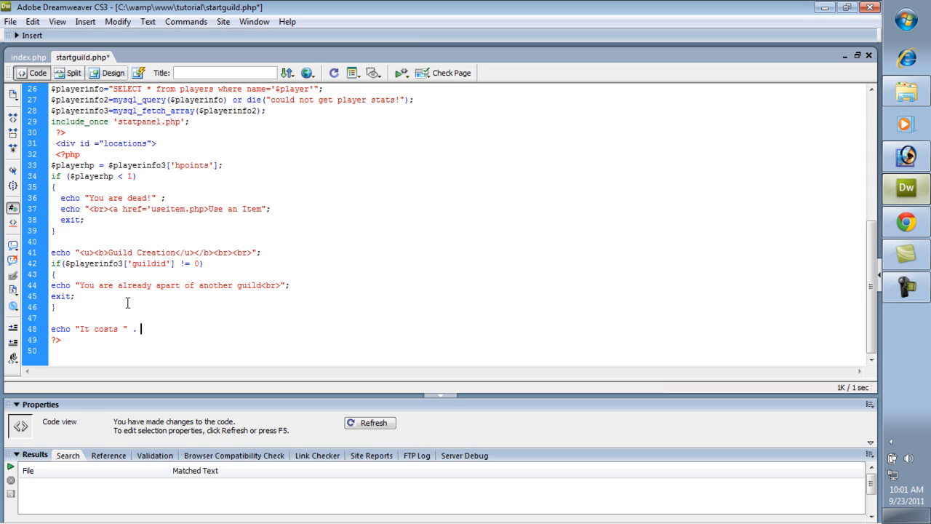
type("$")
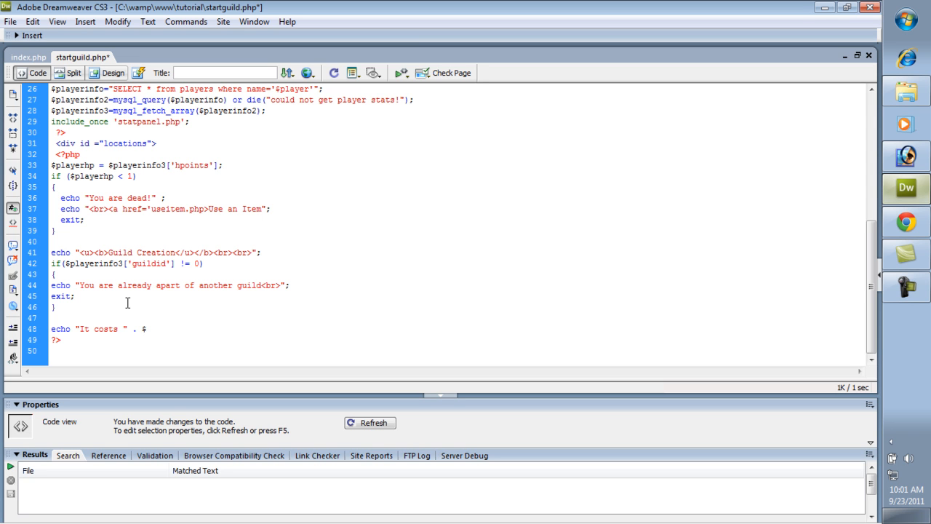
type("guild")
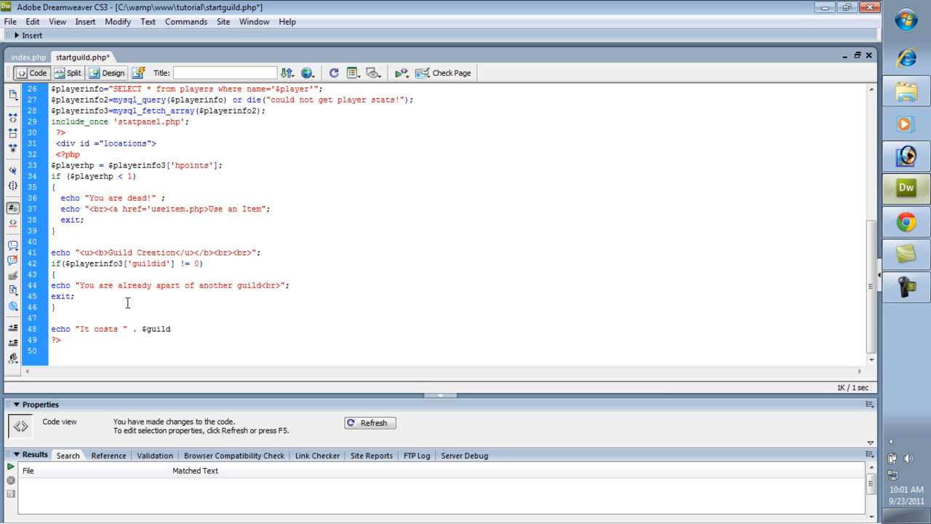
type("price .")
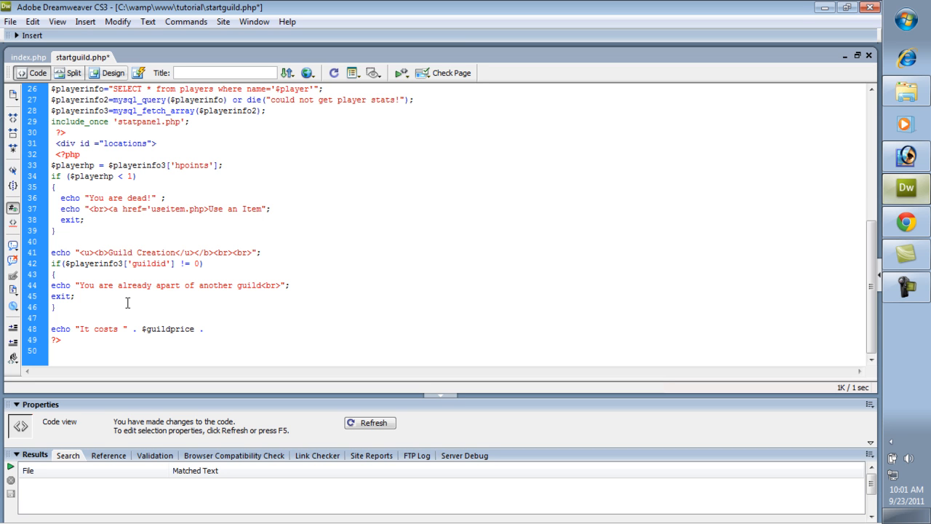
type("\" gold")
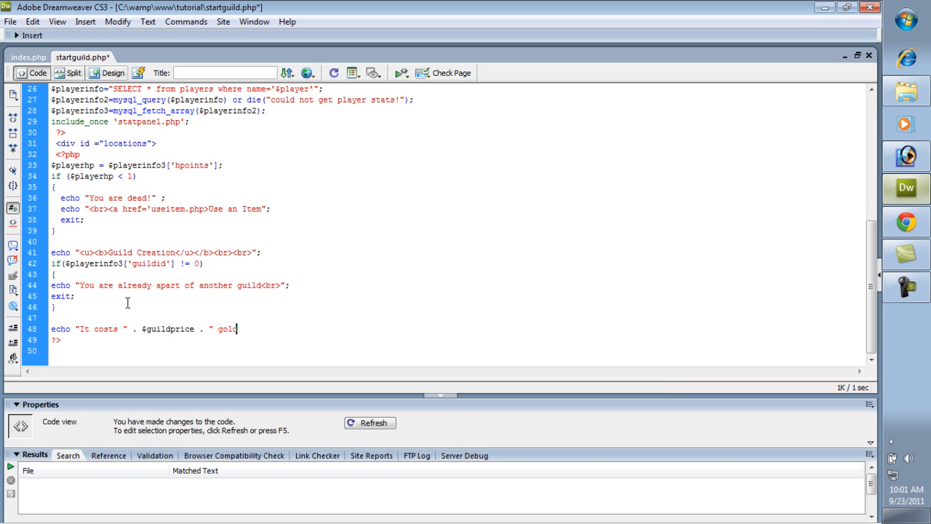
type("to")
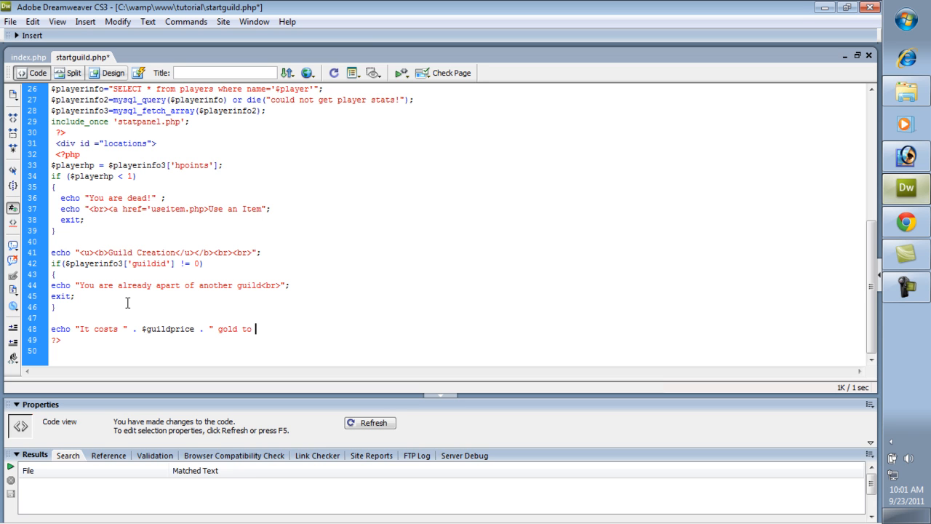
type("build a guil")
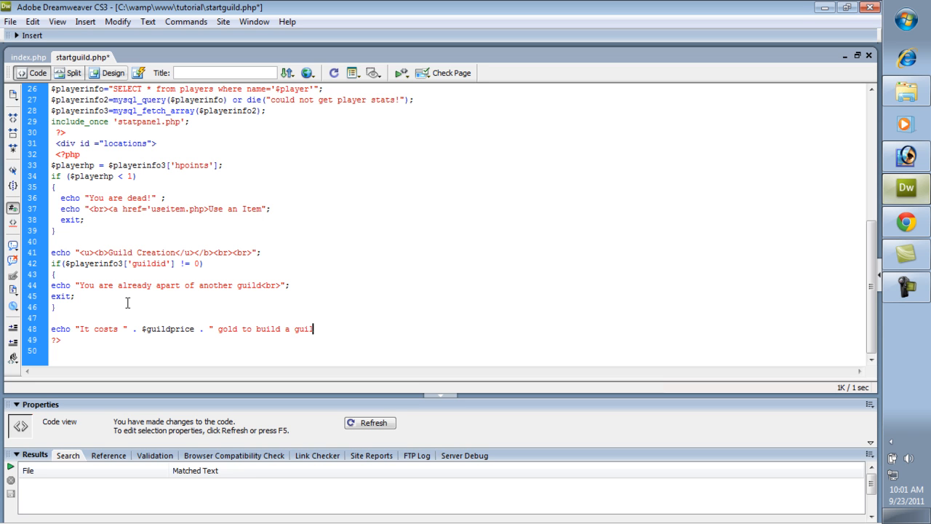
type("star")
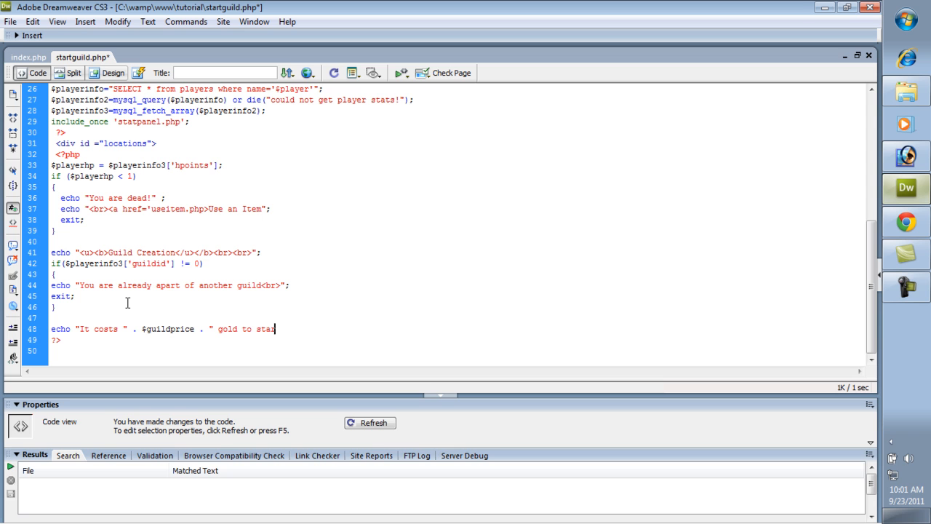
type("t a guild.\";")
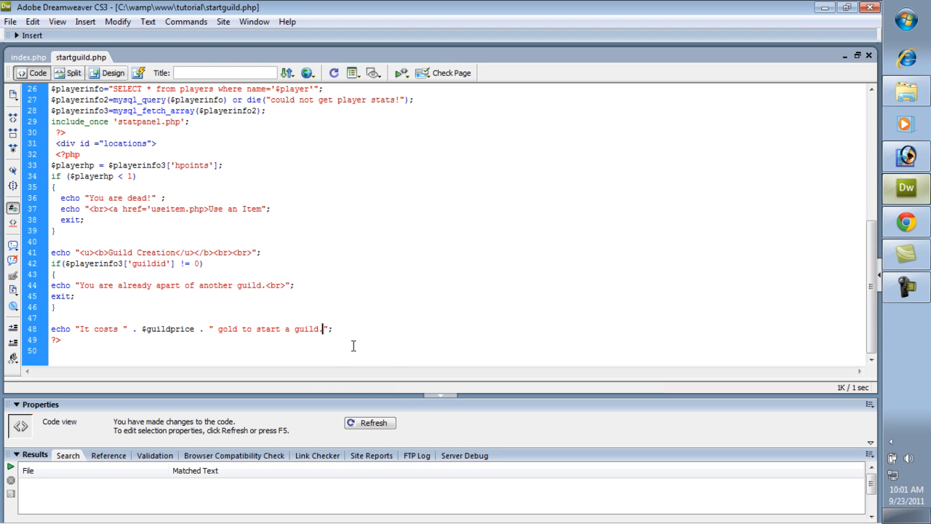
type("<br")
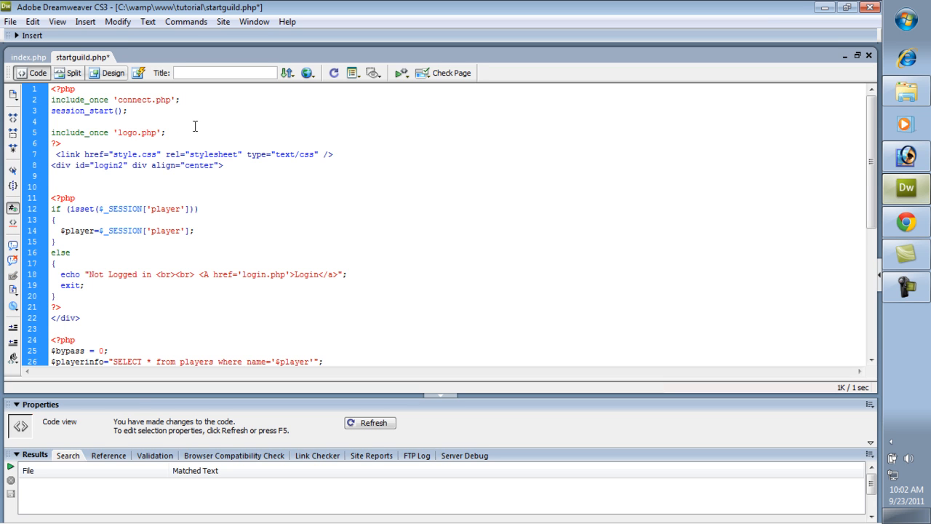
- Paste include_once 'connect.php'; and edit its file name toward a constants include
type("include_once 'connect.php';")
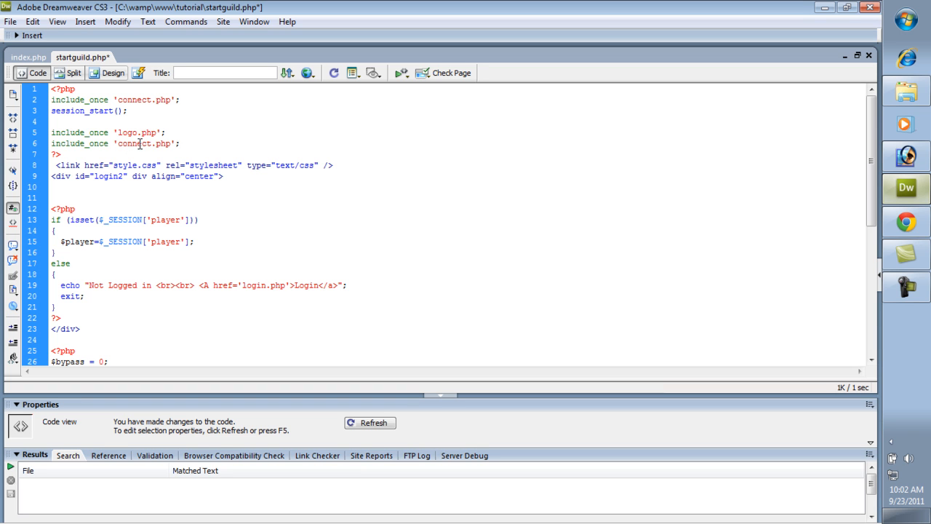
double_click(132, 143)
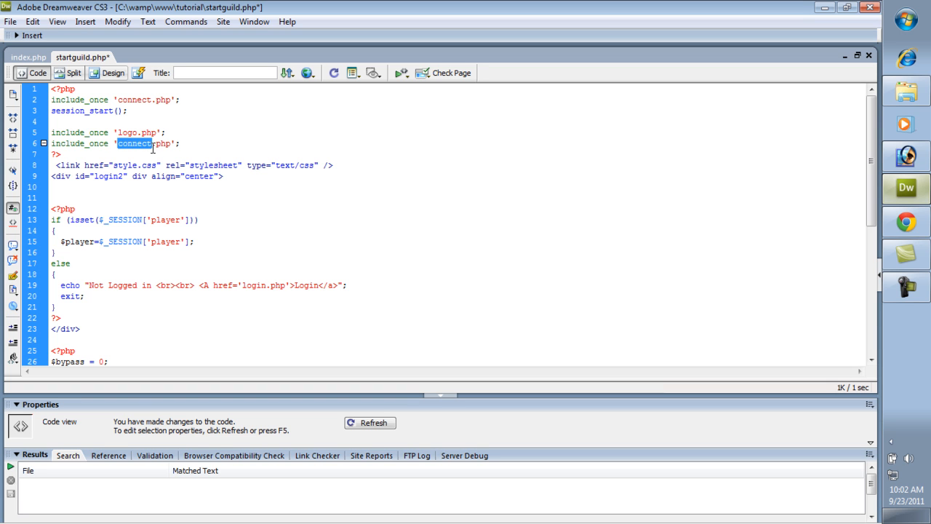
type("constants")
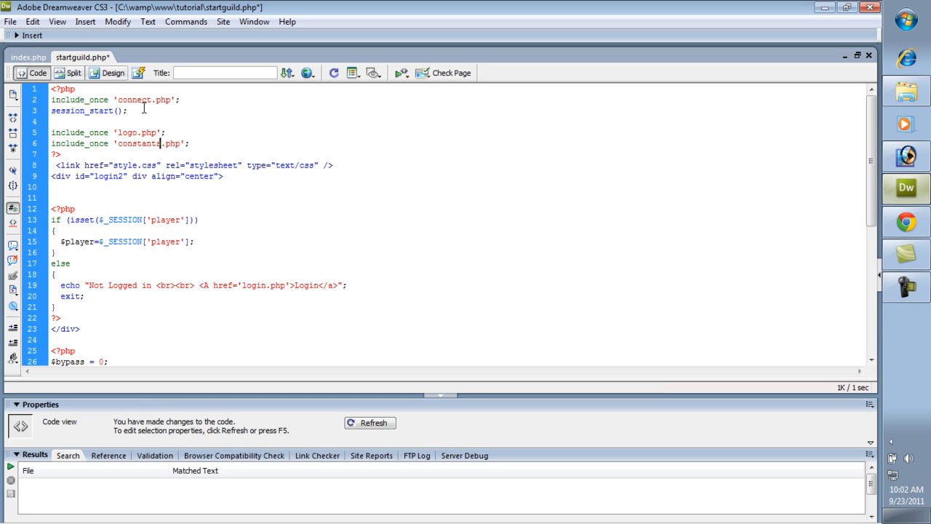
left_click(187, 144)
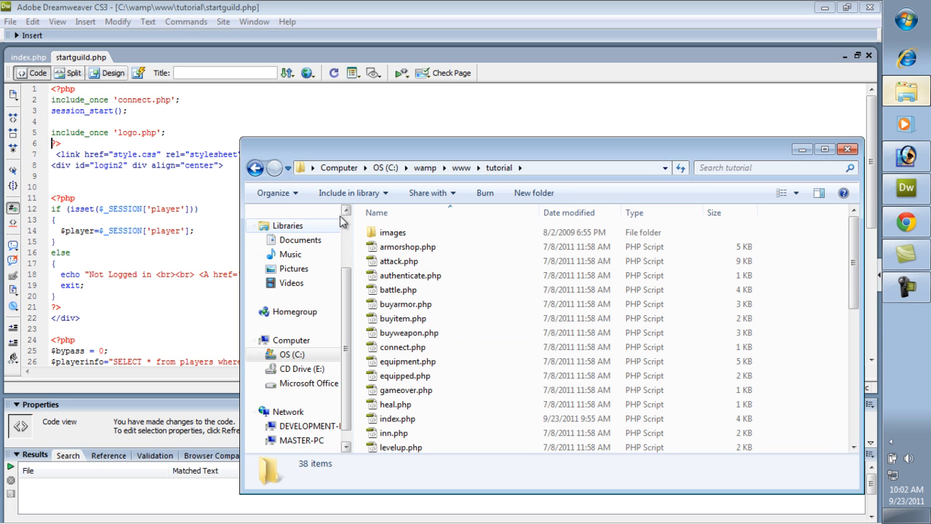
- Open connect.php, define $guildprice under the constants comment, and return to startguild.php
left_click(403, 347)
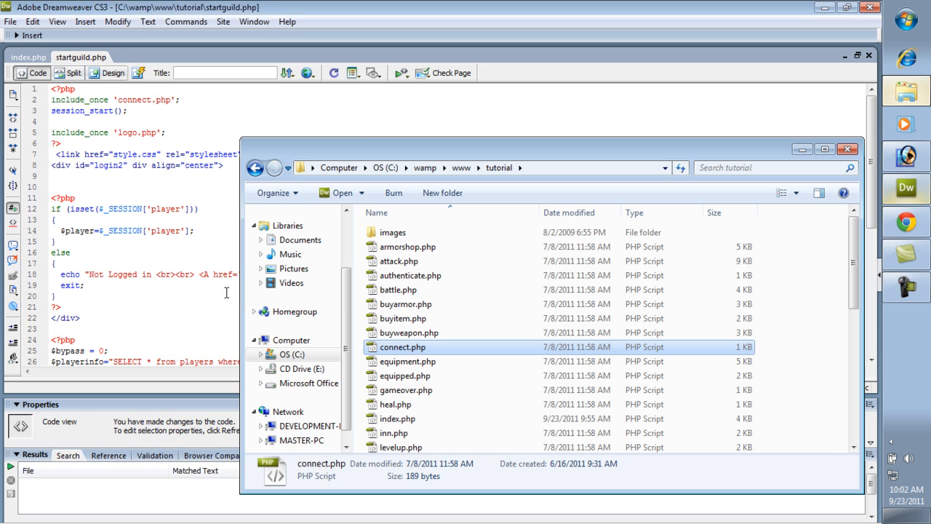
double_click(400, 346)
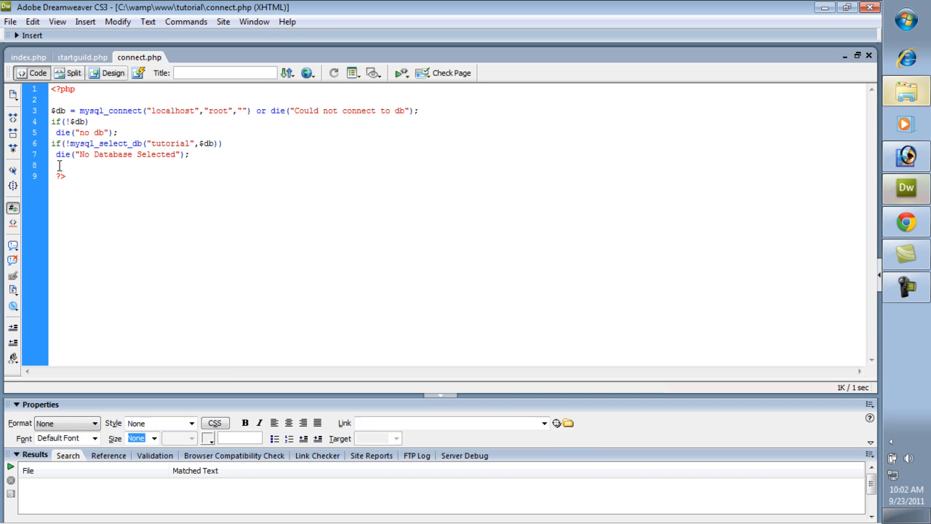
type("/")
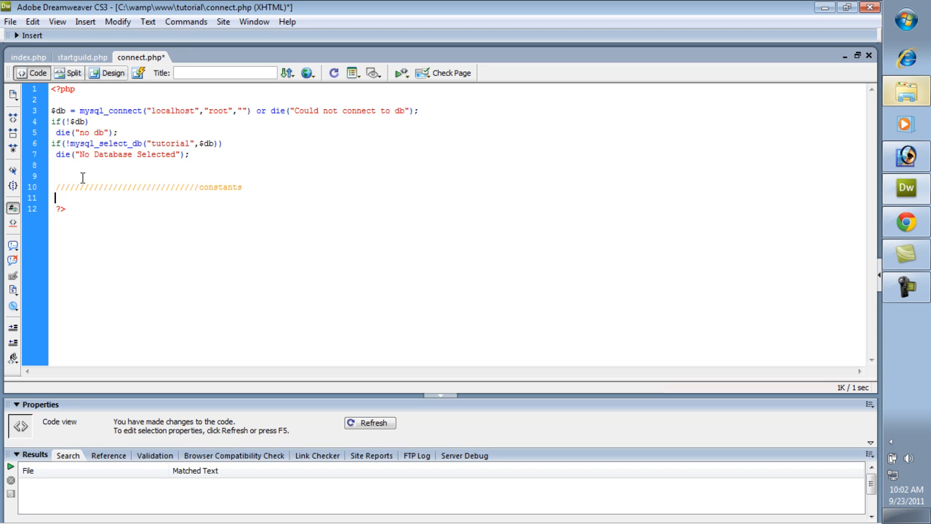
type("$guild")
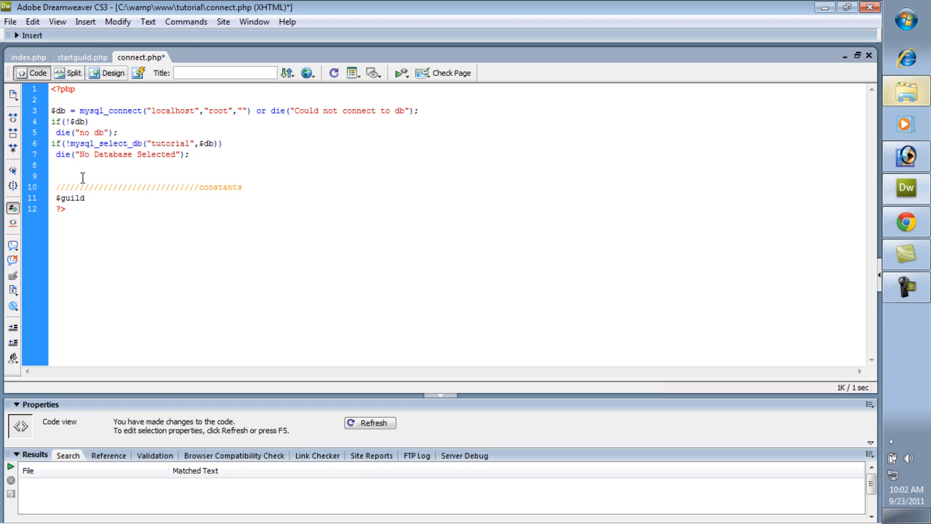
type("price = 100;")
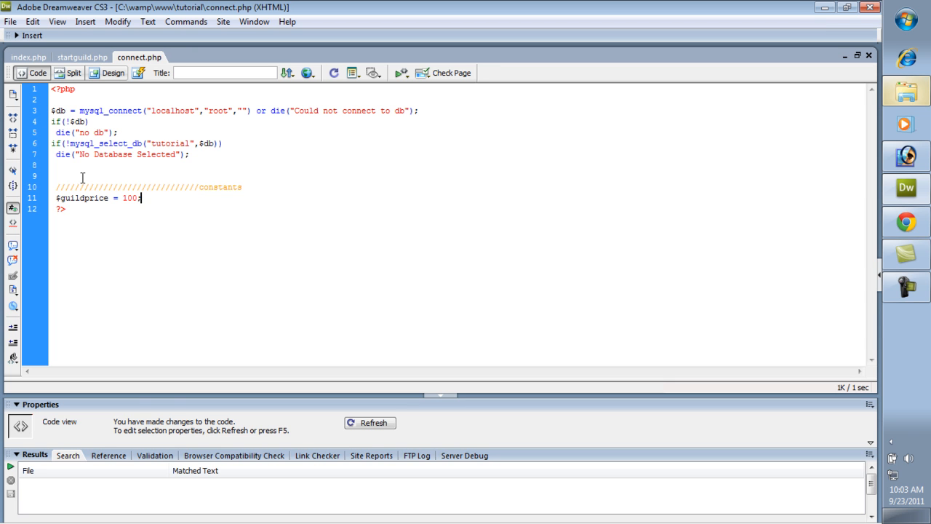
left_click(86, 56)
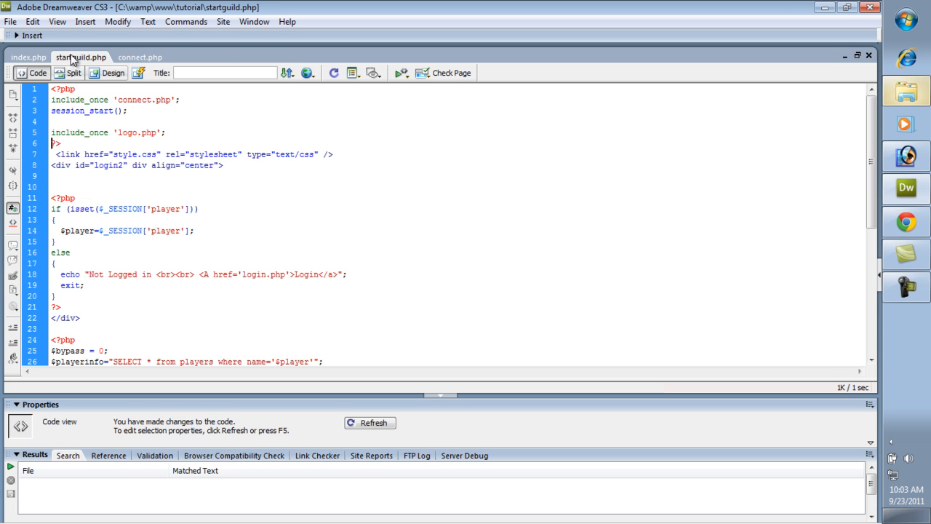
- Below the cost message, add an if checking $playerinfo3['gold'] < $guildprice
scroll("down", 3)
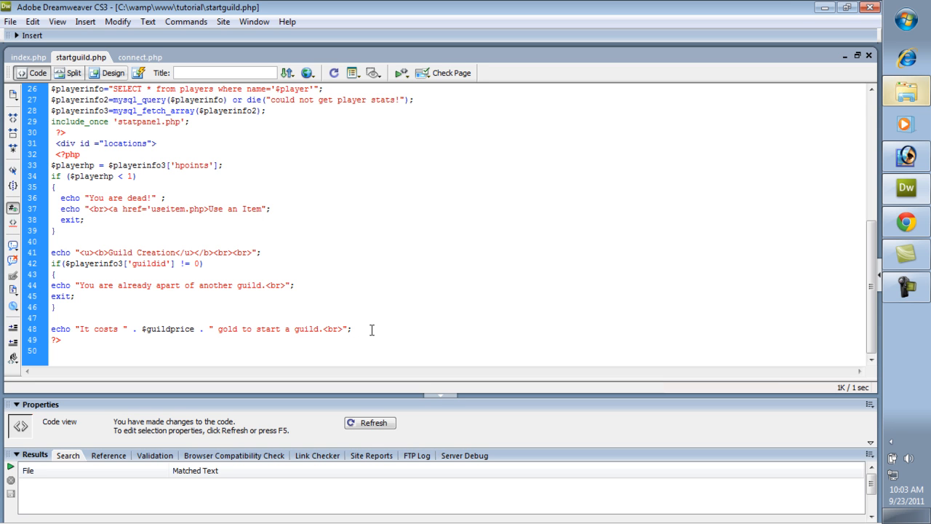
left_click(353, 329)
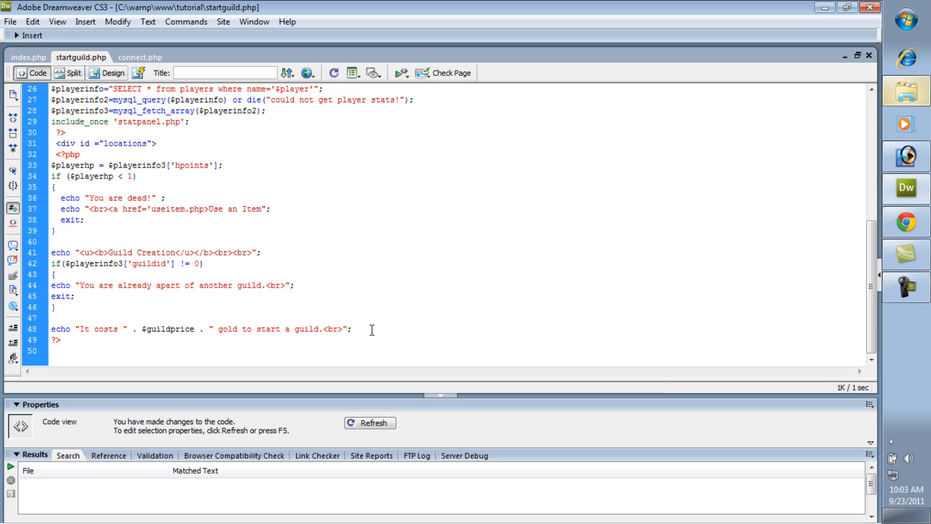
key("Enter")
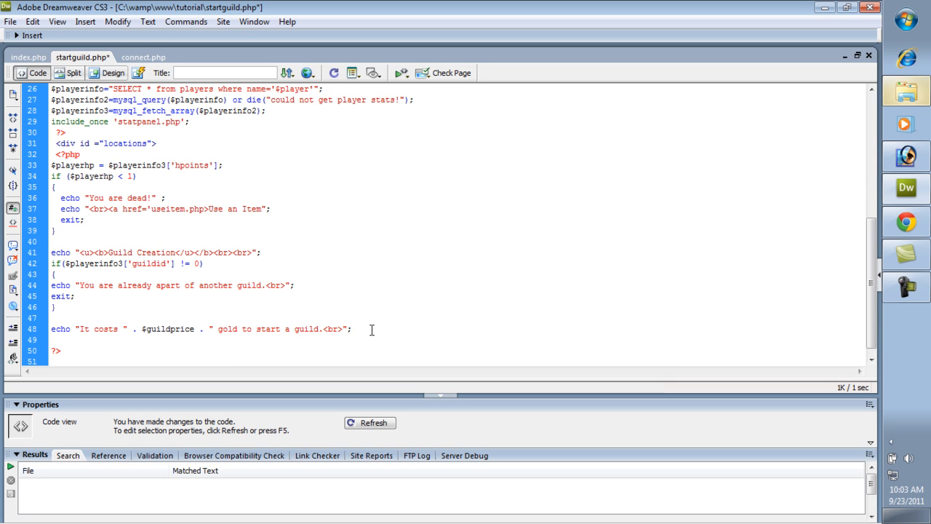
type("if(playe")
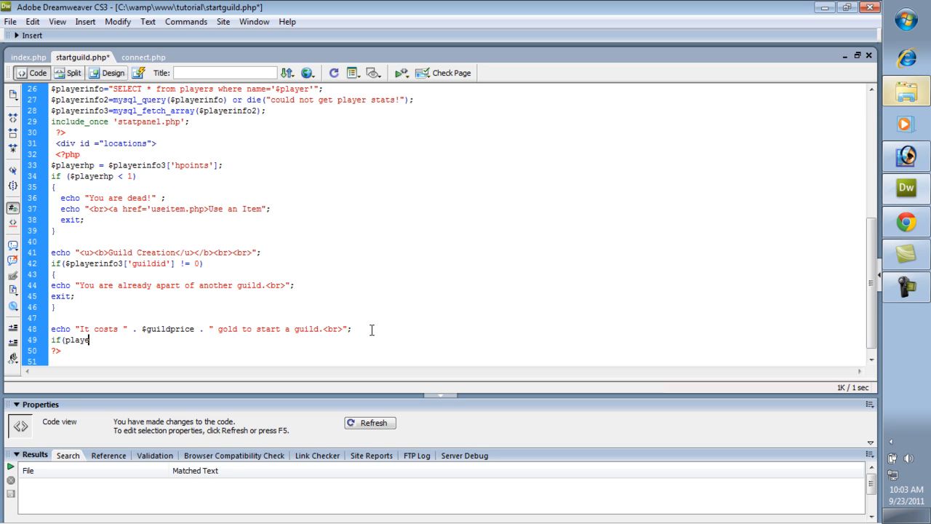
type("rinfo3")
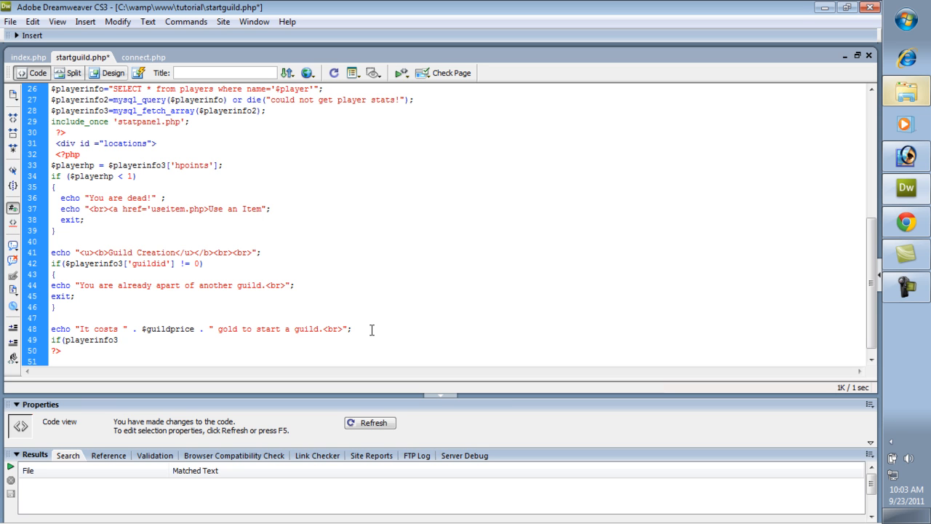
type("['")
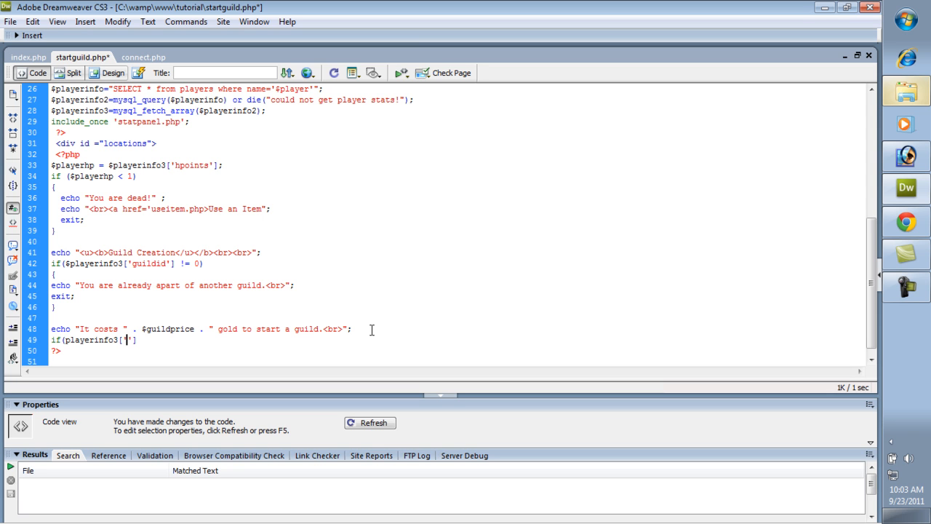
type("gold")
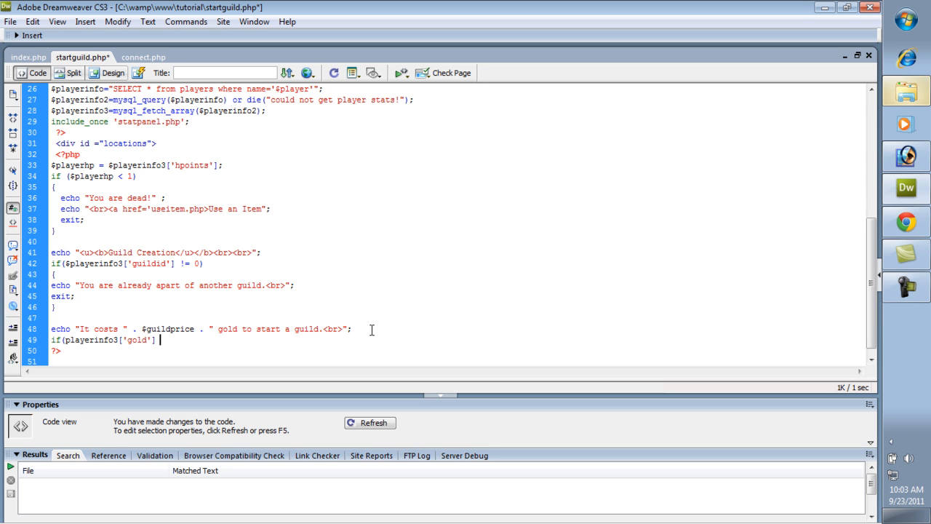
type(">")
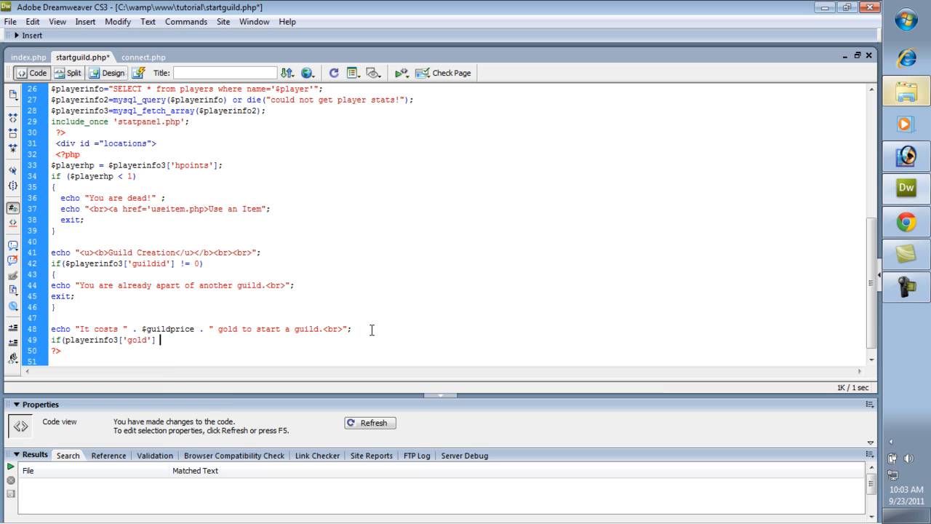
type("< $guildprice")
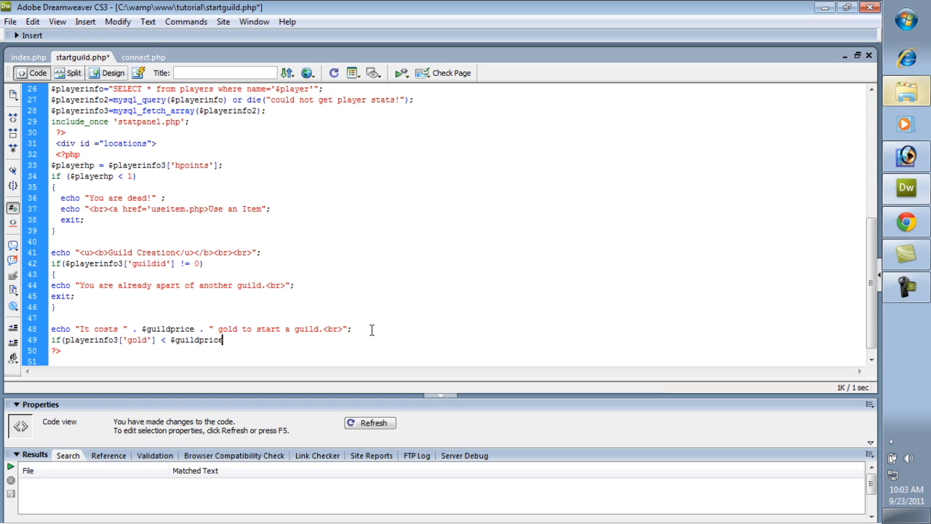
type(")")
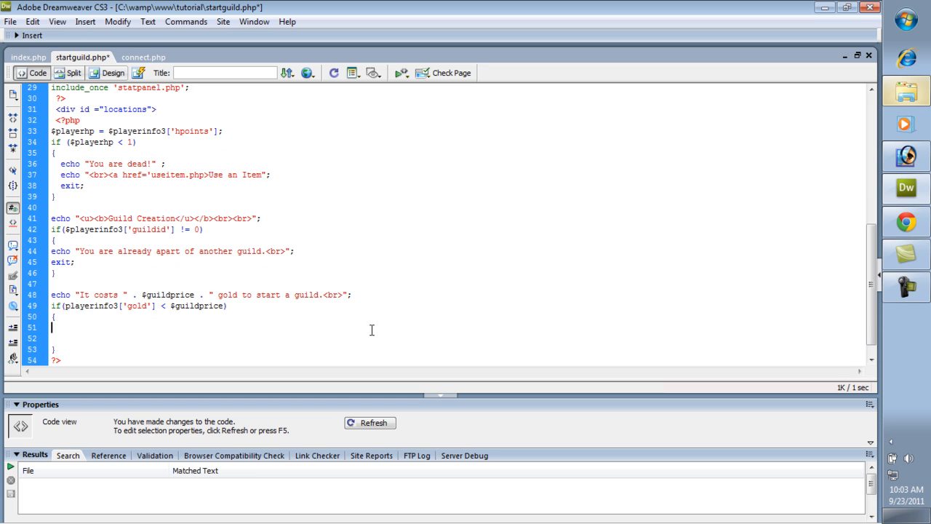
- Inside it, echo "You do not have enough gold to start a guild.", exit, and save
type("echo \"You do not hav")
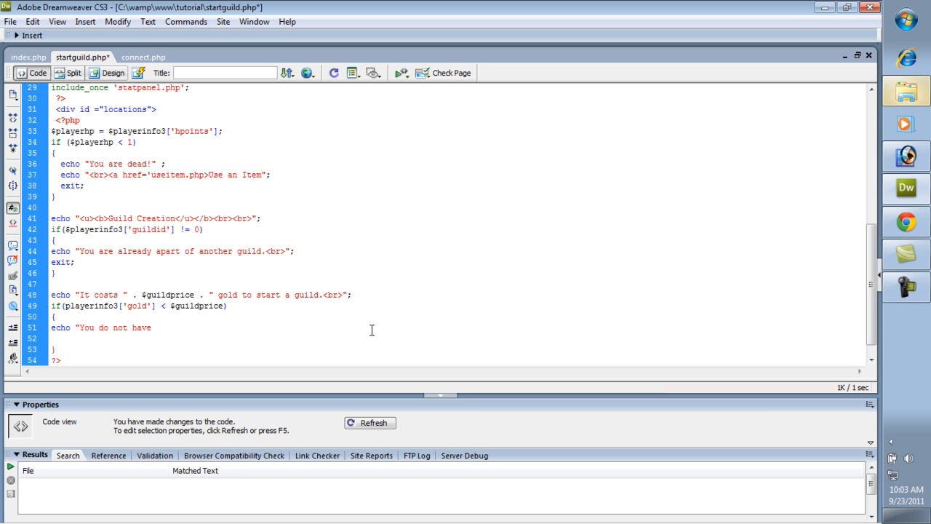
type("enough gold")
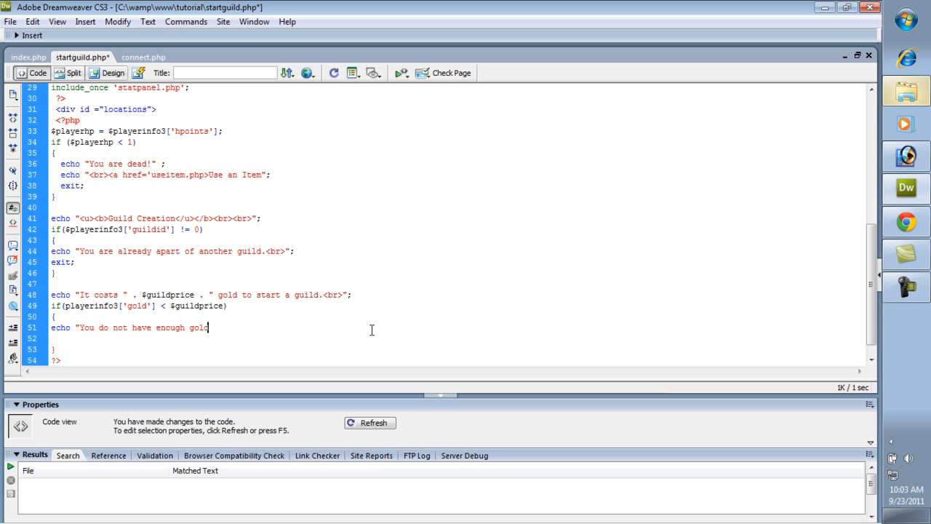
type("to s")
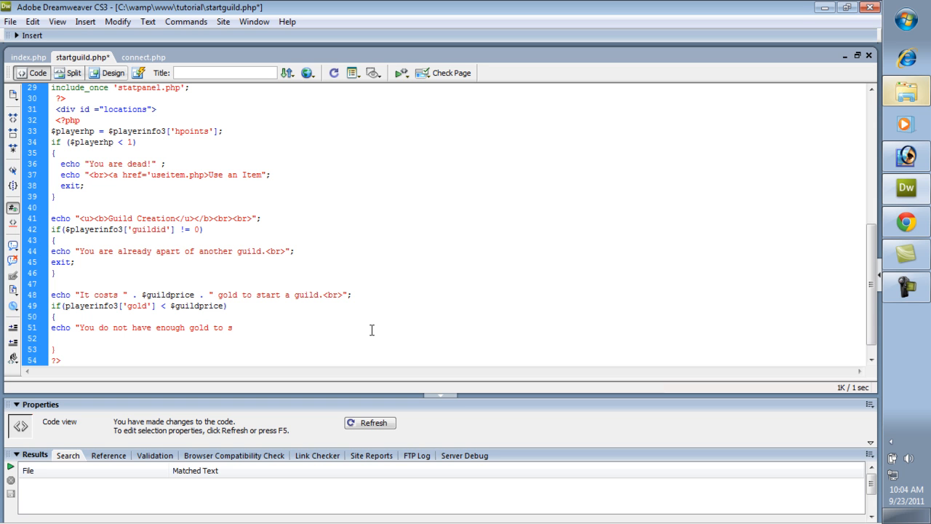
type("tart a guild")
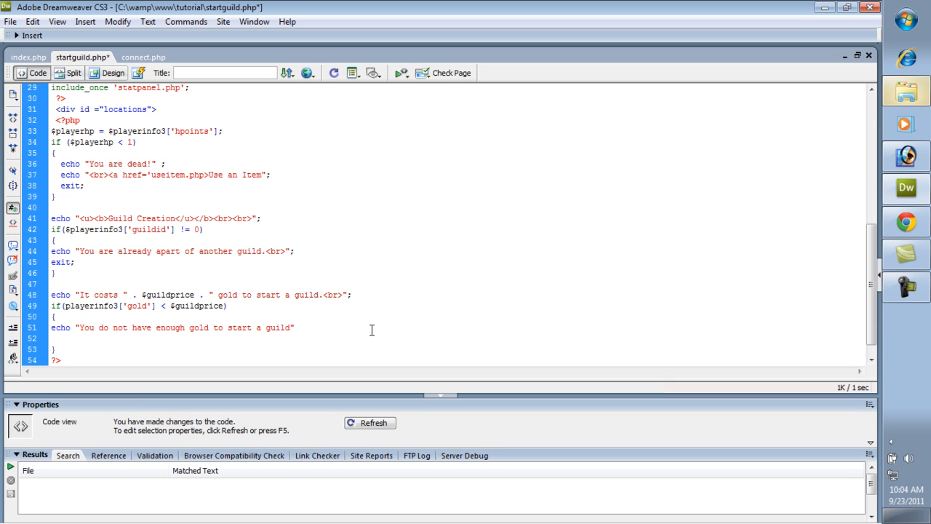
type(".")
type("ex")
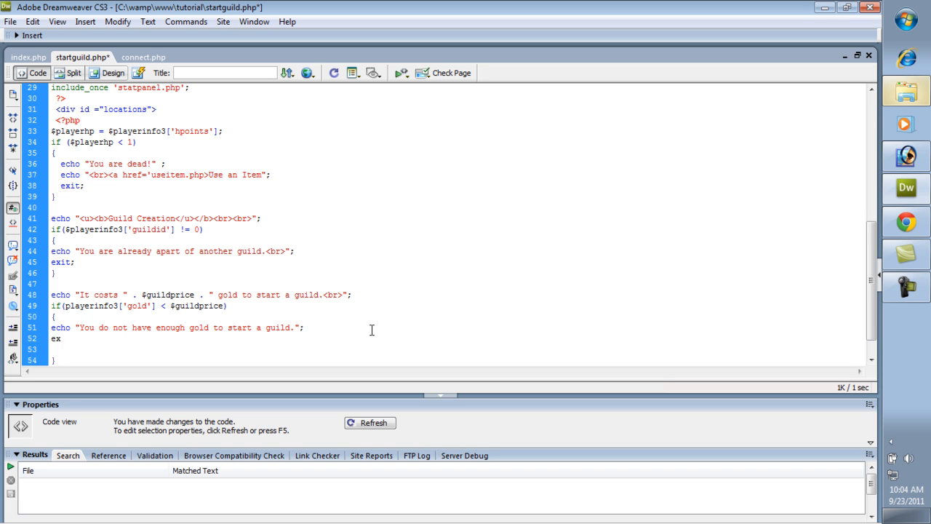
type("it;")
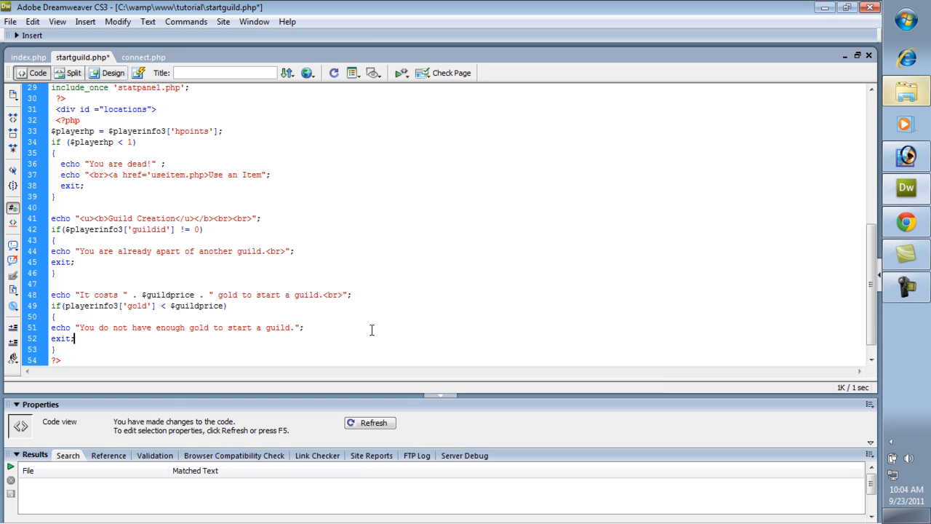
key("ctrl+s")
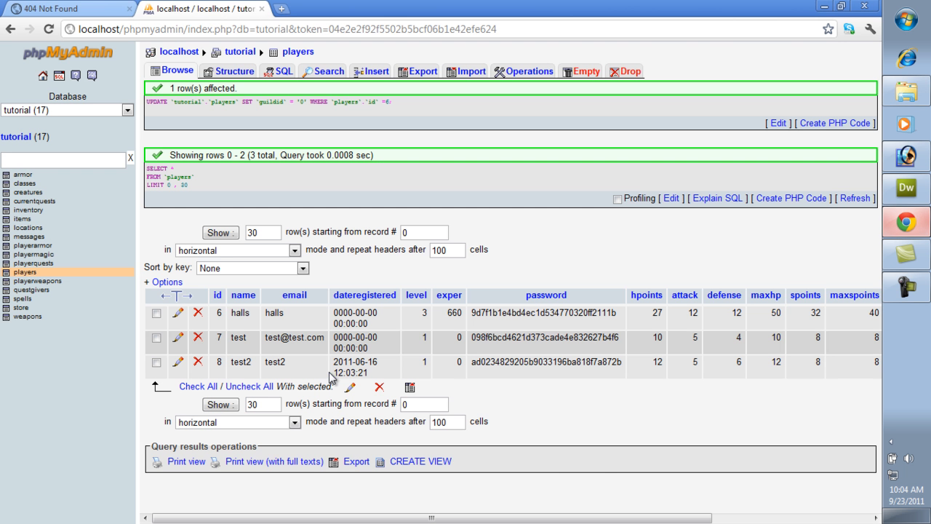
scroll("right", 3)
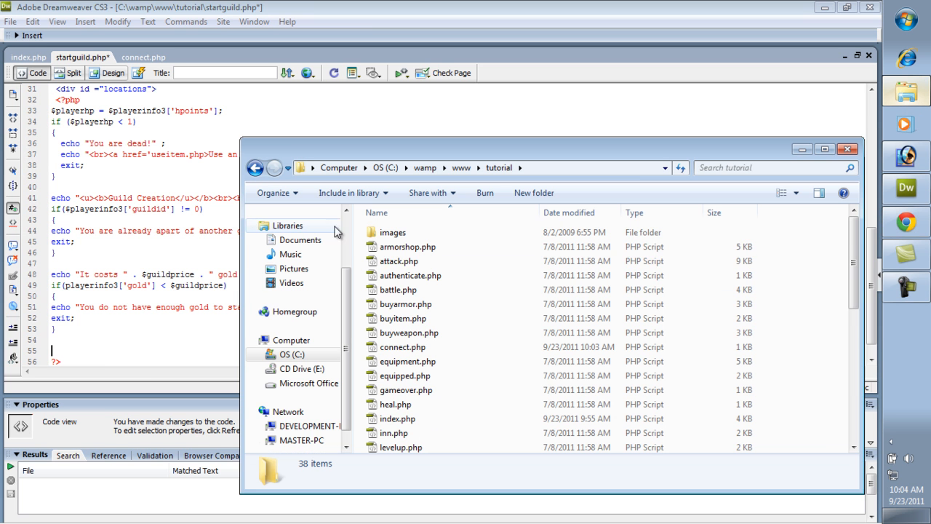
- Open login.php from the tutorial folder and switch back to startguild.php
scroll("down", 3)
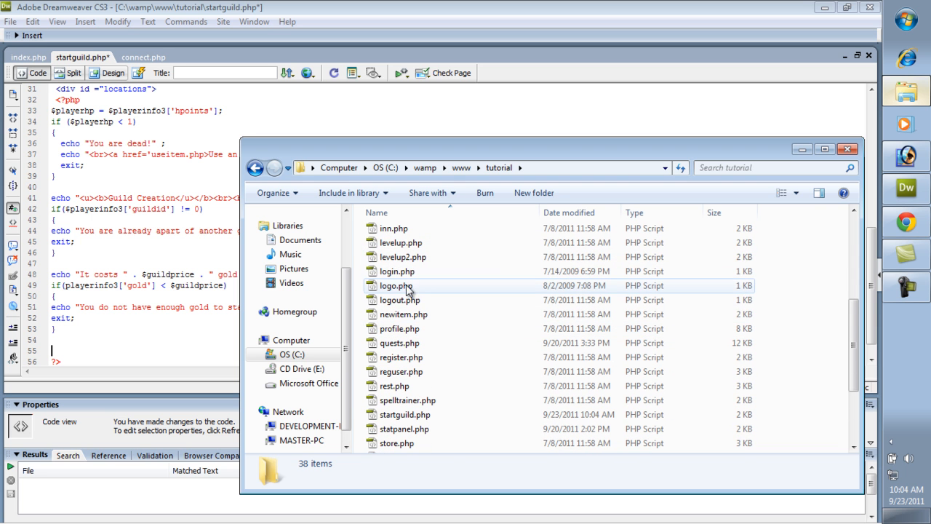
left_click(396, 271)
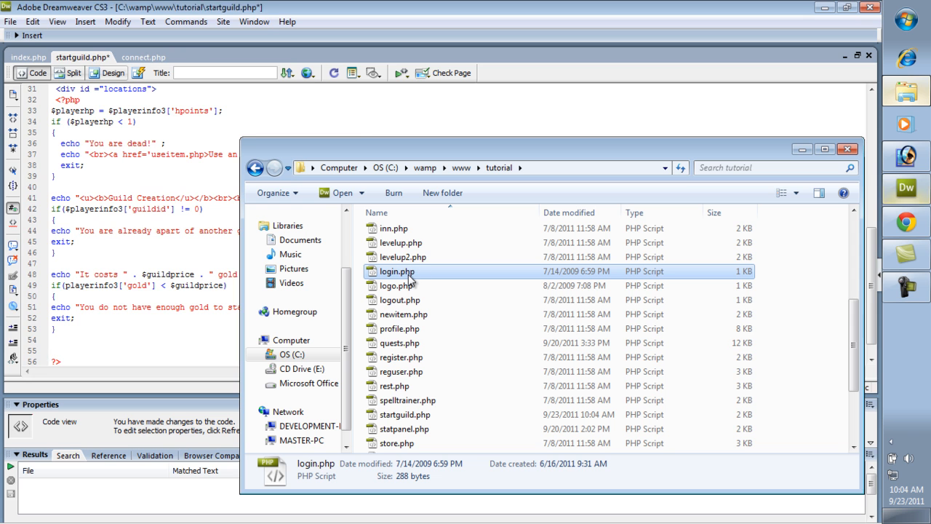
double_click(396, 271)
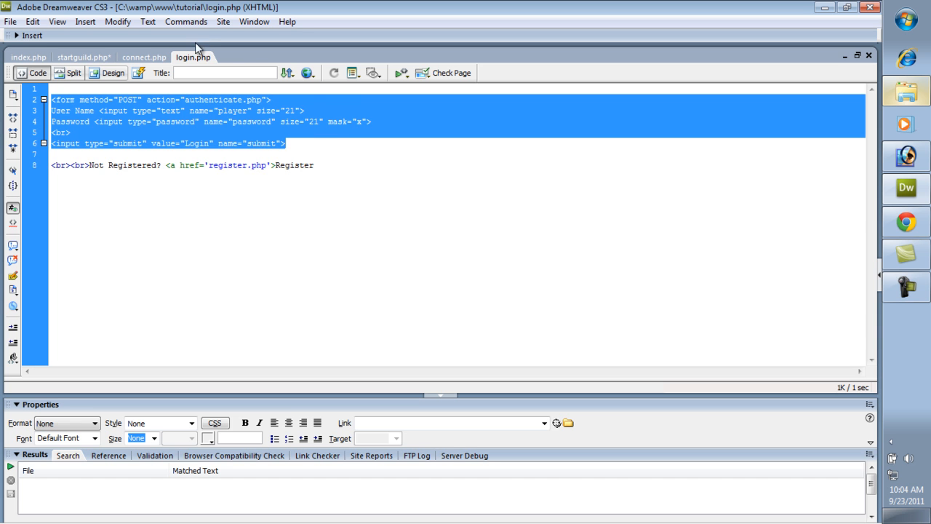
left_click(78, 57)
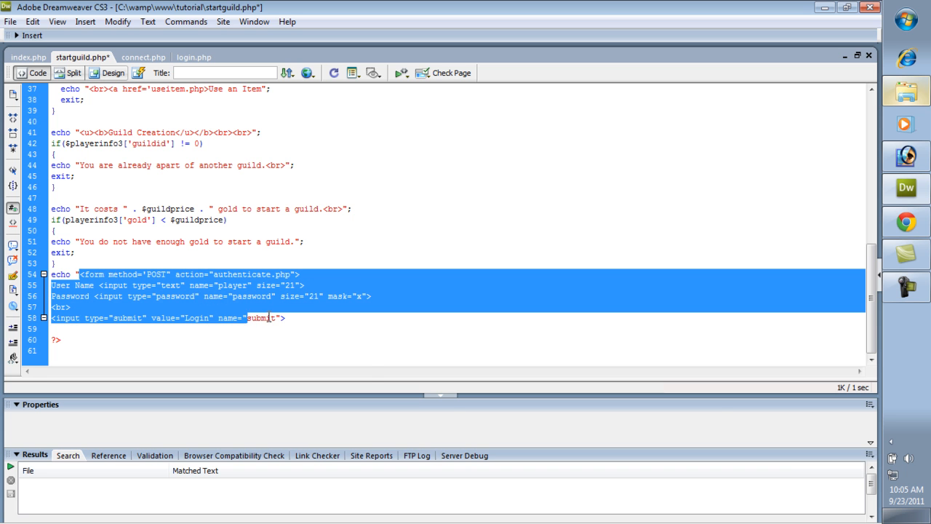
- Replace all double quotes with single quotes in the selected form and select authenticate
key("Ctrl+f")
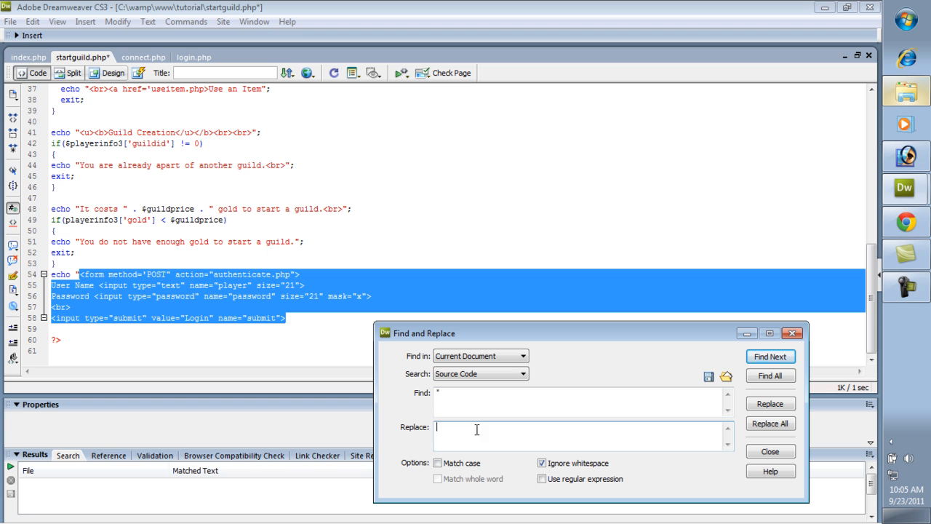
type(";")
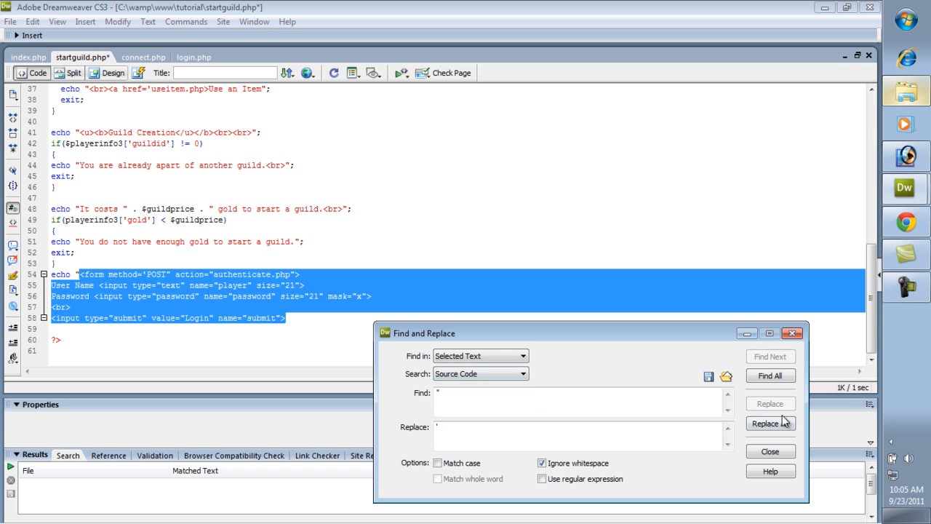
left_click(781, 425)
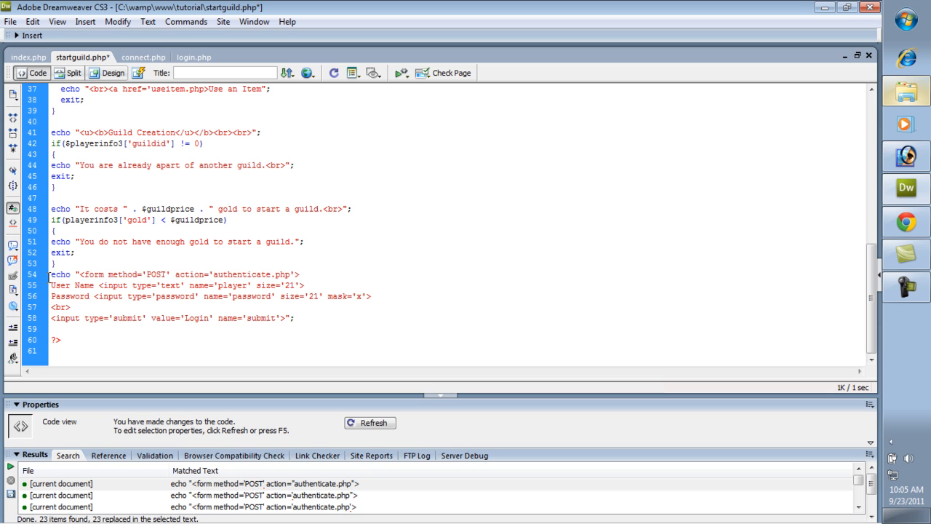
double_click(245, 274)
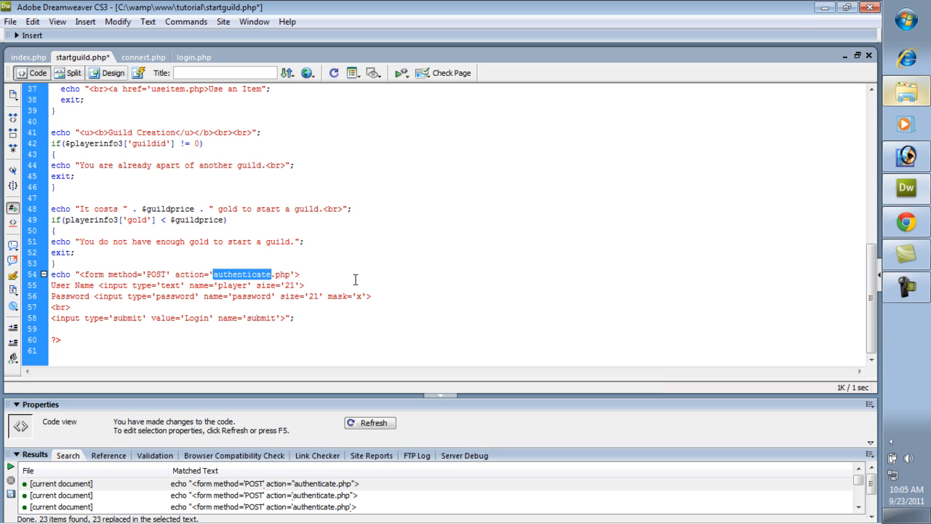
- Point the form action at startguild and relabel the fields Guild name and welcome message
type("startguild")
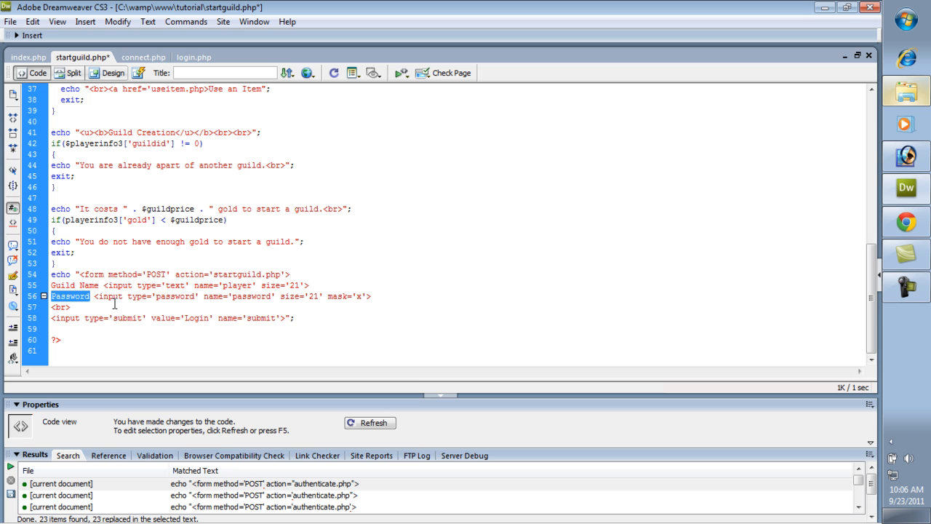
type("Guild")
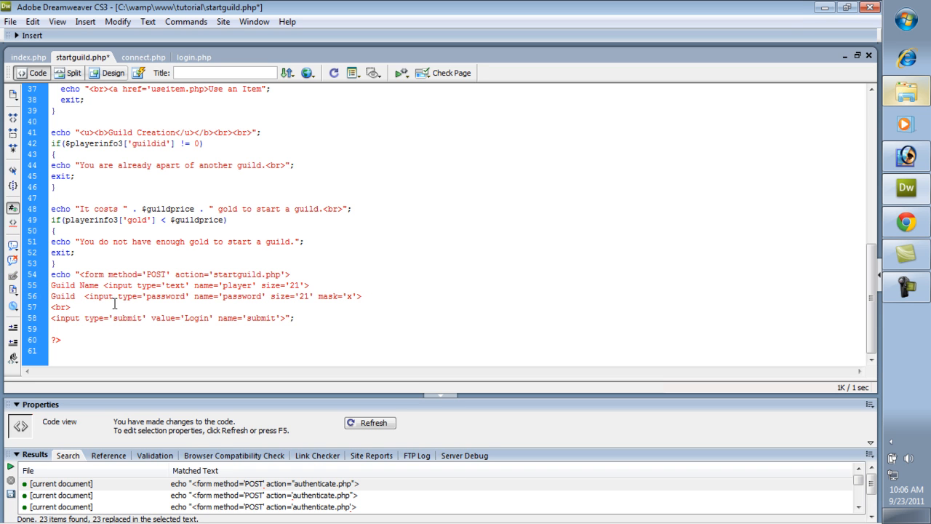
type("we")
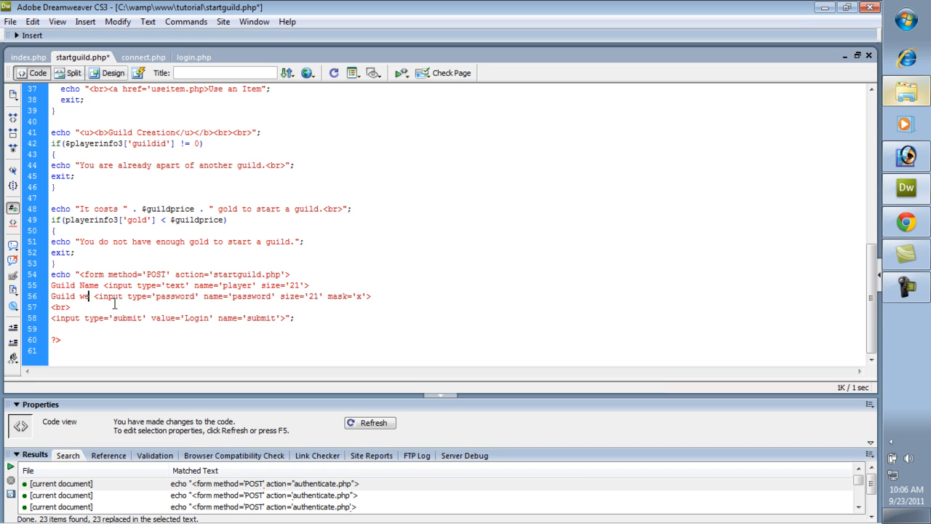
type("lcome messa")
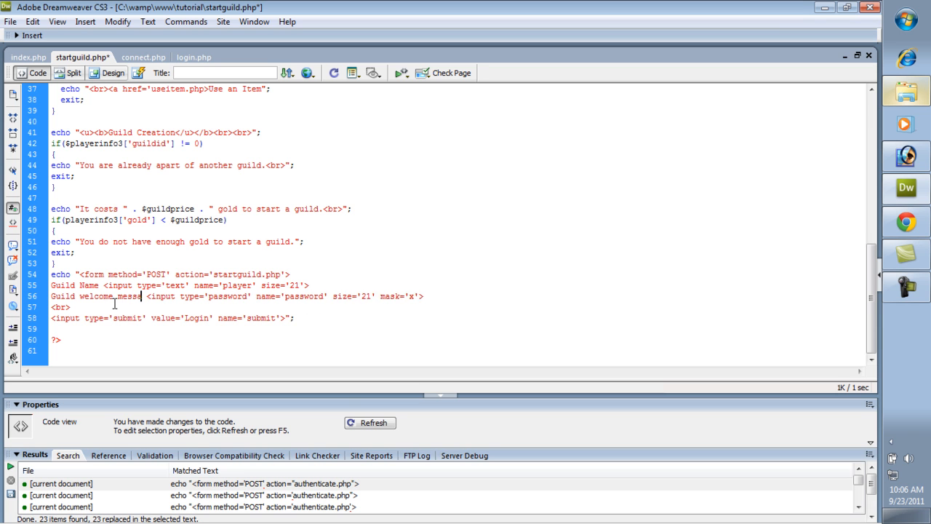
type("ge")
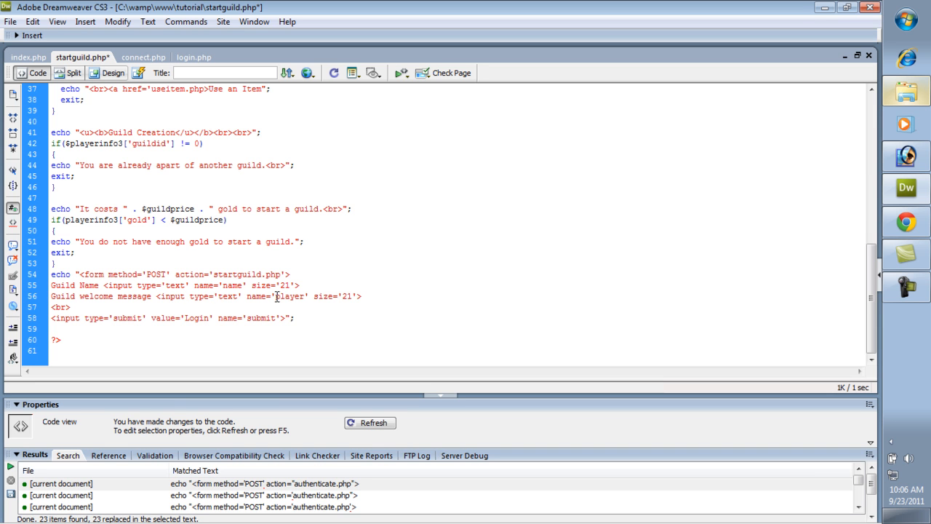
- Rename the second input to welcome, resize it, label the button Create Guild, and save
double_click(287, 296)
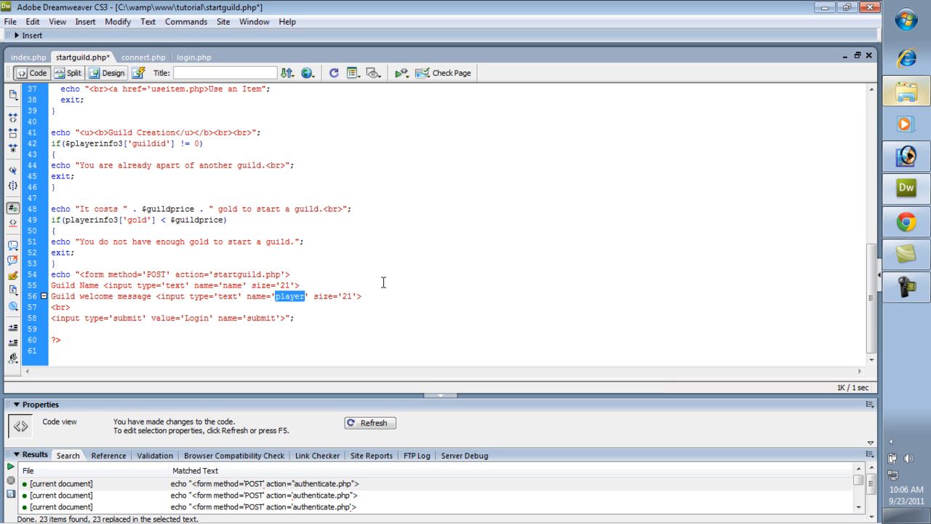
type("welcome")
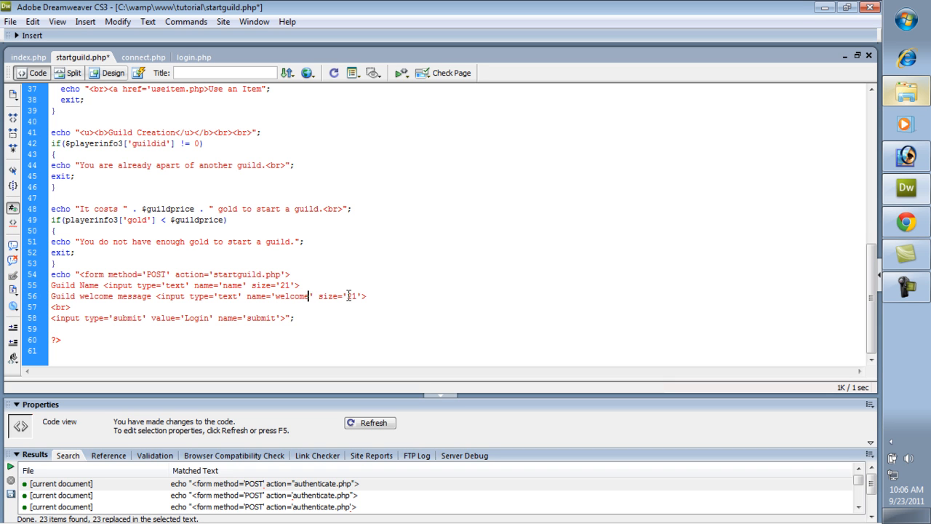
double_click(353, 296)
type("80")
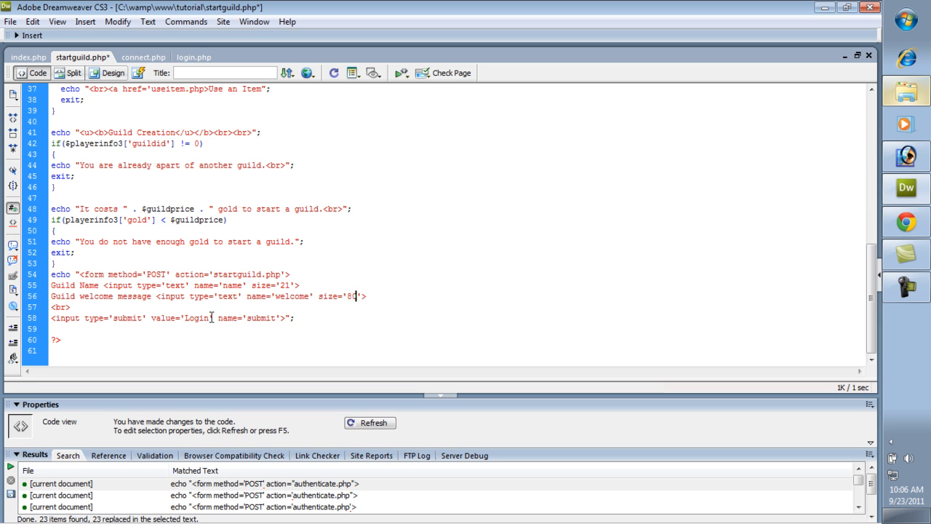
double_click(197, 318)
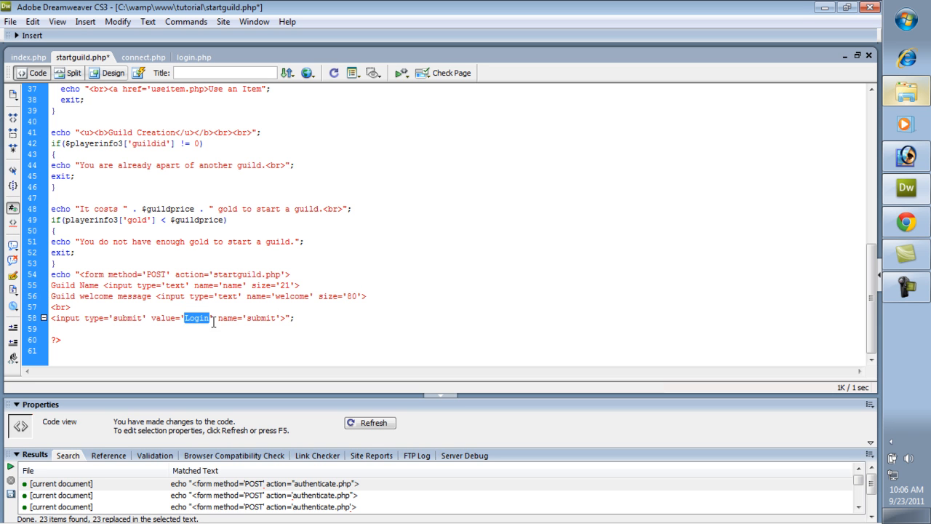
type("Create")
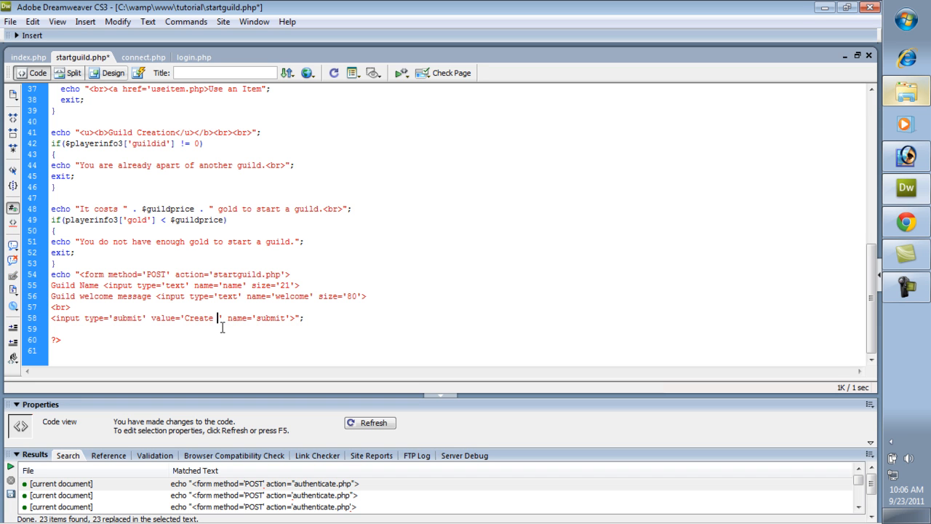
type("Guild")
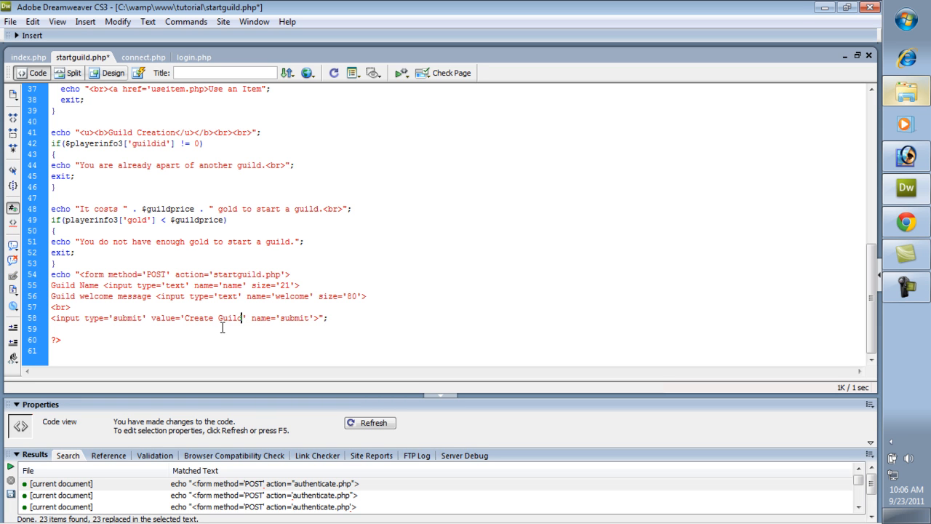
key("ctrl+s")
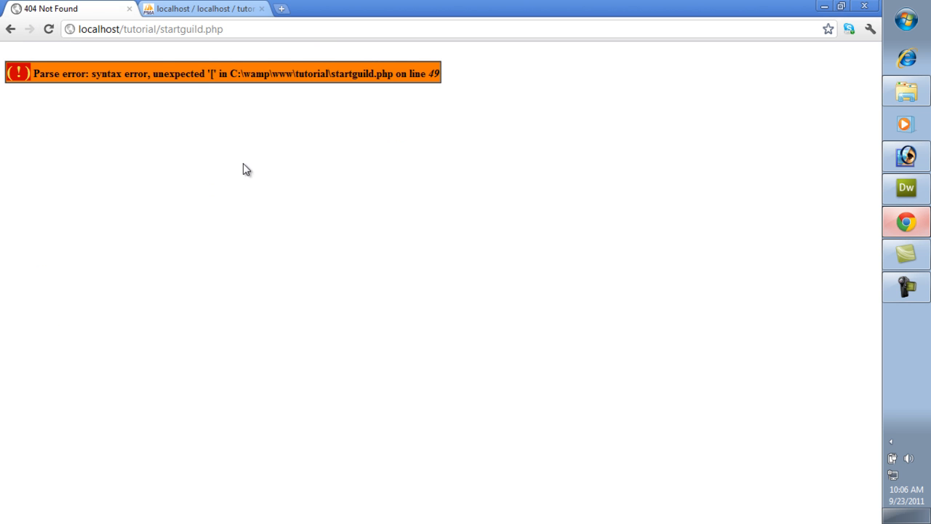
mouse_move(912, 267)
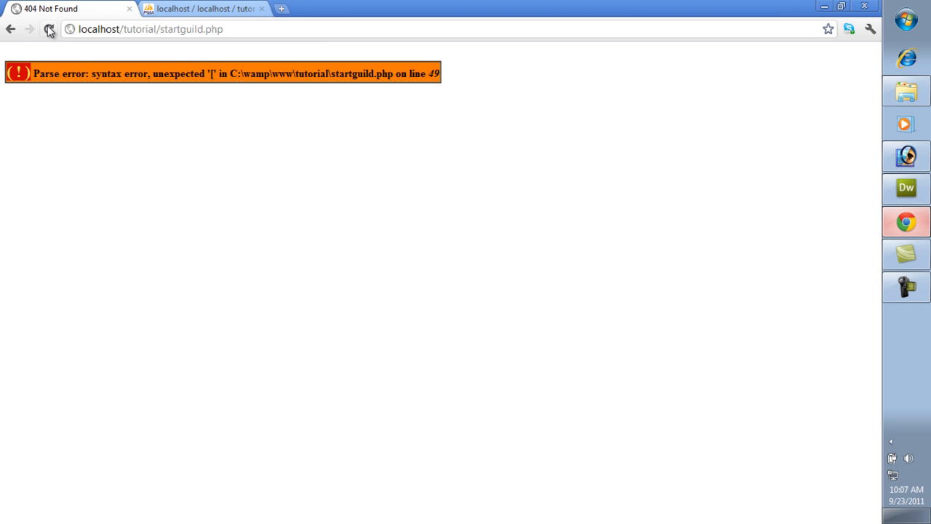
- Reload localhost/tutorial/startguild.php in Chrome
left_click(51, 30)
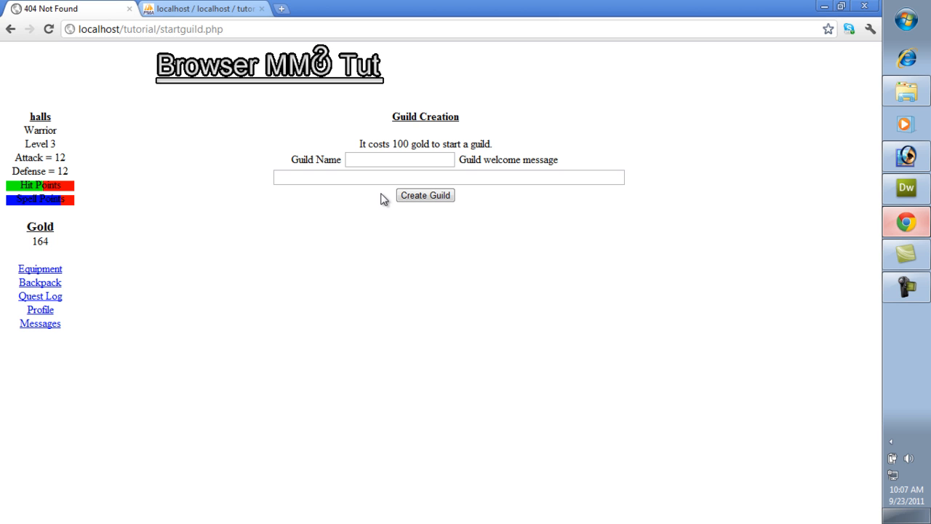
mouse_move(464, 164)
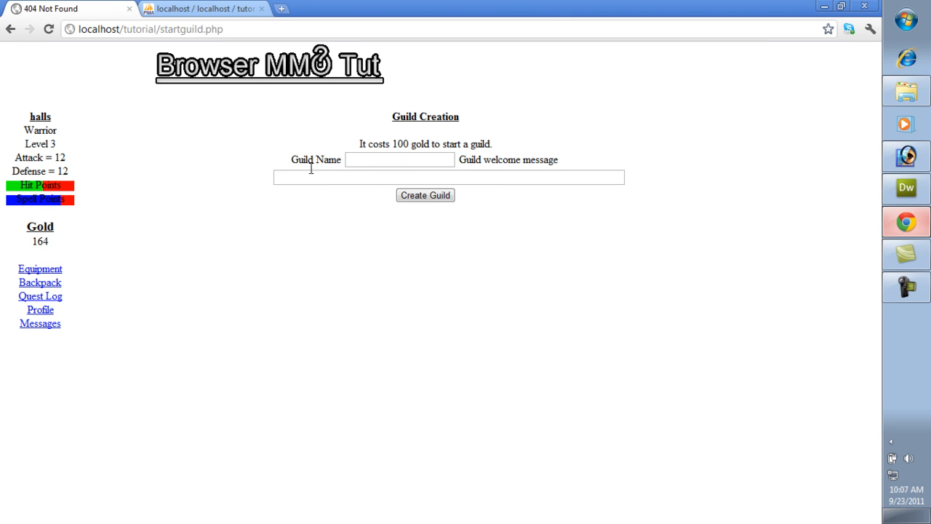
mouse_move(915, 201)
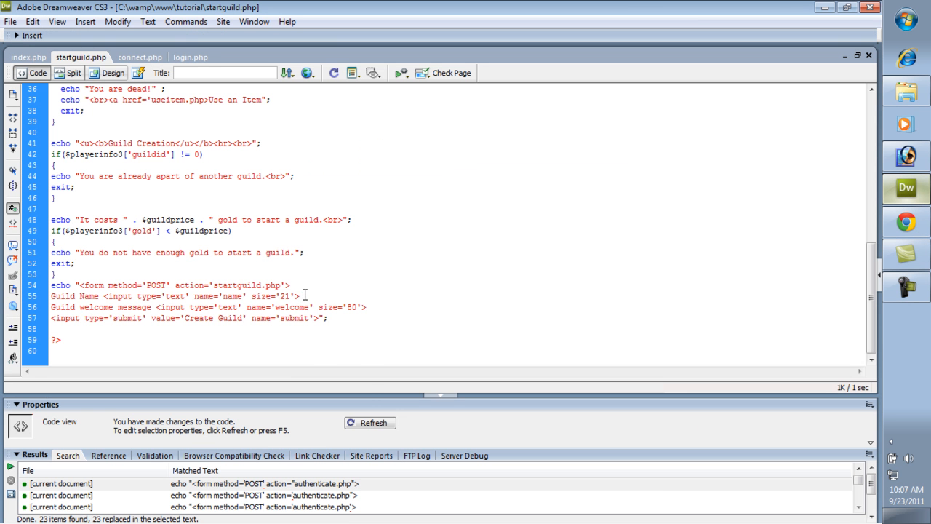
- Add <br> after the name input, welcome input and not-enough-gold message
type("<br>")
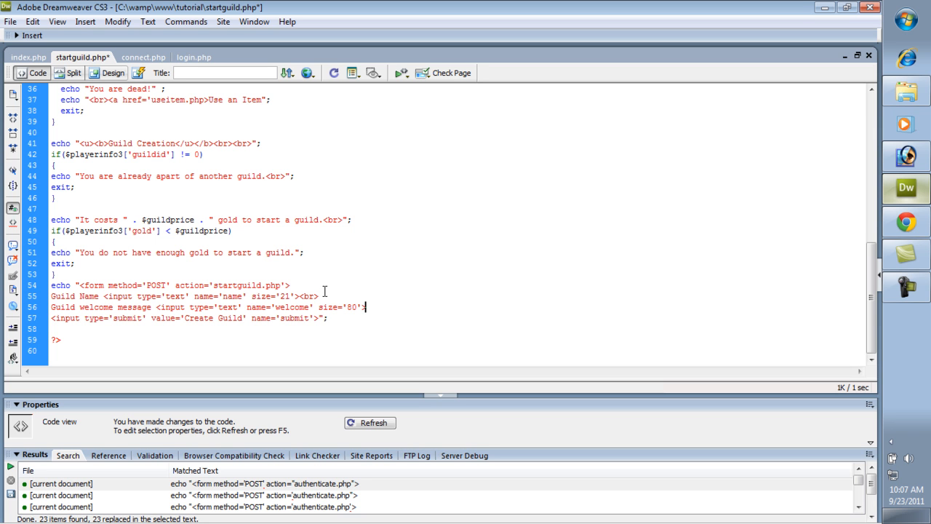
type("<br>")
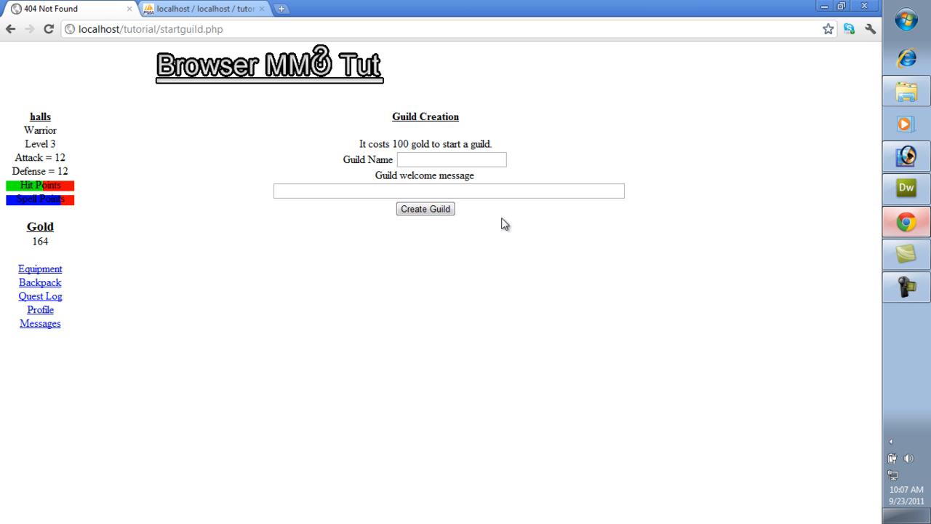
mouse_move(531, 190)
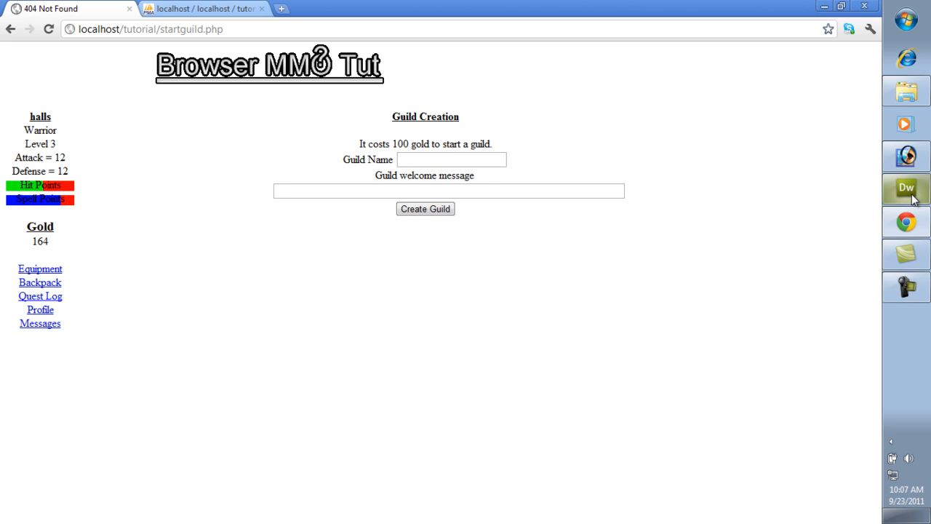
left_click(906, 188)
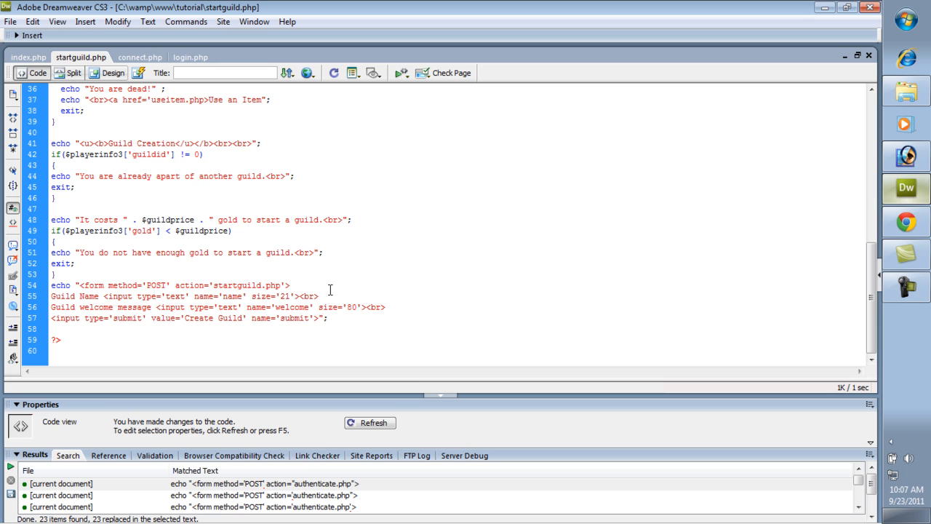
mouse_move(730, 267)
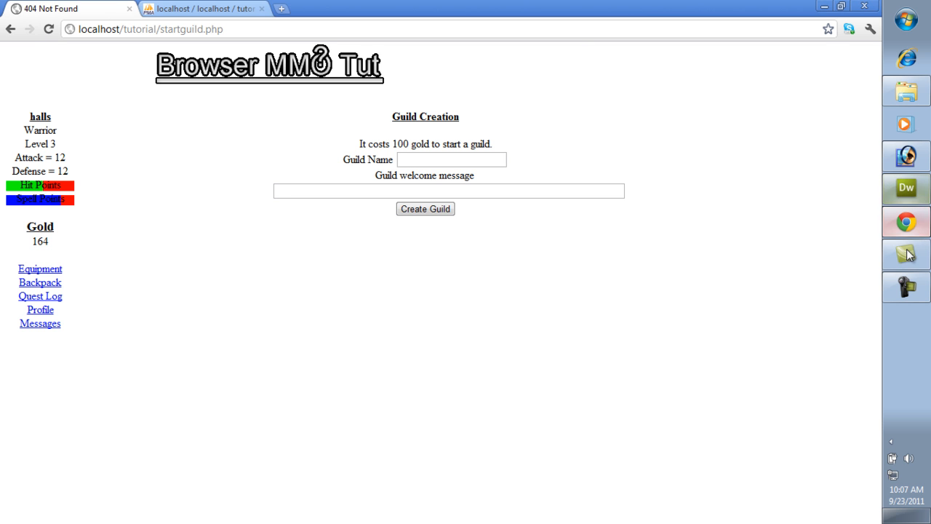
left_click(906, 188)
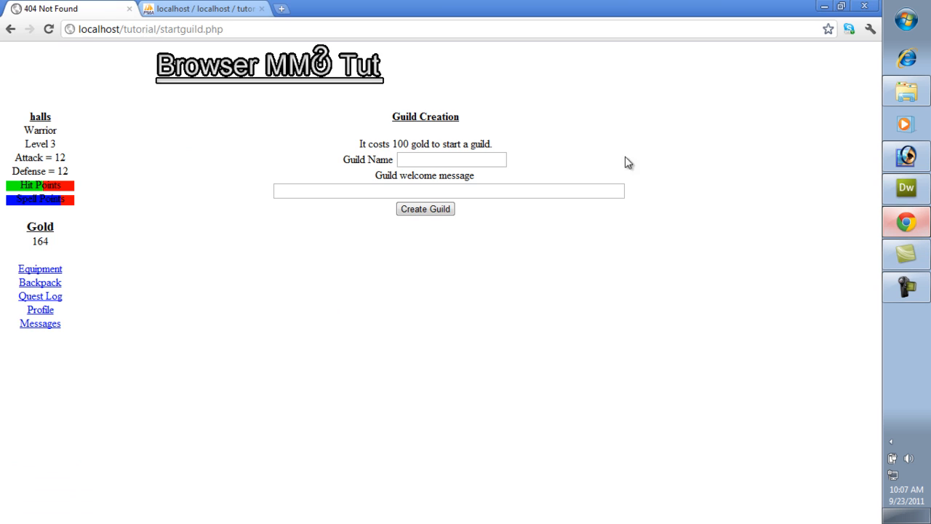
mouse_move(447, 188)
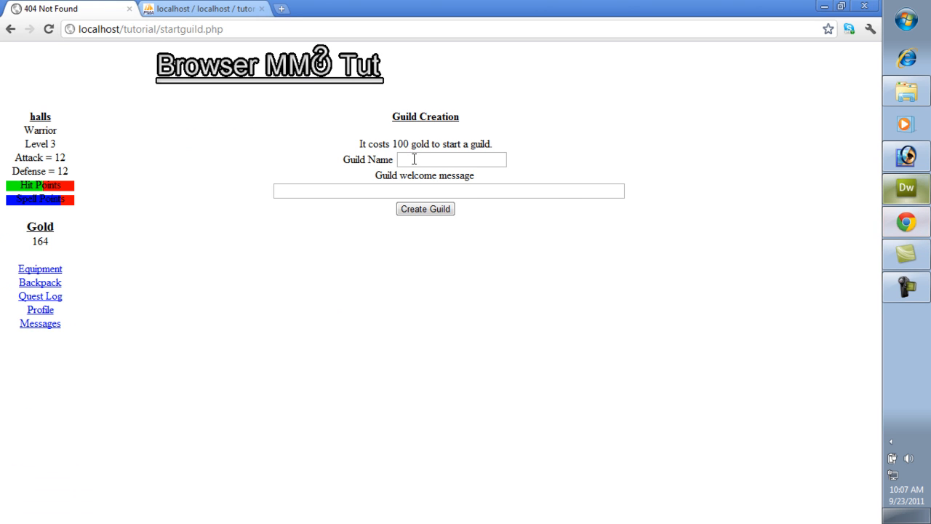
left_click(447, 191)
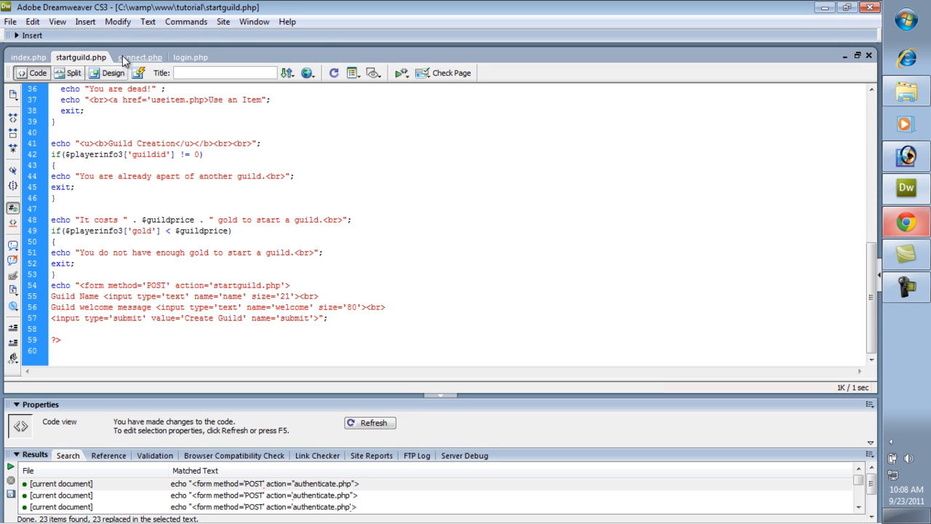
- Reload startguild.php in Chrome to see the 300-gold cost and not-enough-gold message
left_click(149, 57)
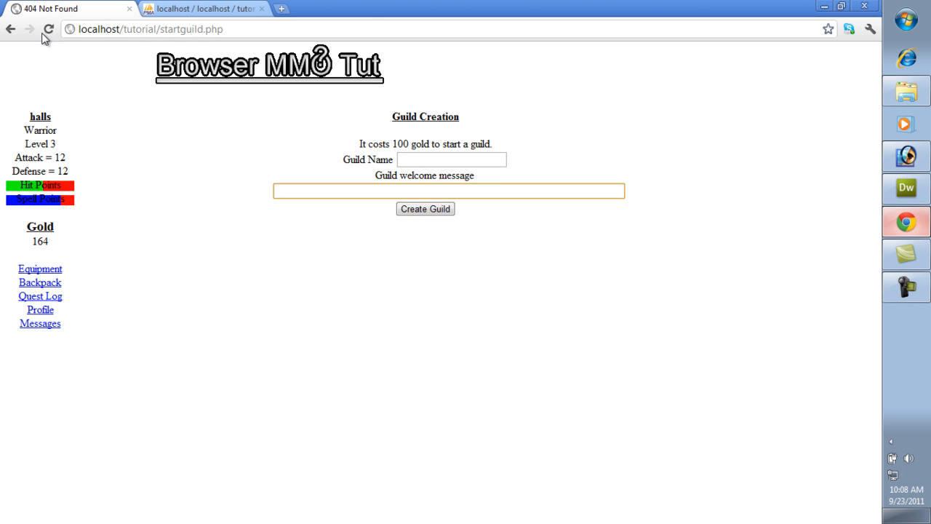
left_click(425, 209)
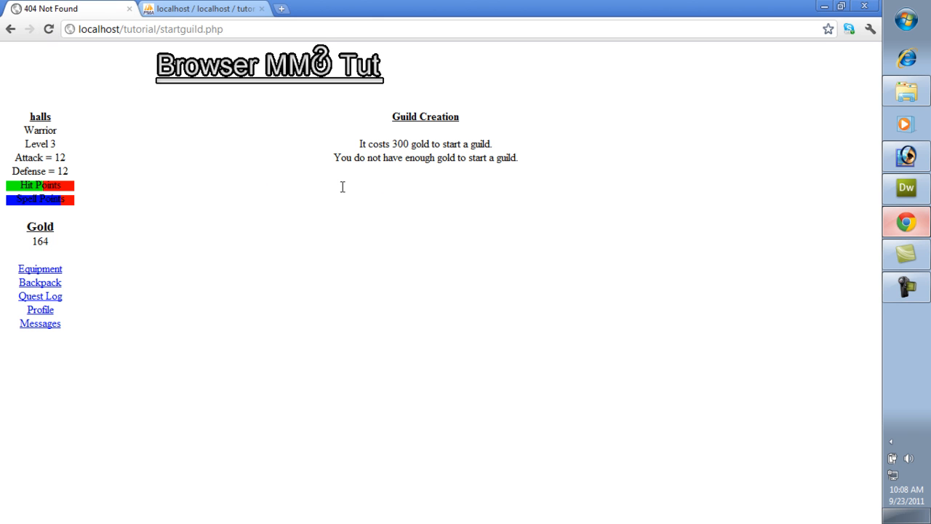
mouse_move(65, 252)
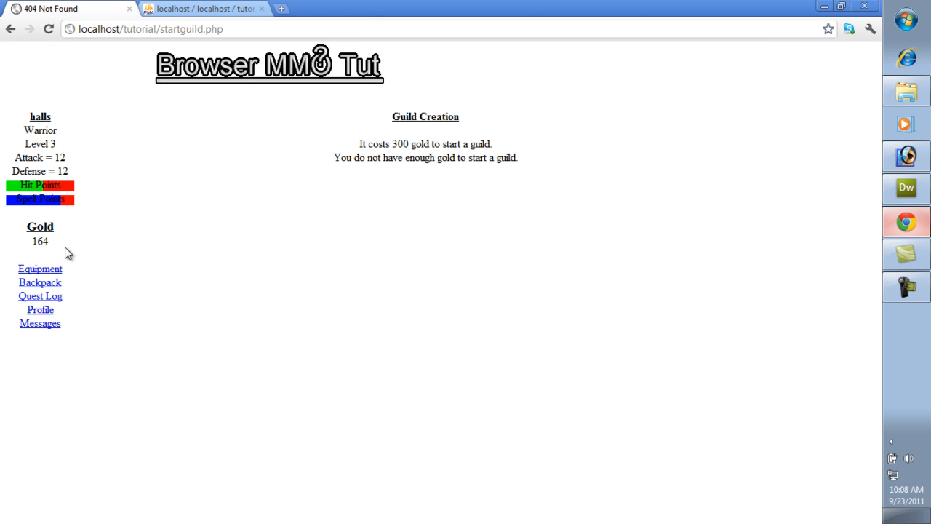
mouse_move(395, 147)
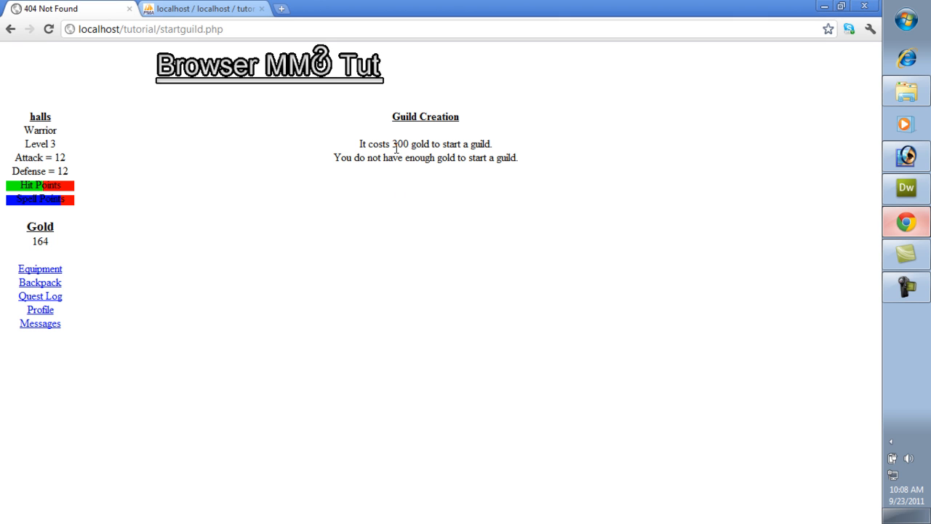
mouse_move(455, 175)
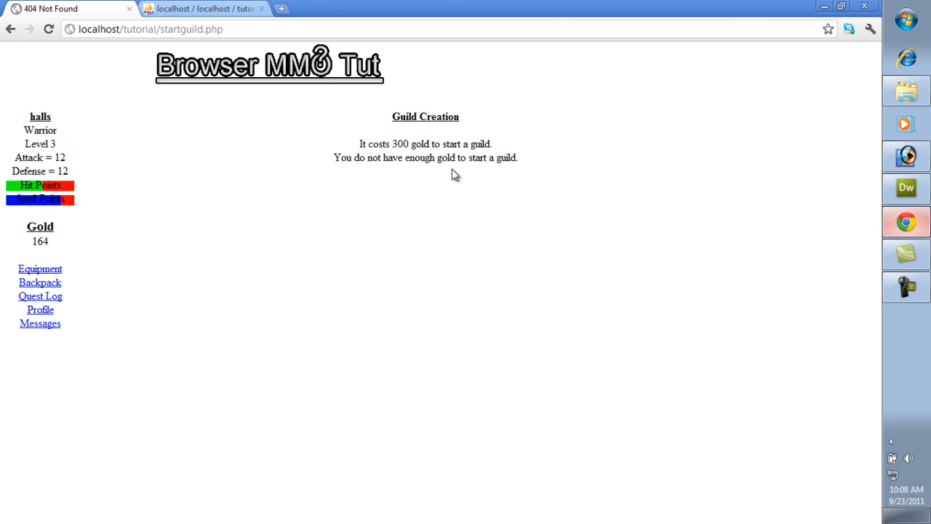